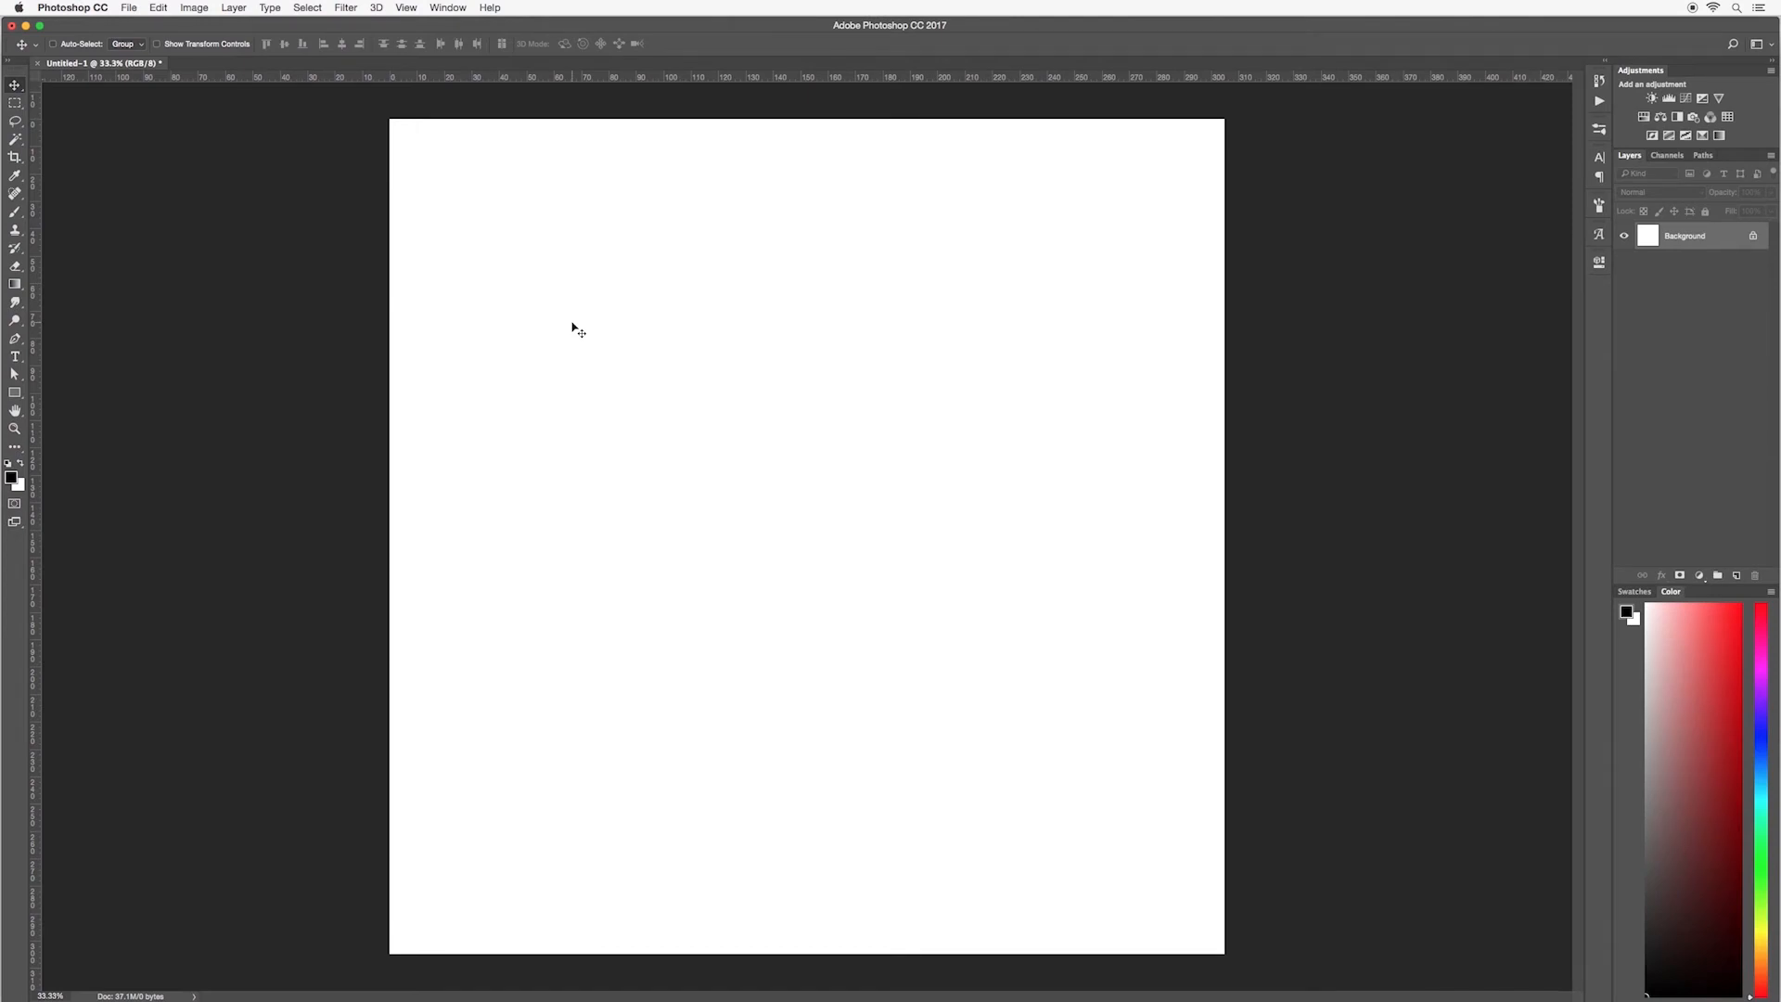
pyautogui.moveTo(267, 465)
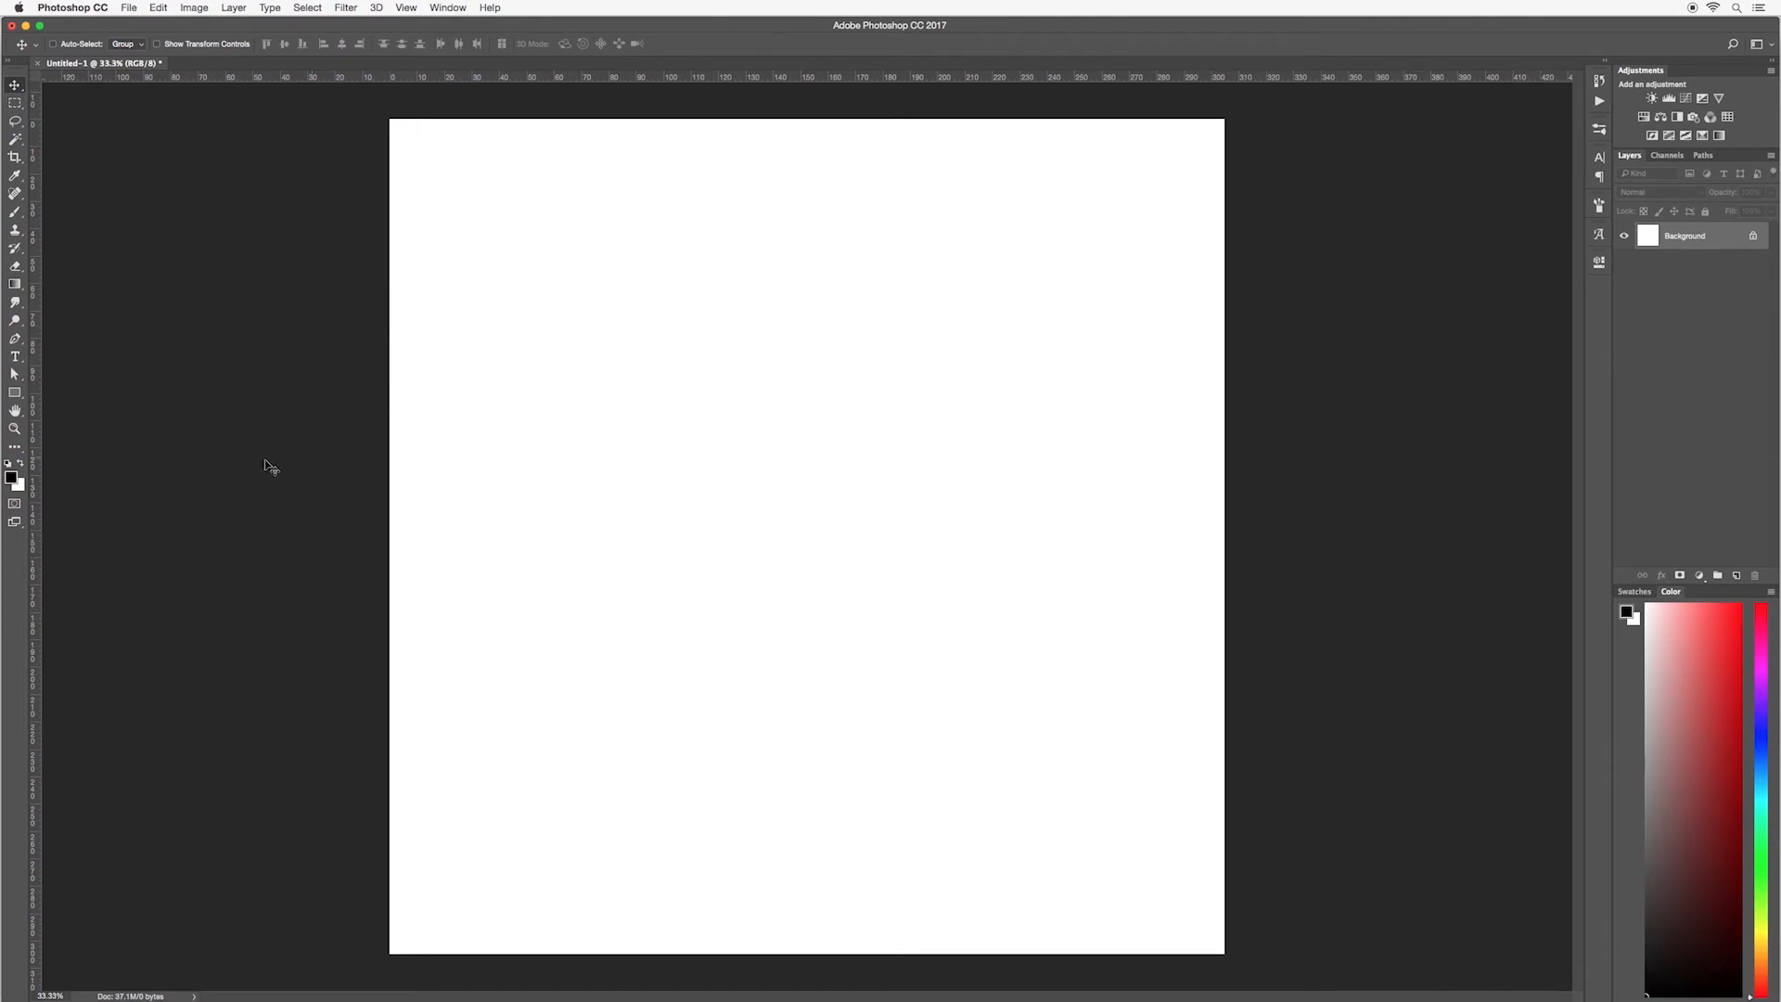
pyautogui.moveTo(32, 489)
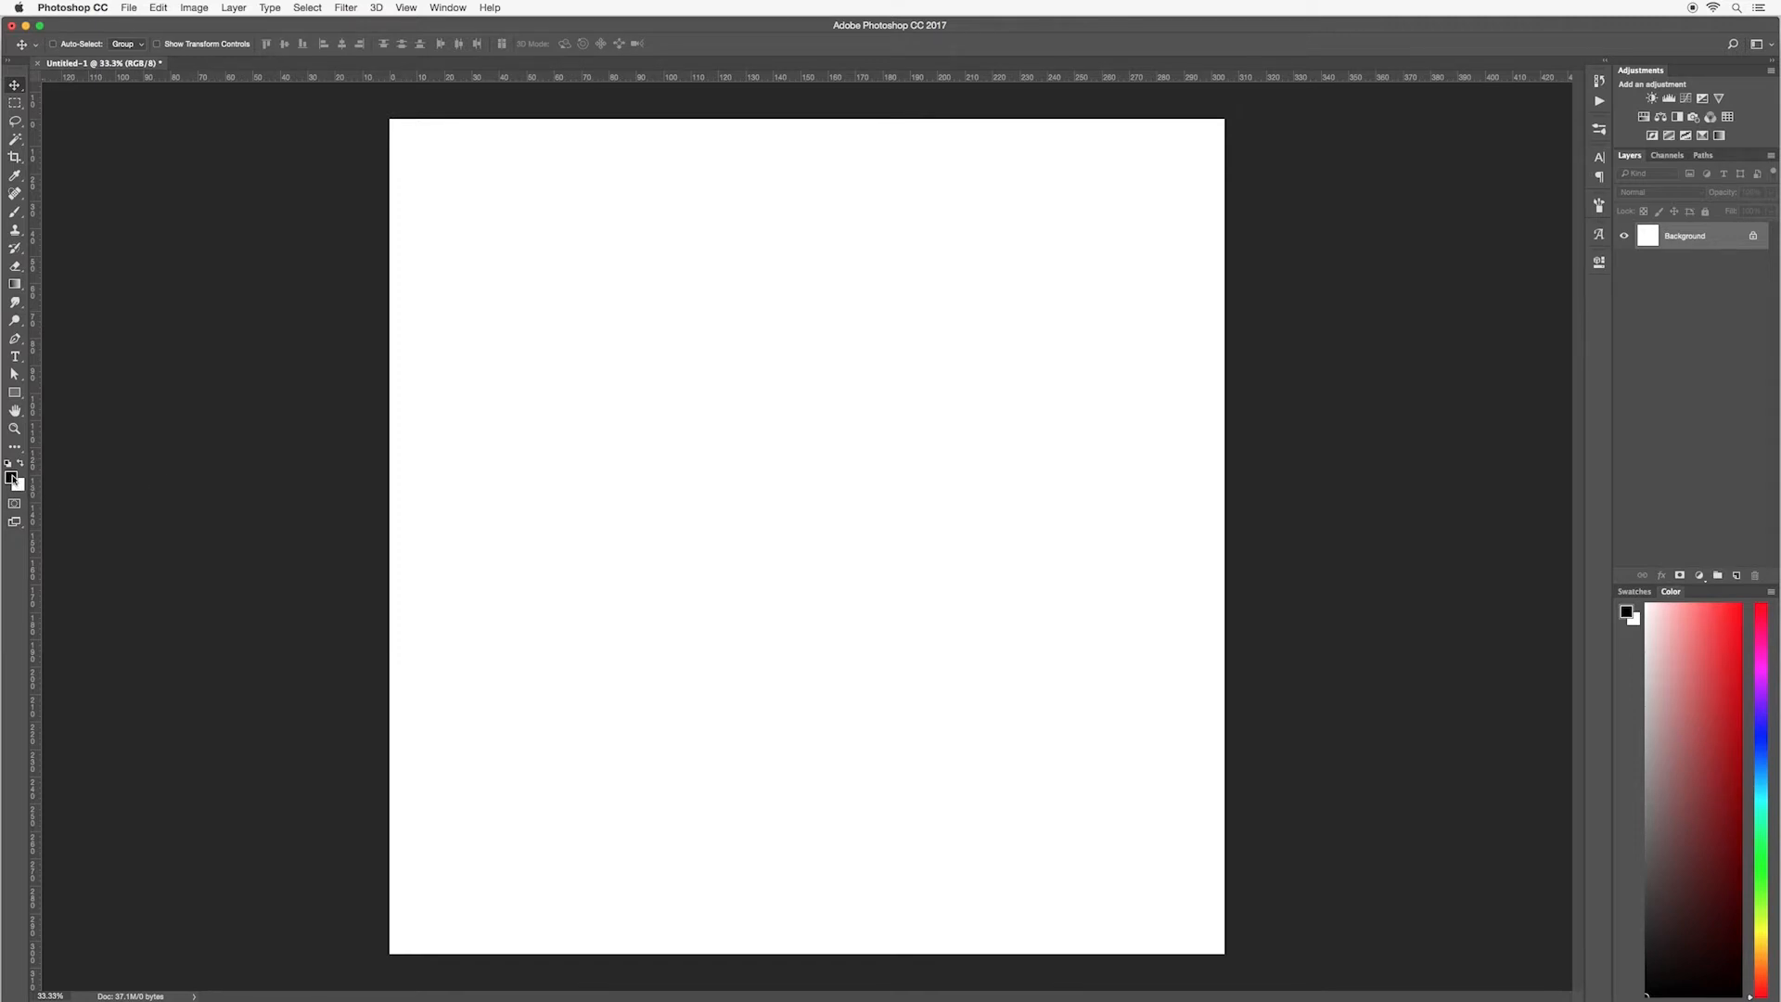
pyautogui.moveTo(12, 481)
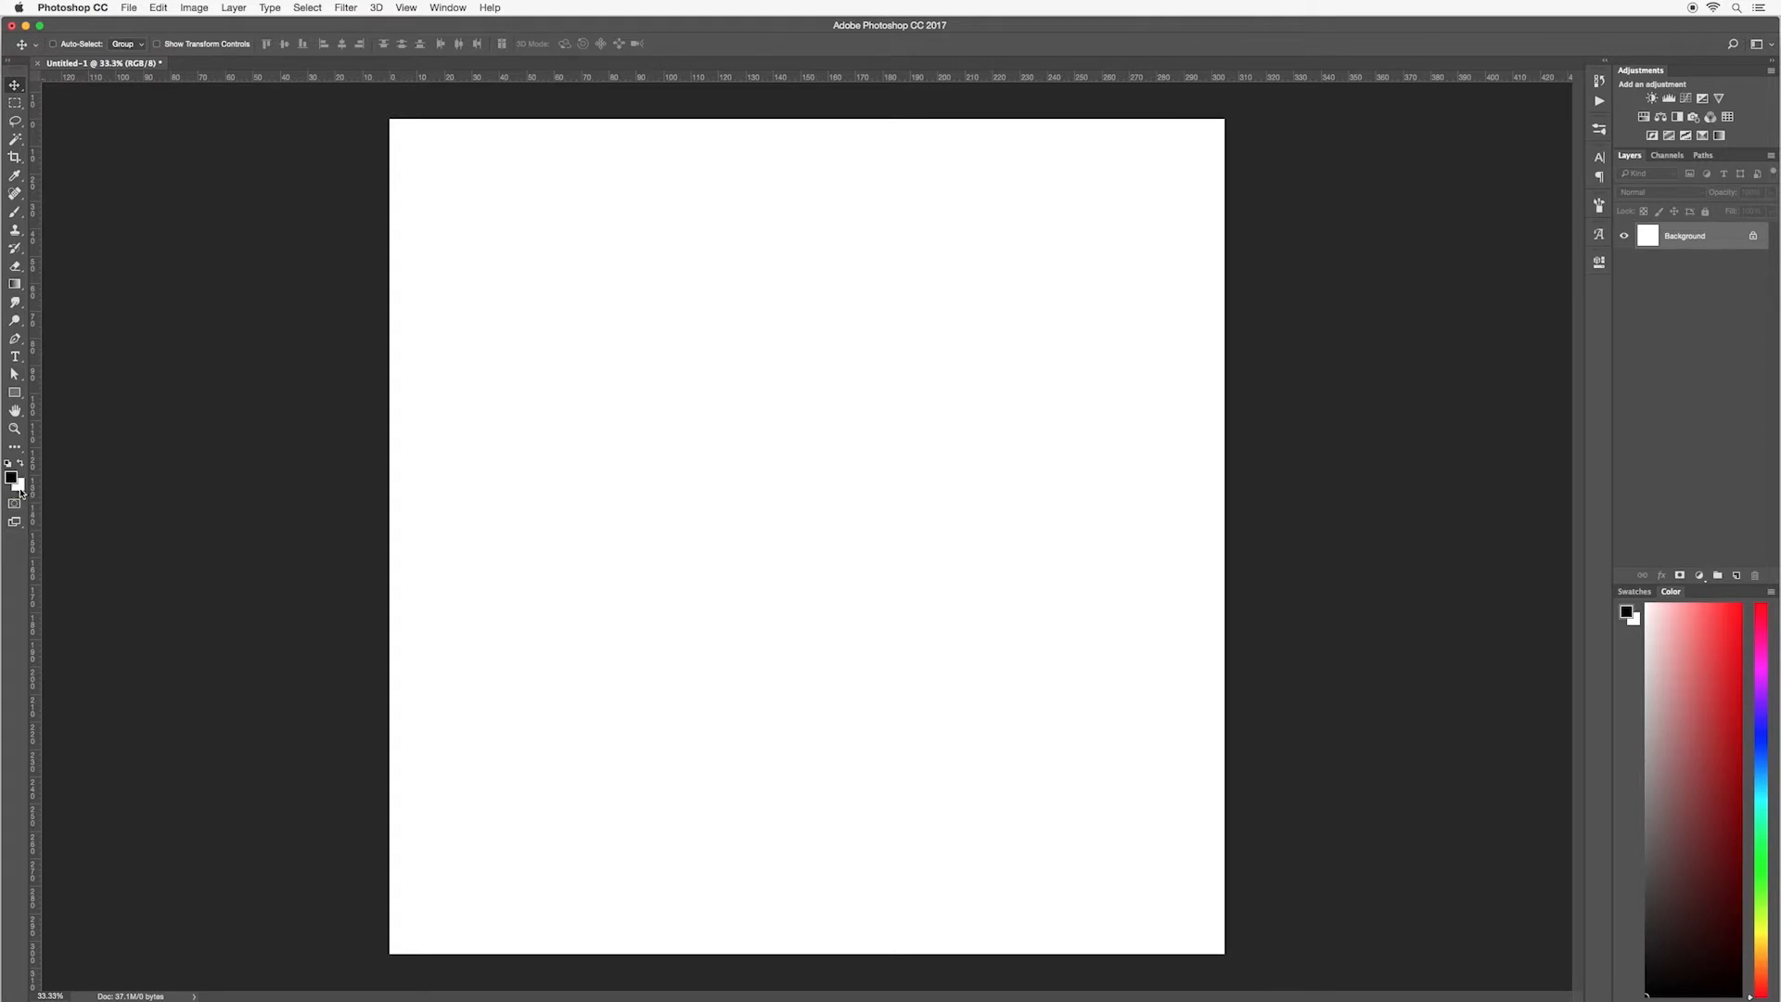
# Preview pale green and light blue in the Color Picker, then set the foreground to pink-magenta
pyautogui.click(12, 479)
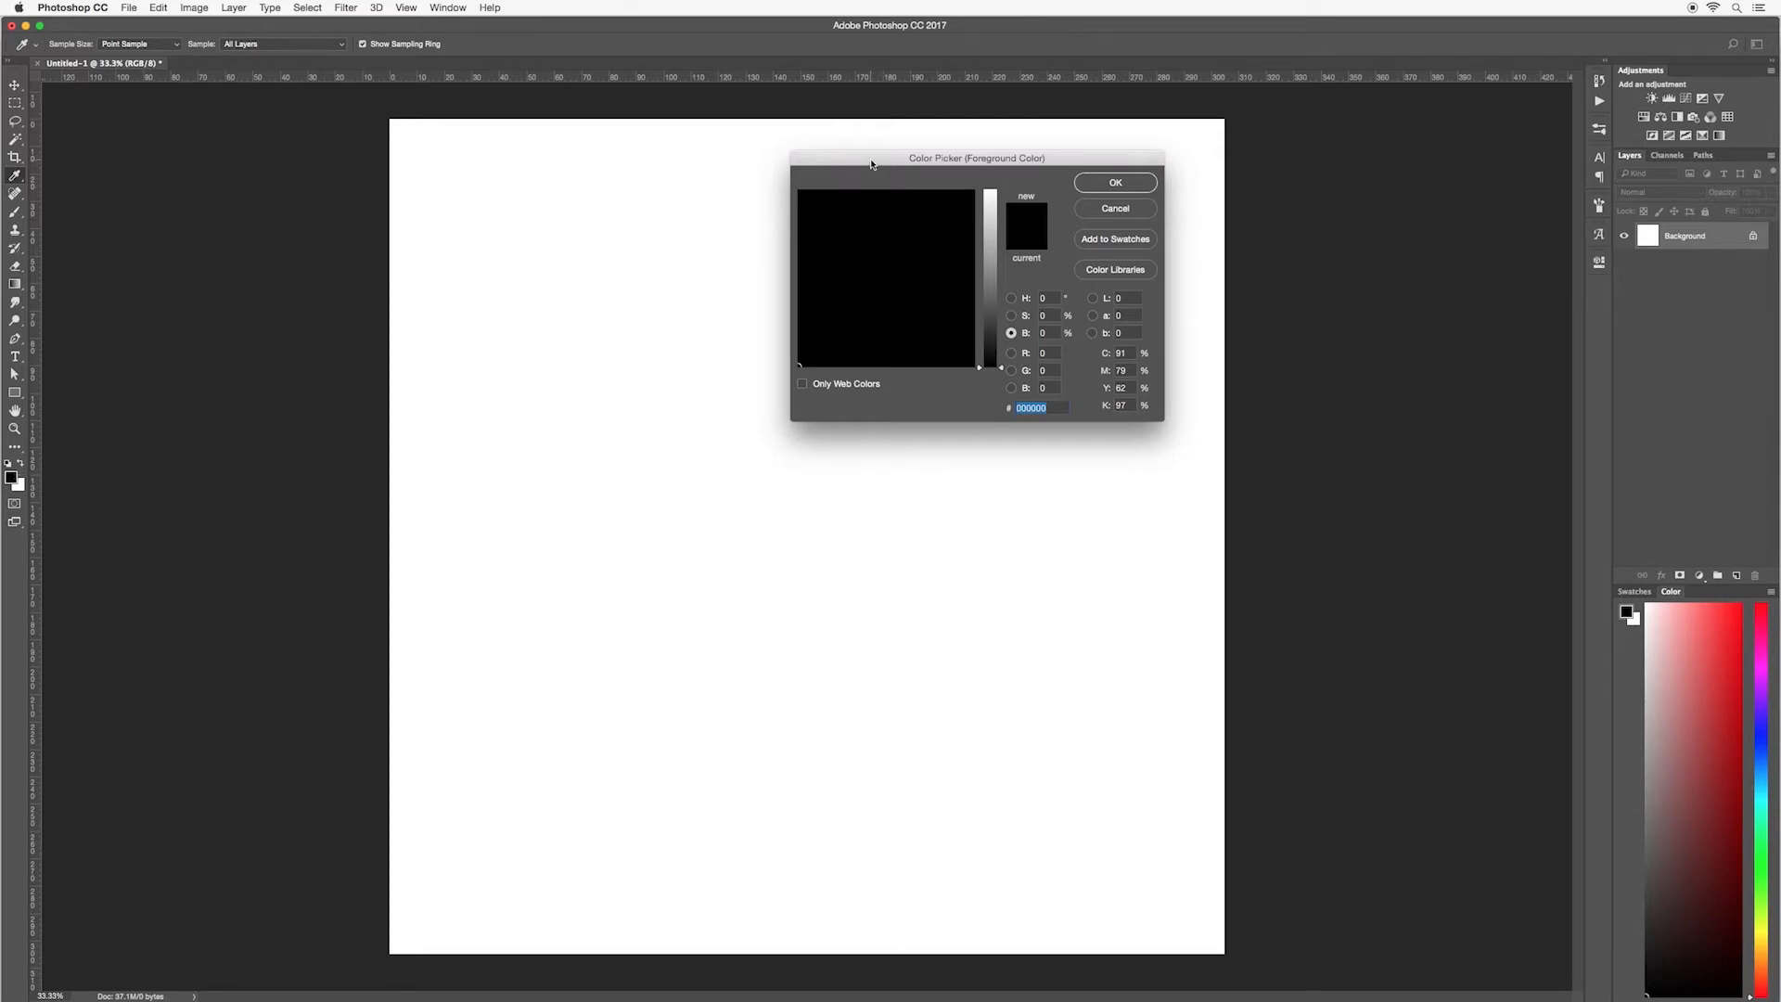
pyautogui.moveTo(872, 164); pyautogui.dragTo(661, 285)
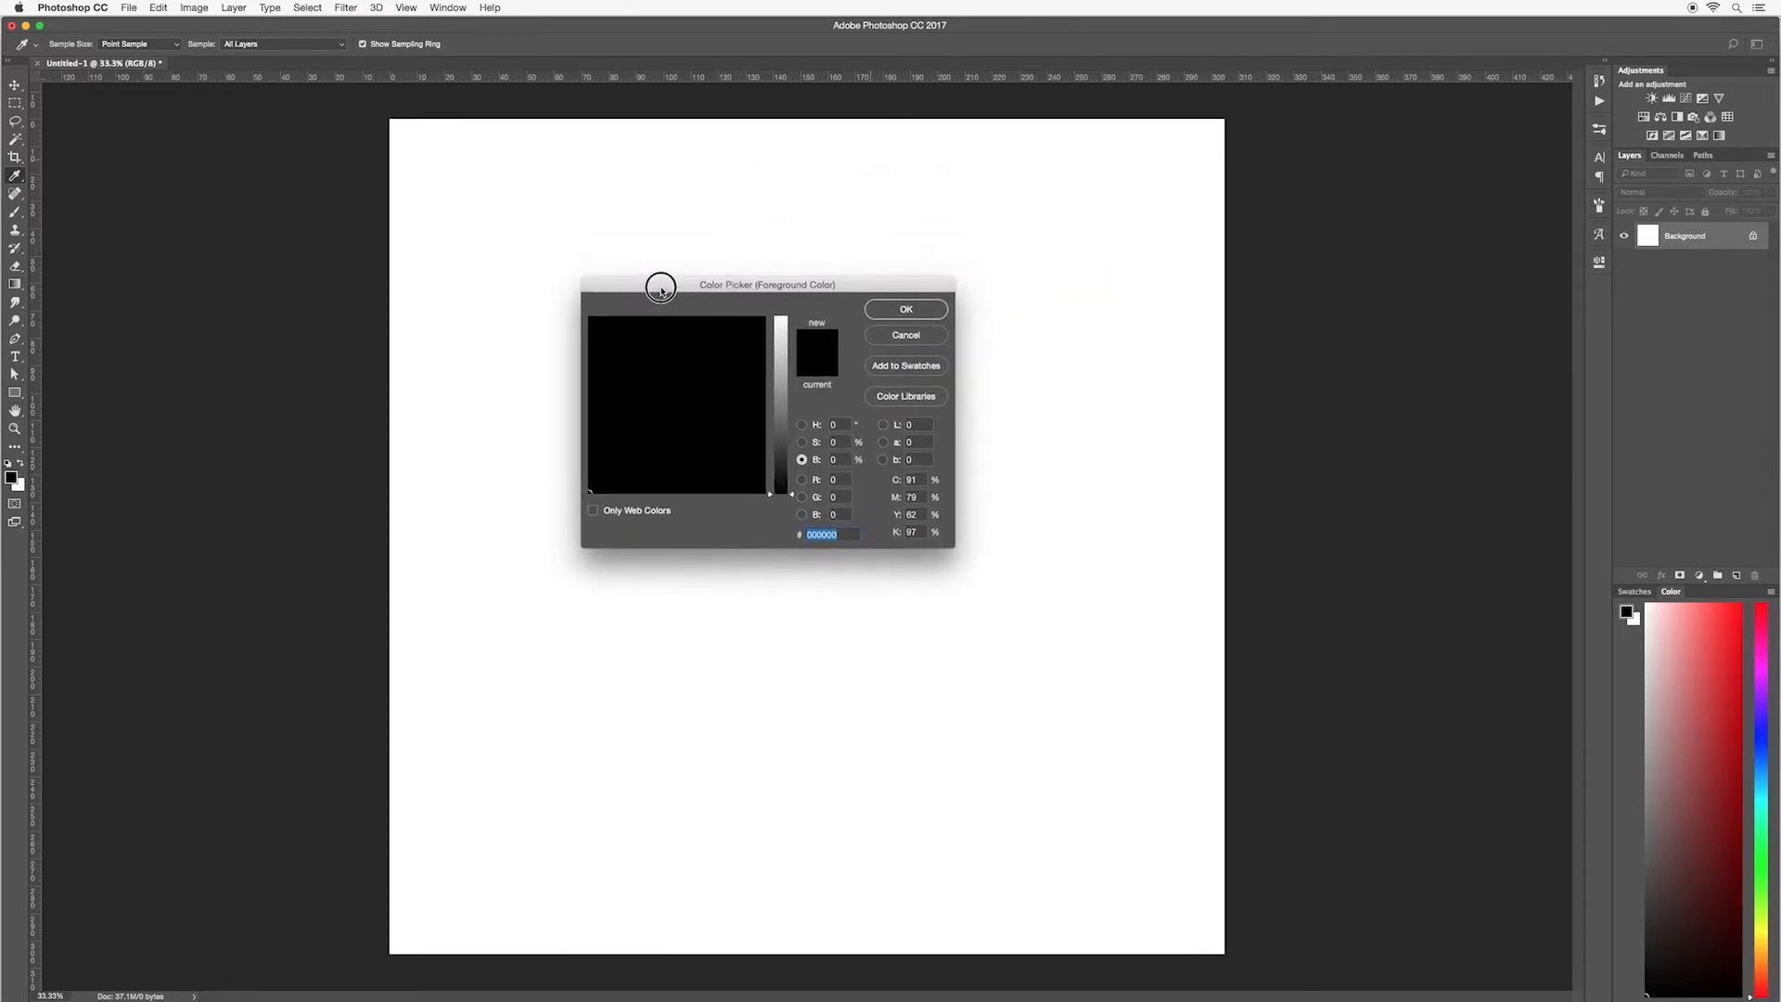
pyautogui.moveTo(659, 284); pyautogui.dragTo(739, 294)
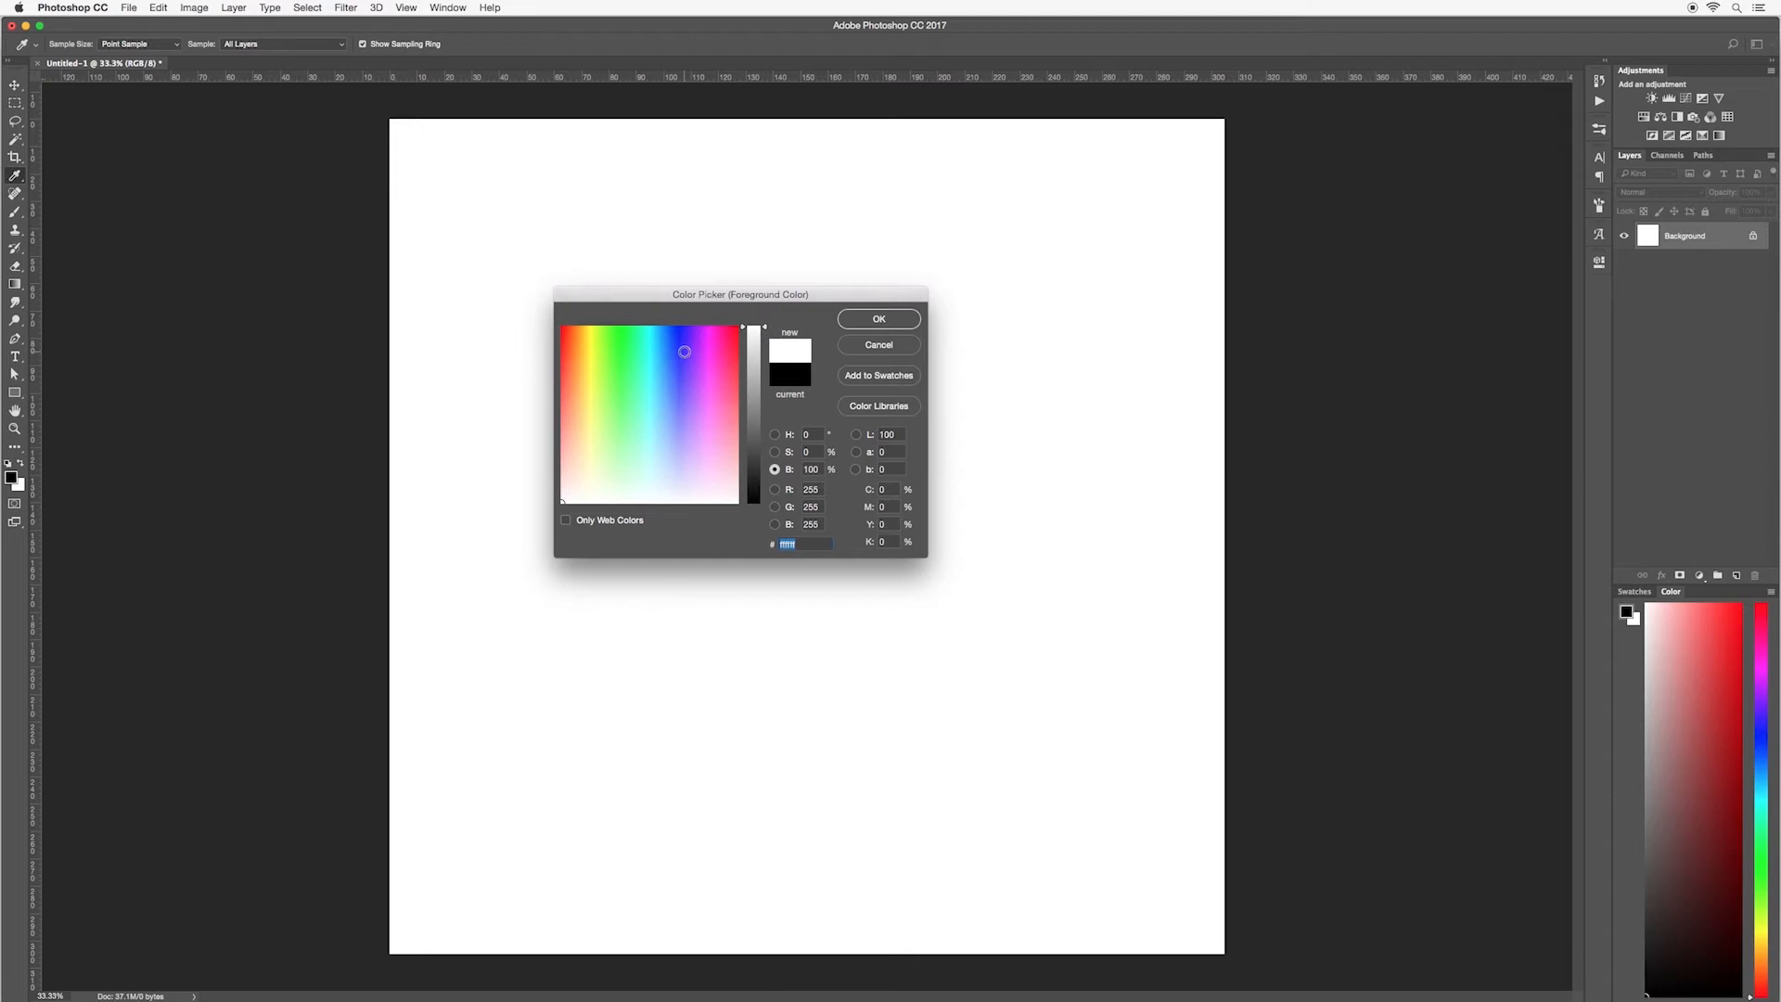
pyautogui.click(622, 417)
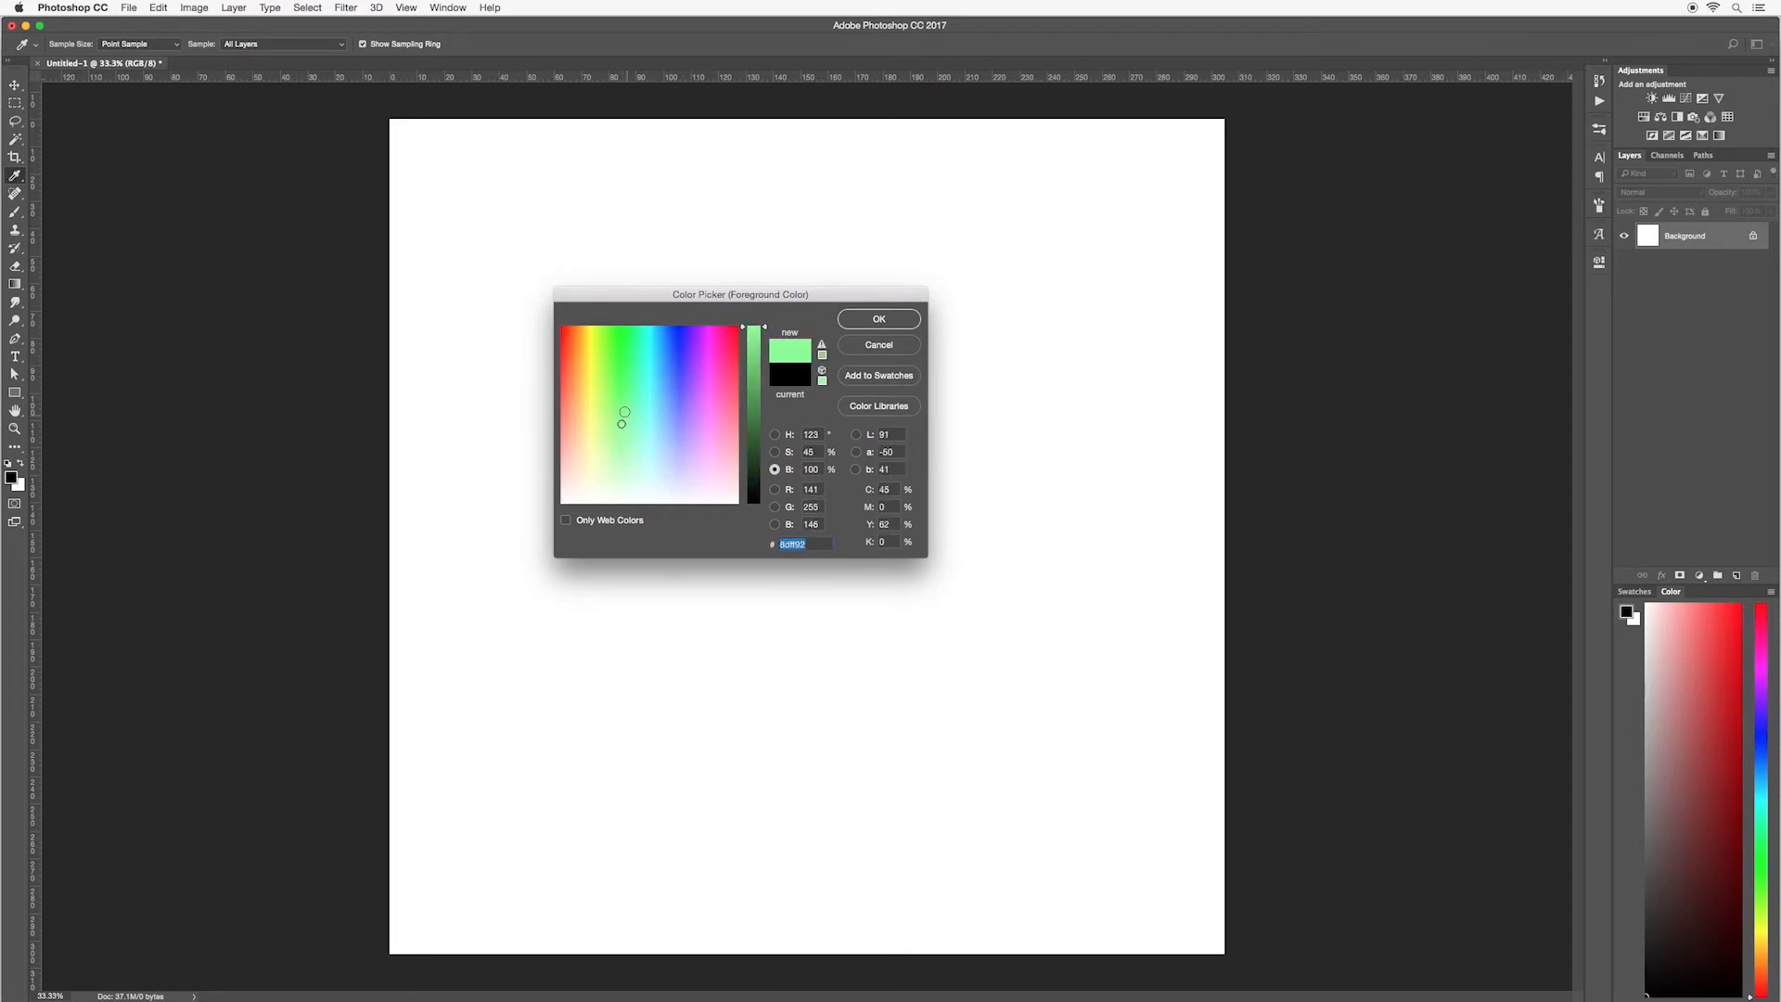
pyautogui.click(679, 380)
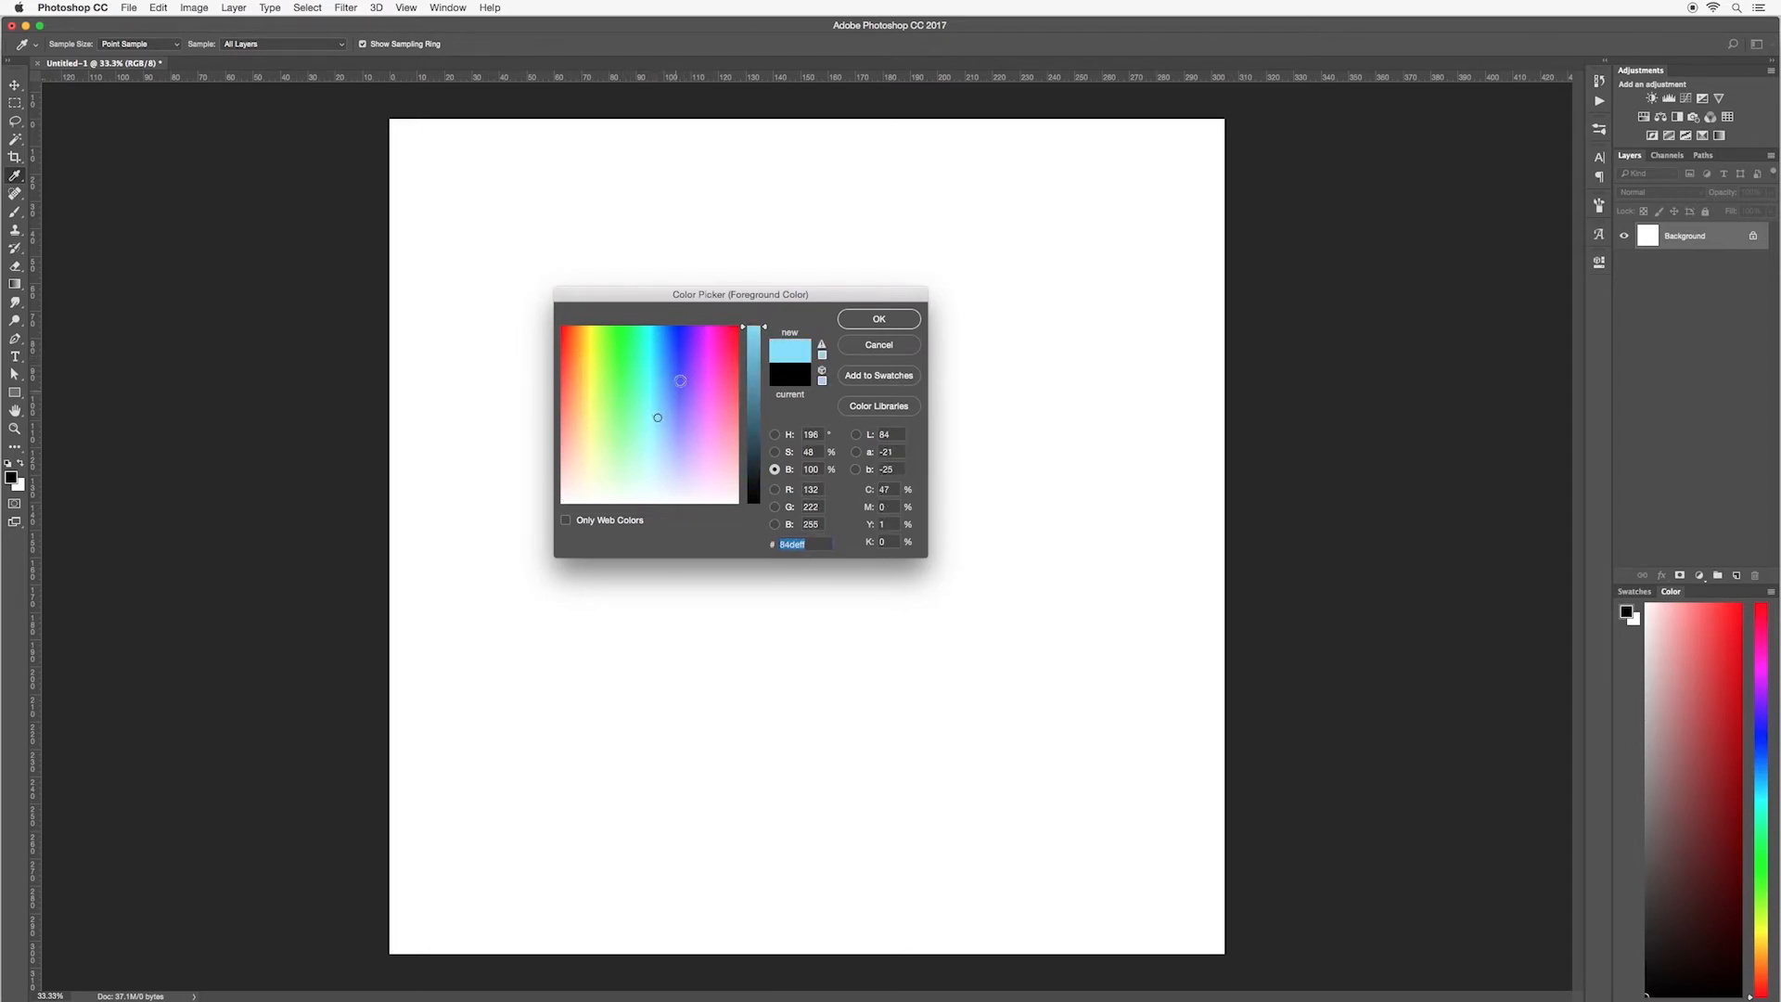
pyautogui.click(690, 363)
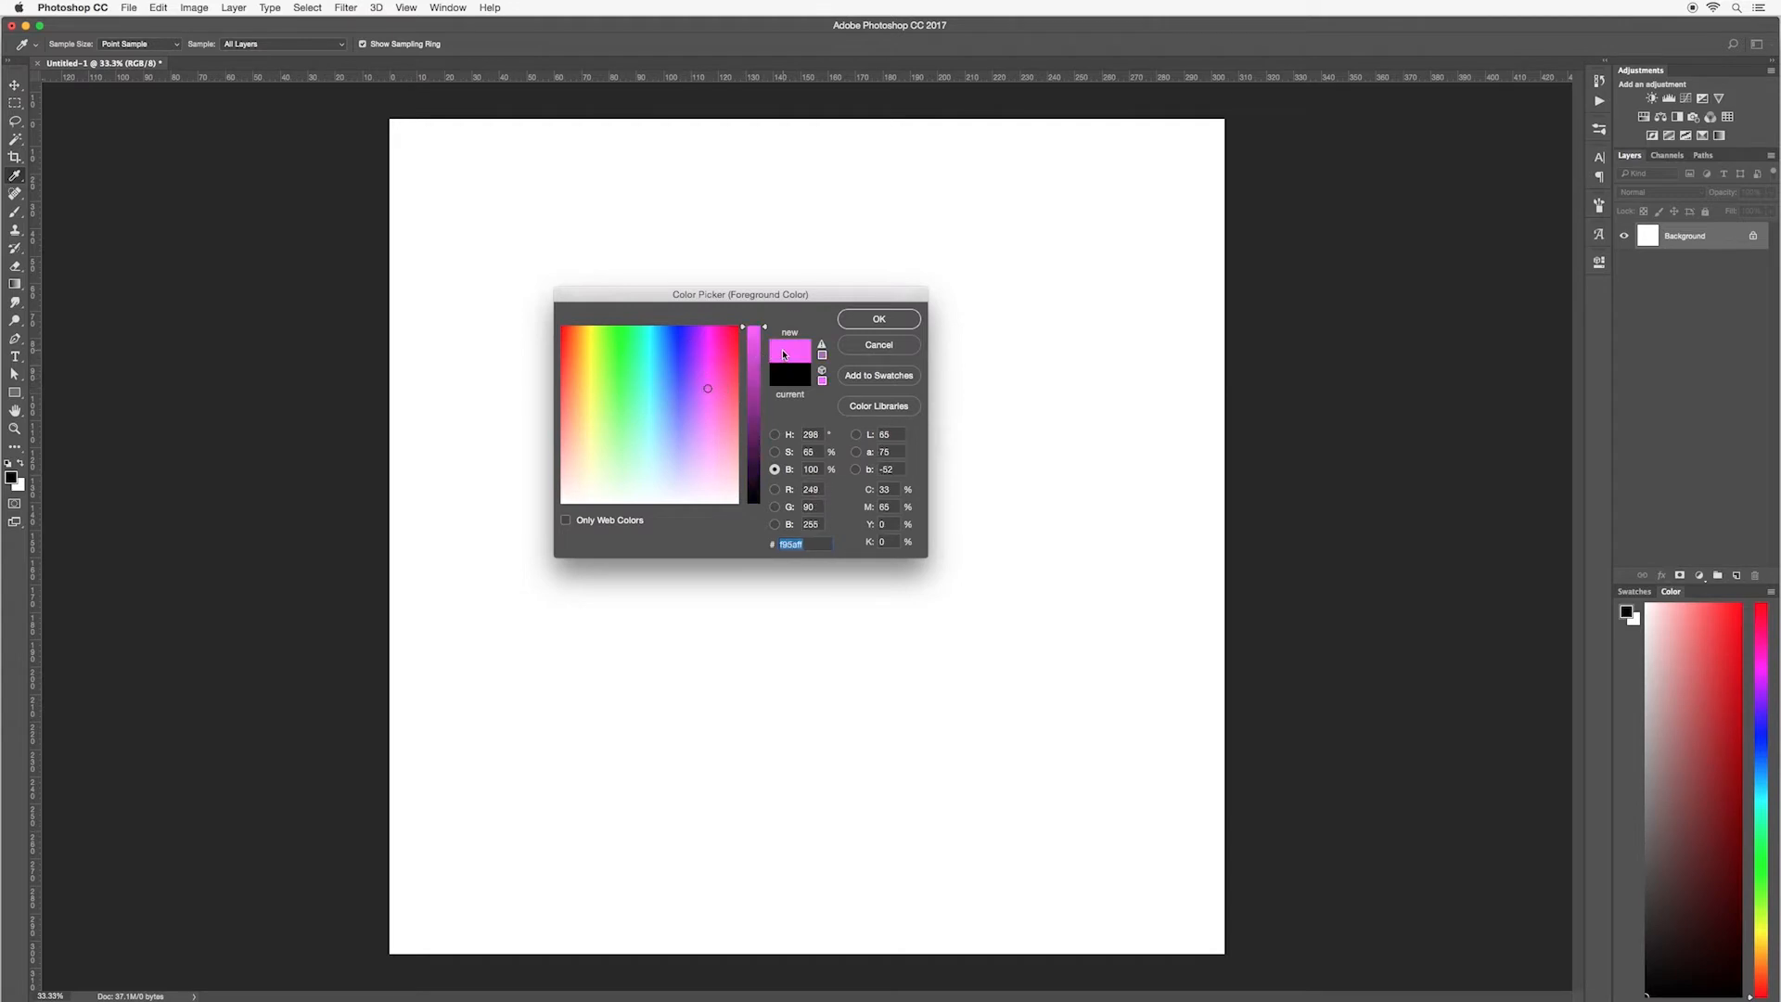
pyautogui.click(879, 318)
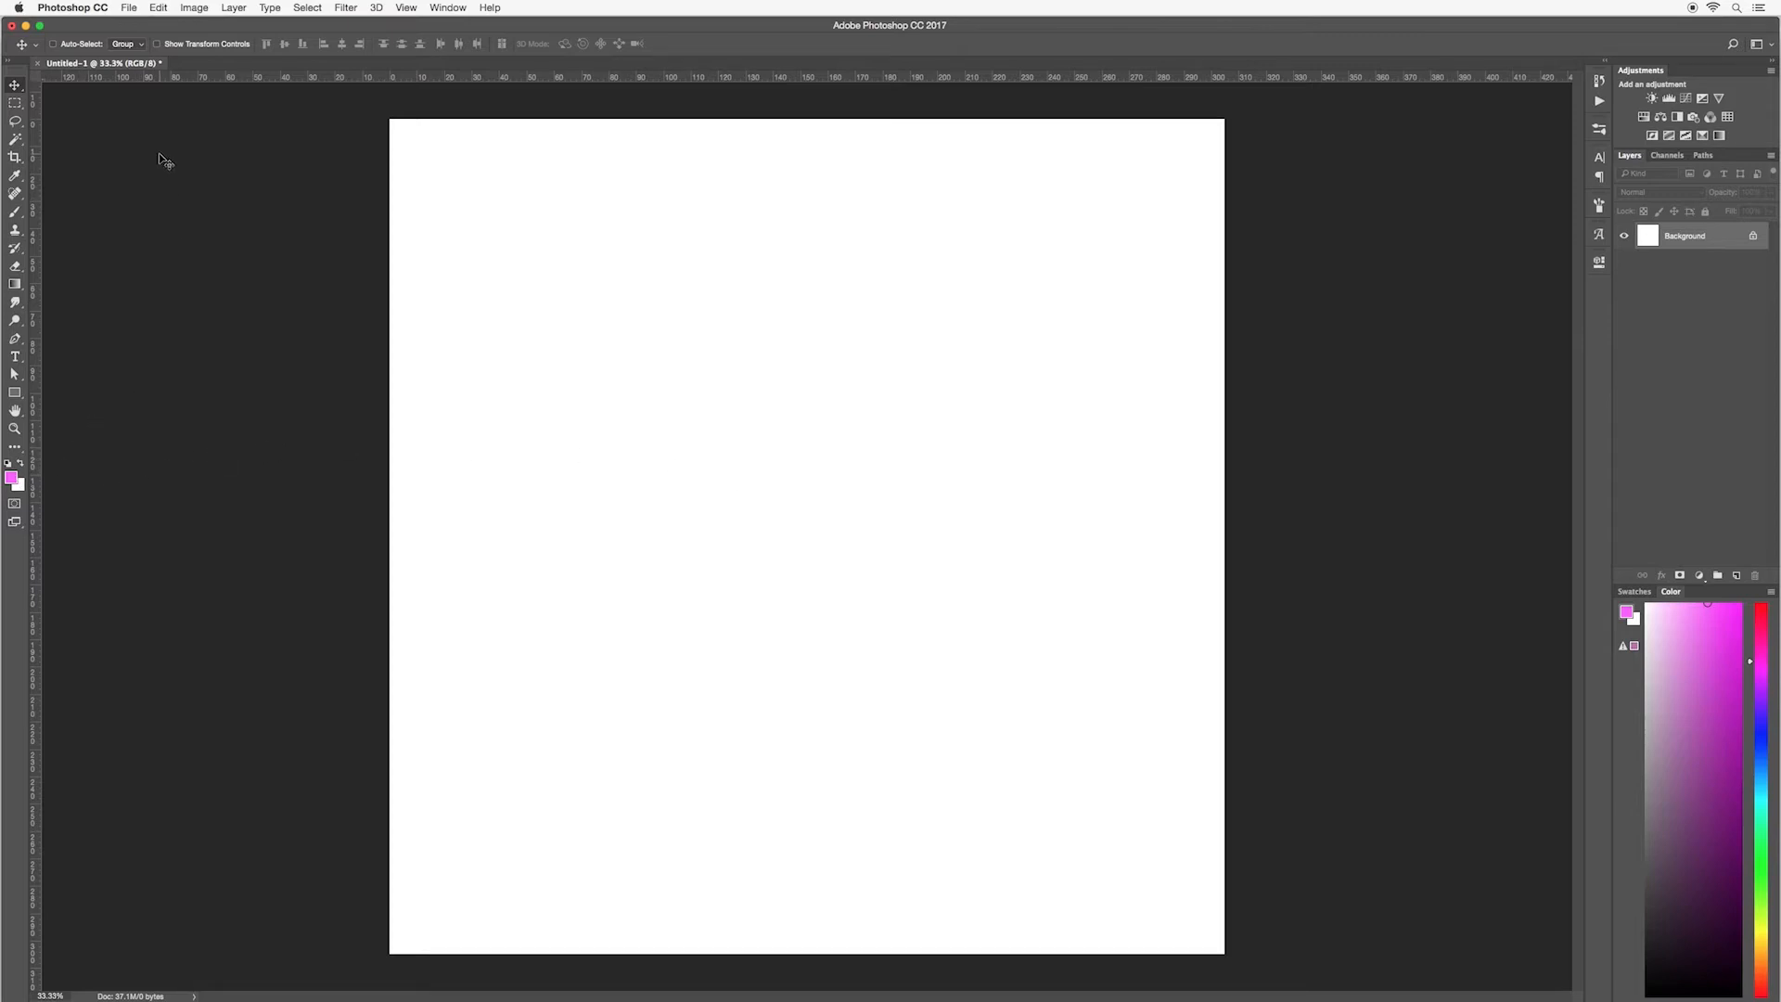
# Place Emerald Green Leaf.png as an embedded image and commit it as a new layer
pyautogui.click(128, 8)
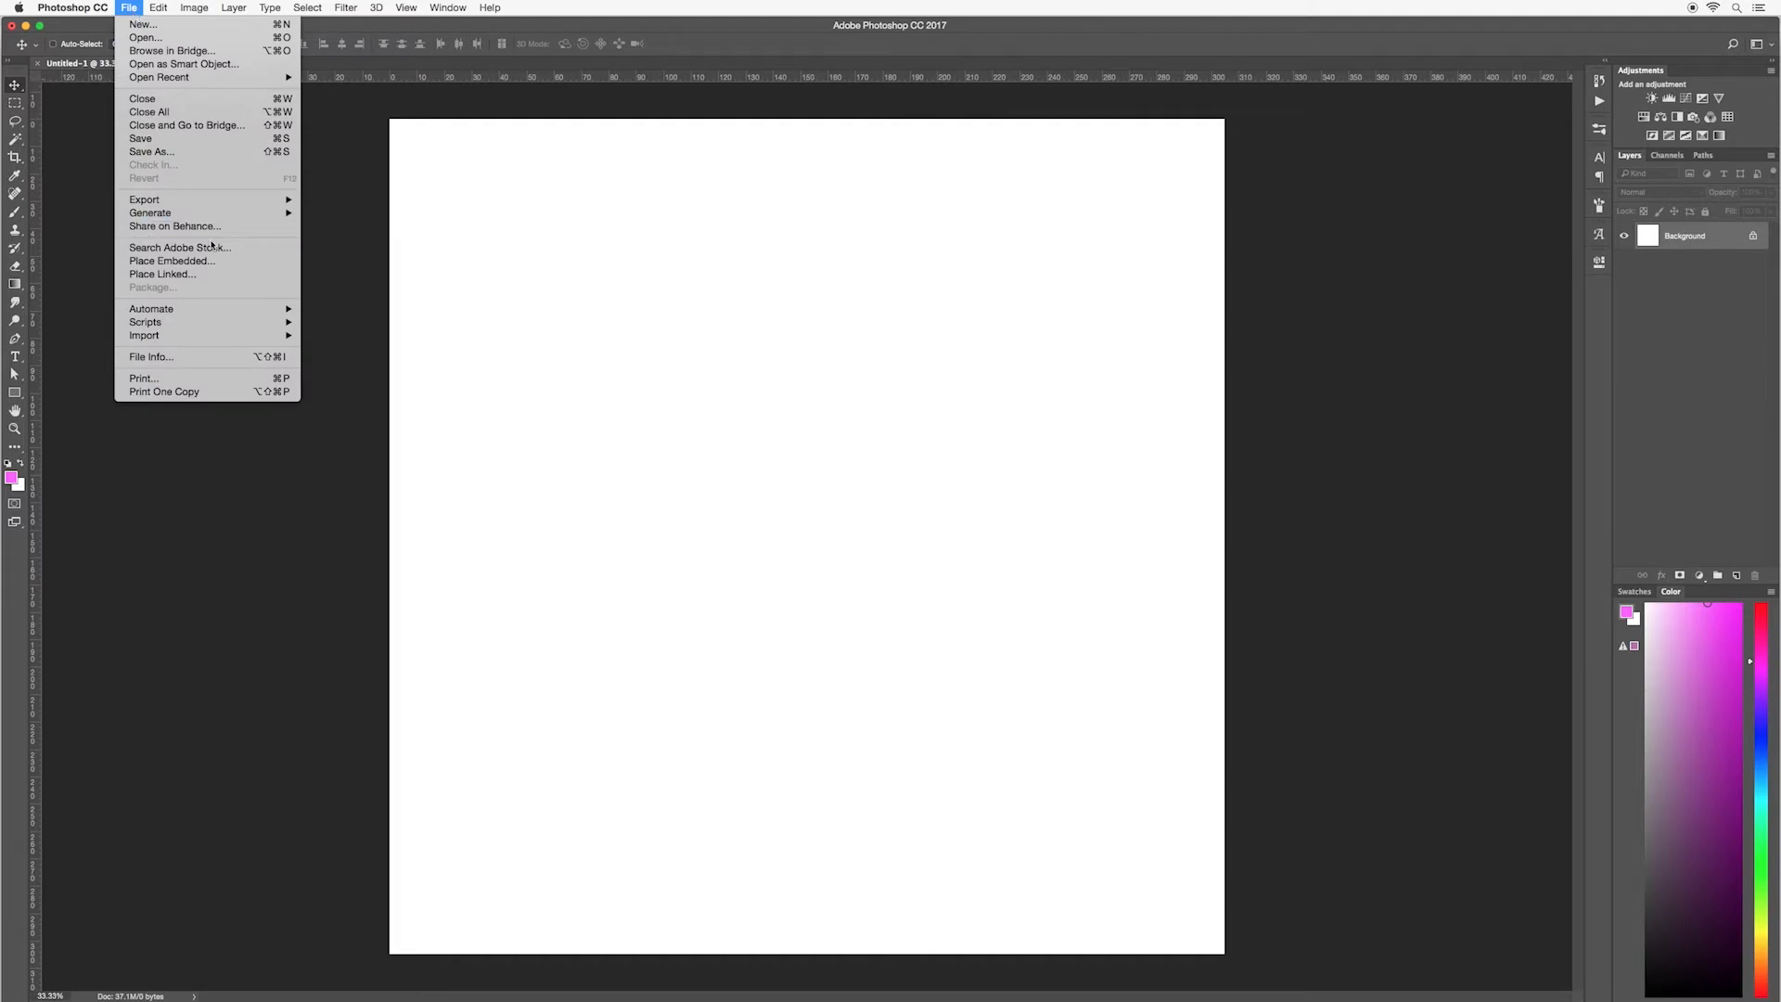
pyautogui.click(171, 260)
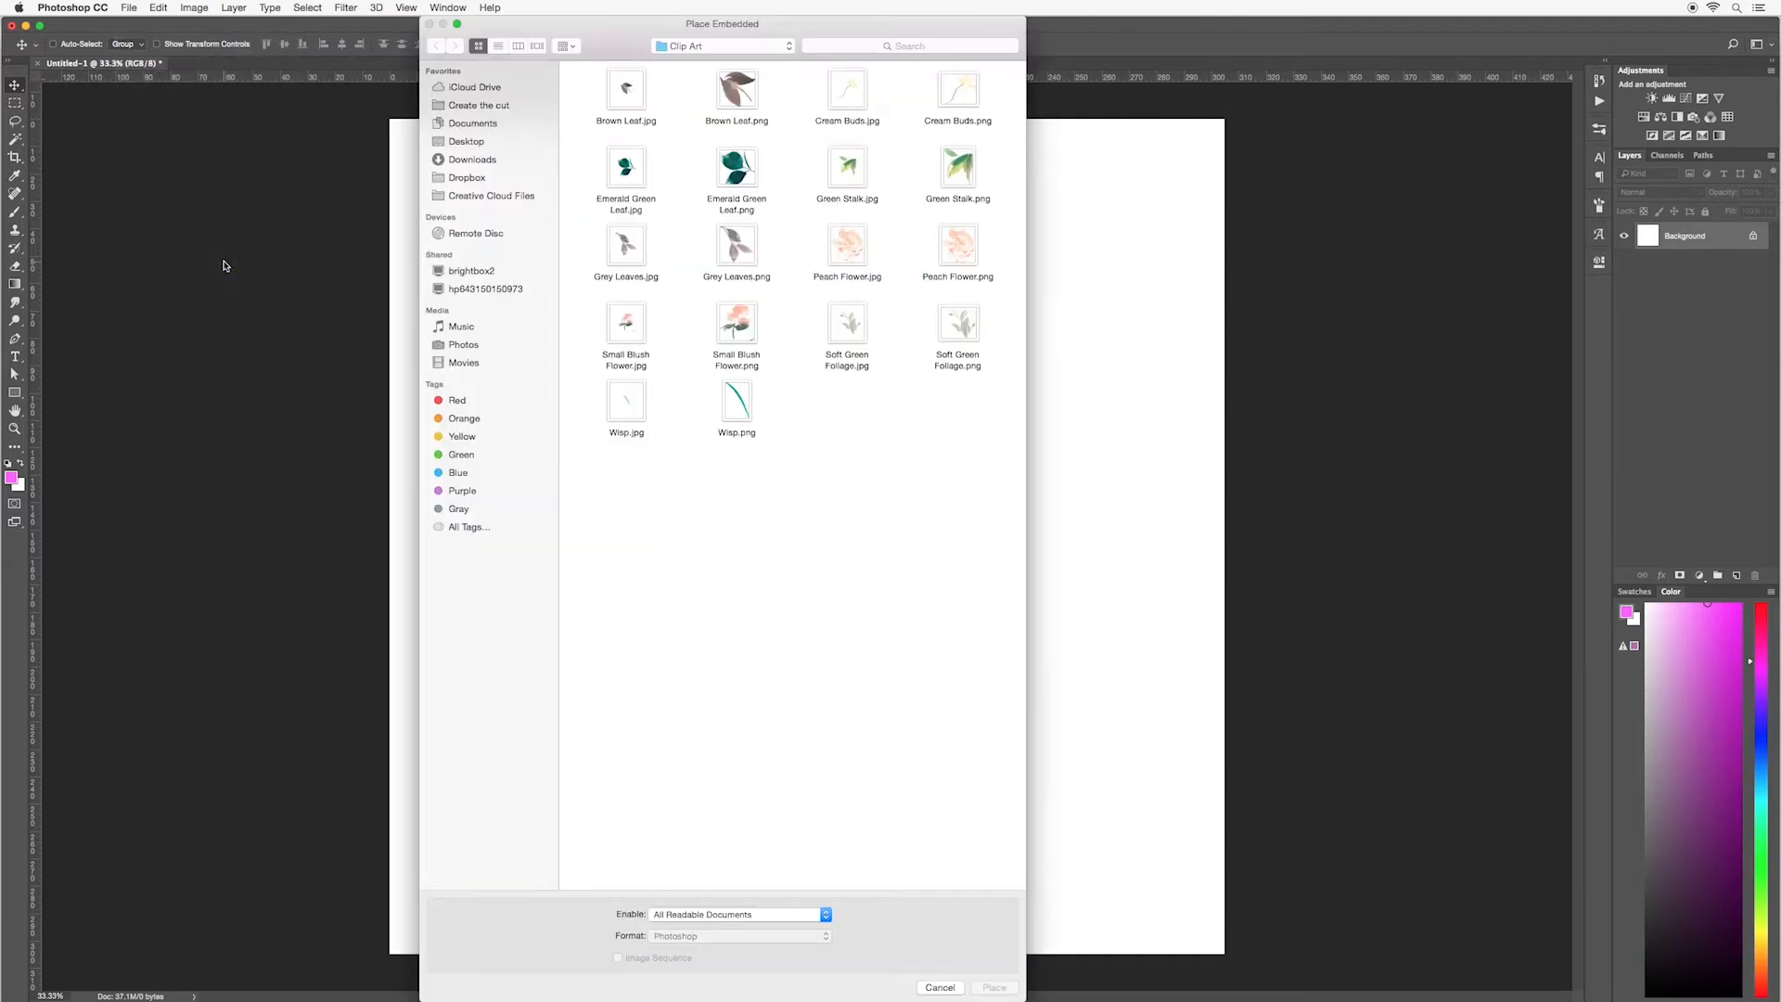
pyautogui.click(735, 166)
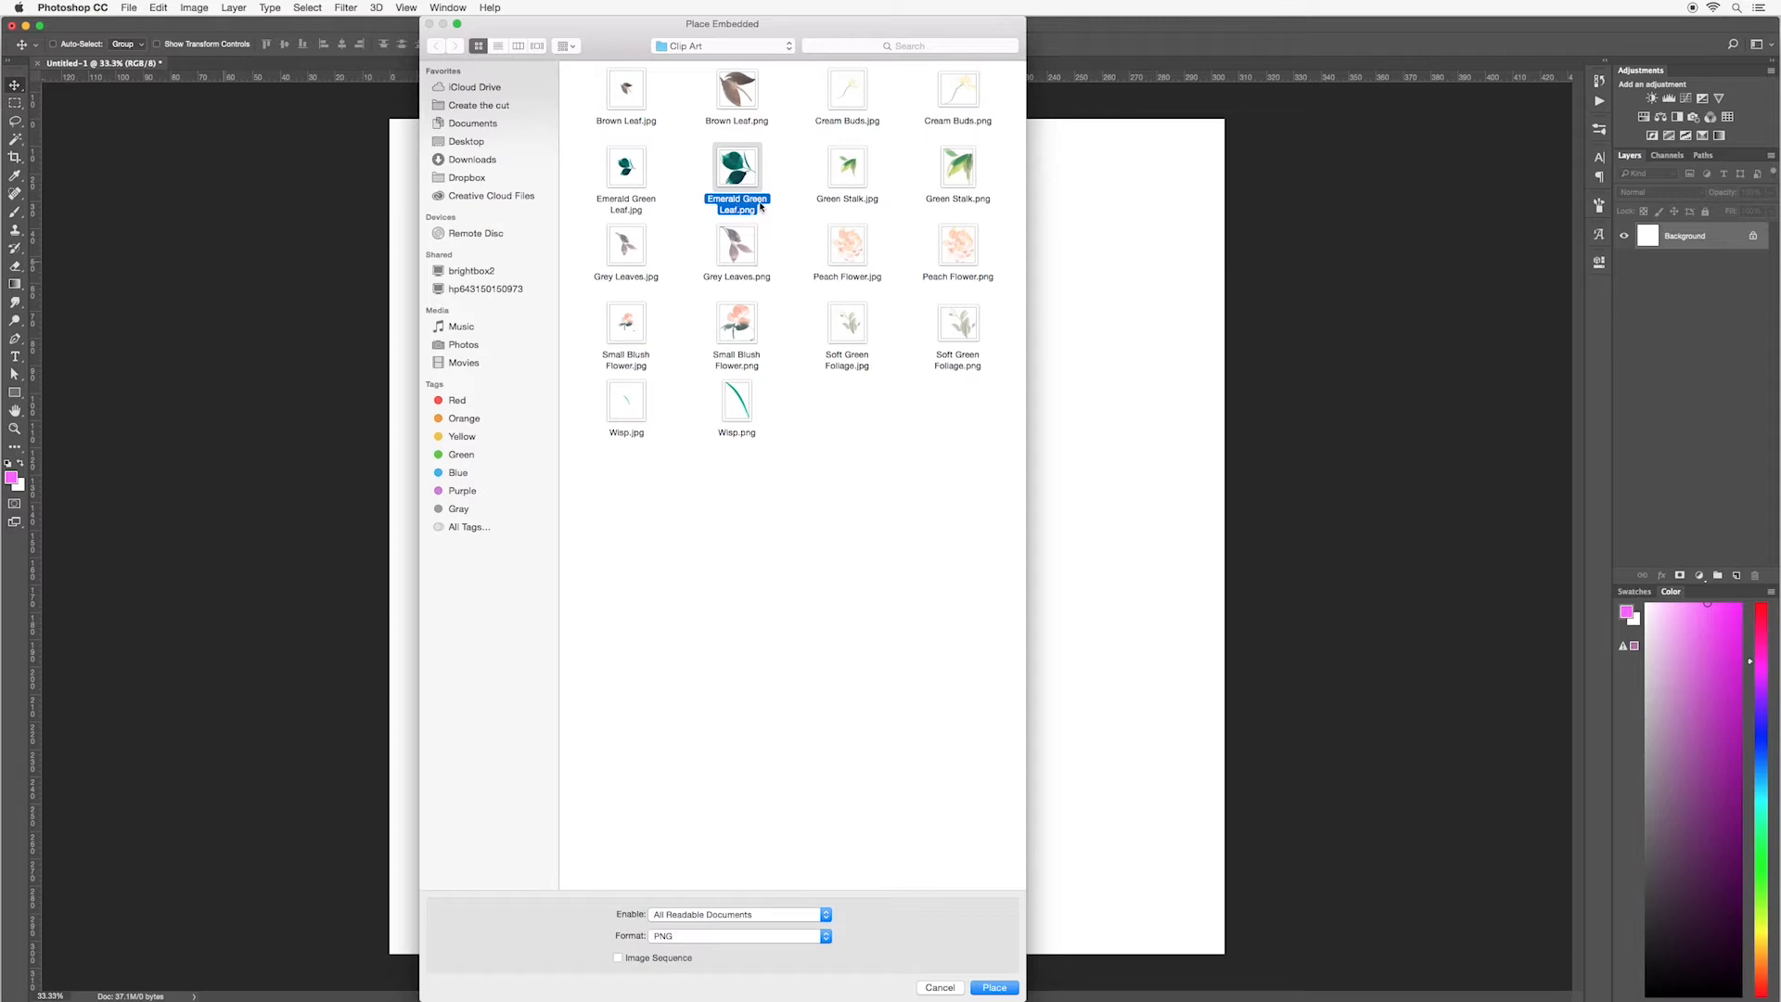
pyautogui.click(991, 986)
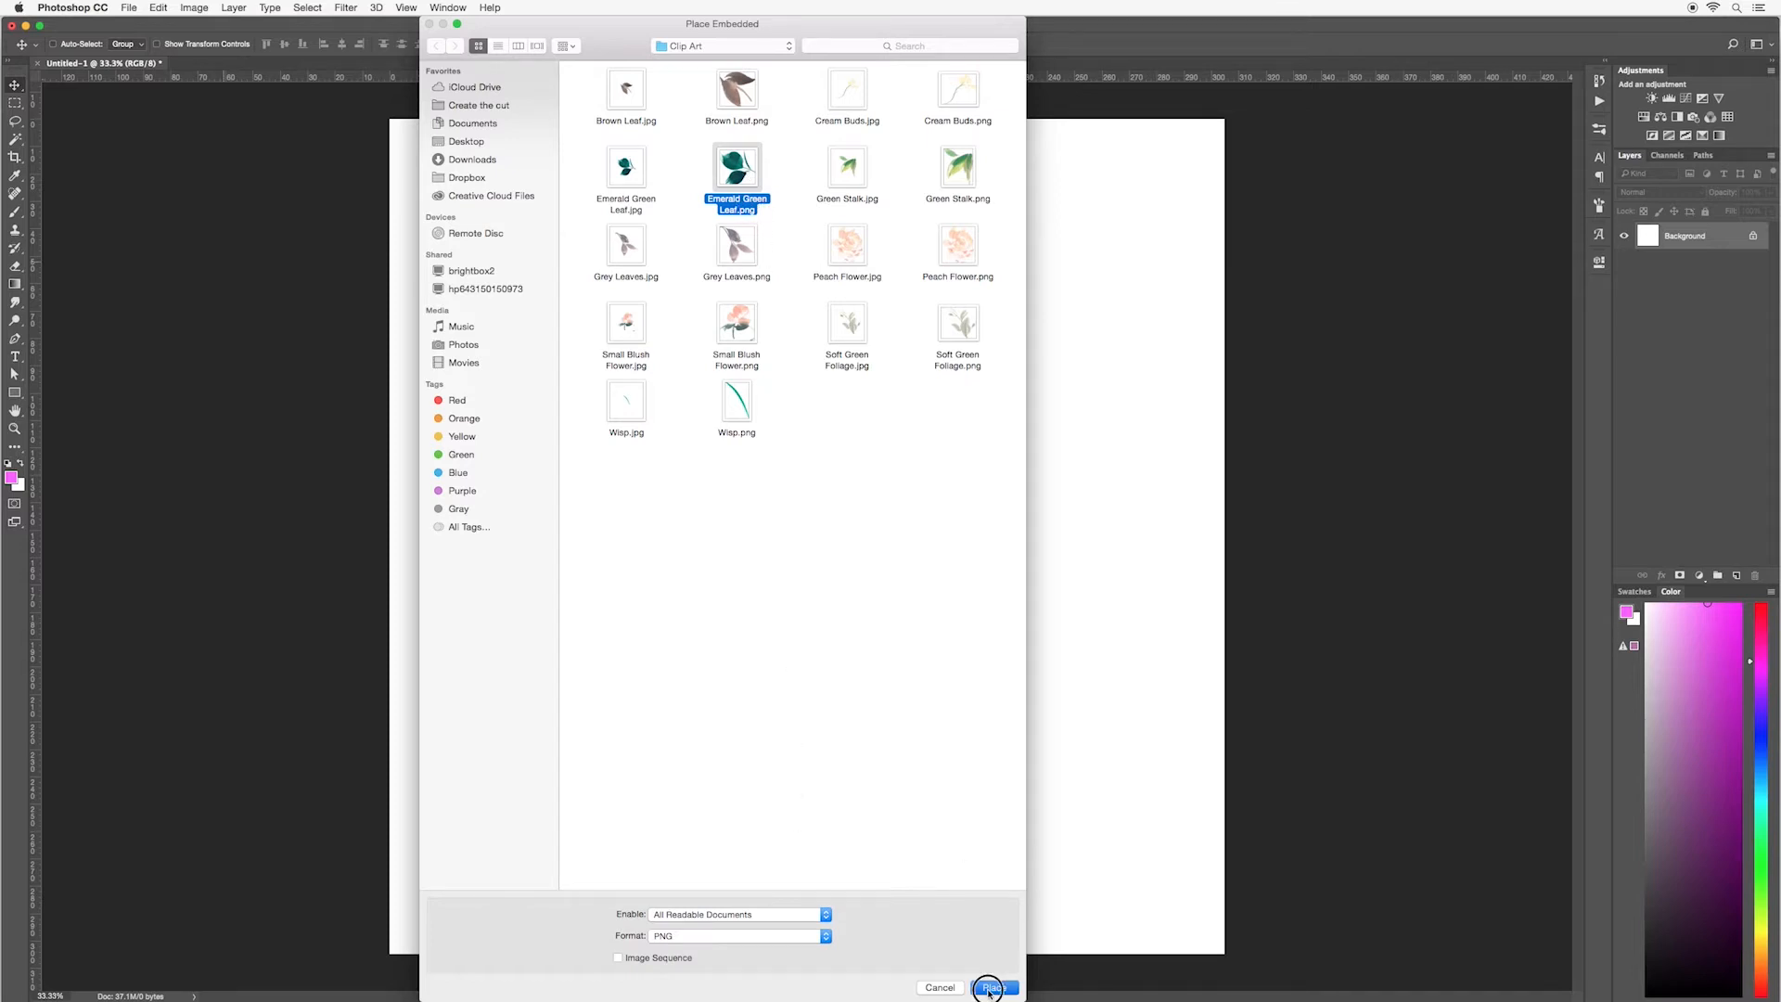
pyautogui.click(990, 987)
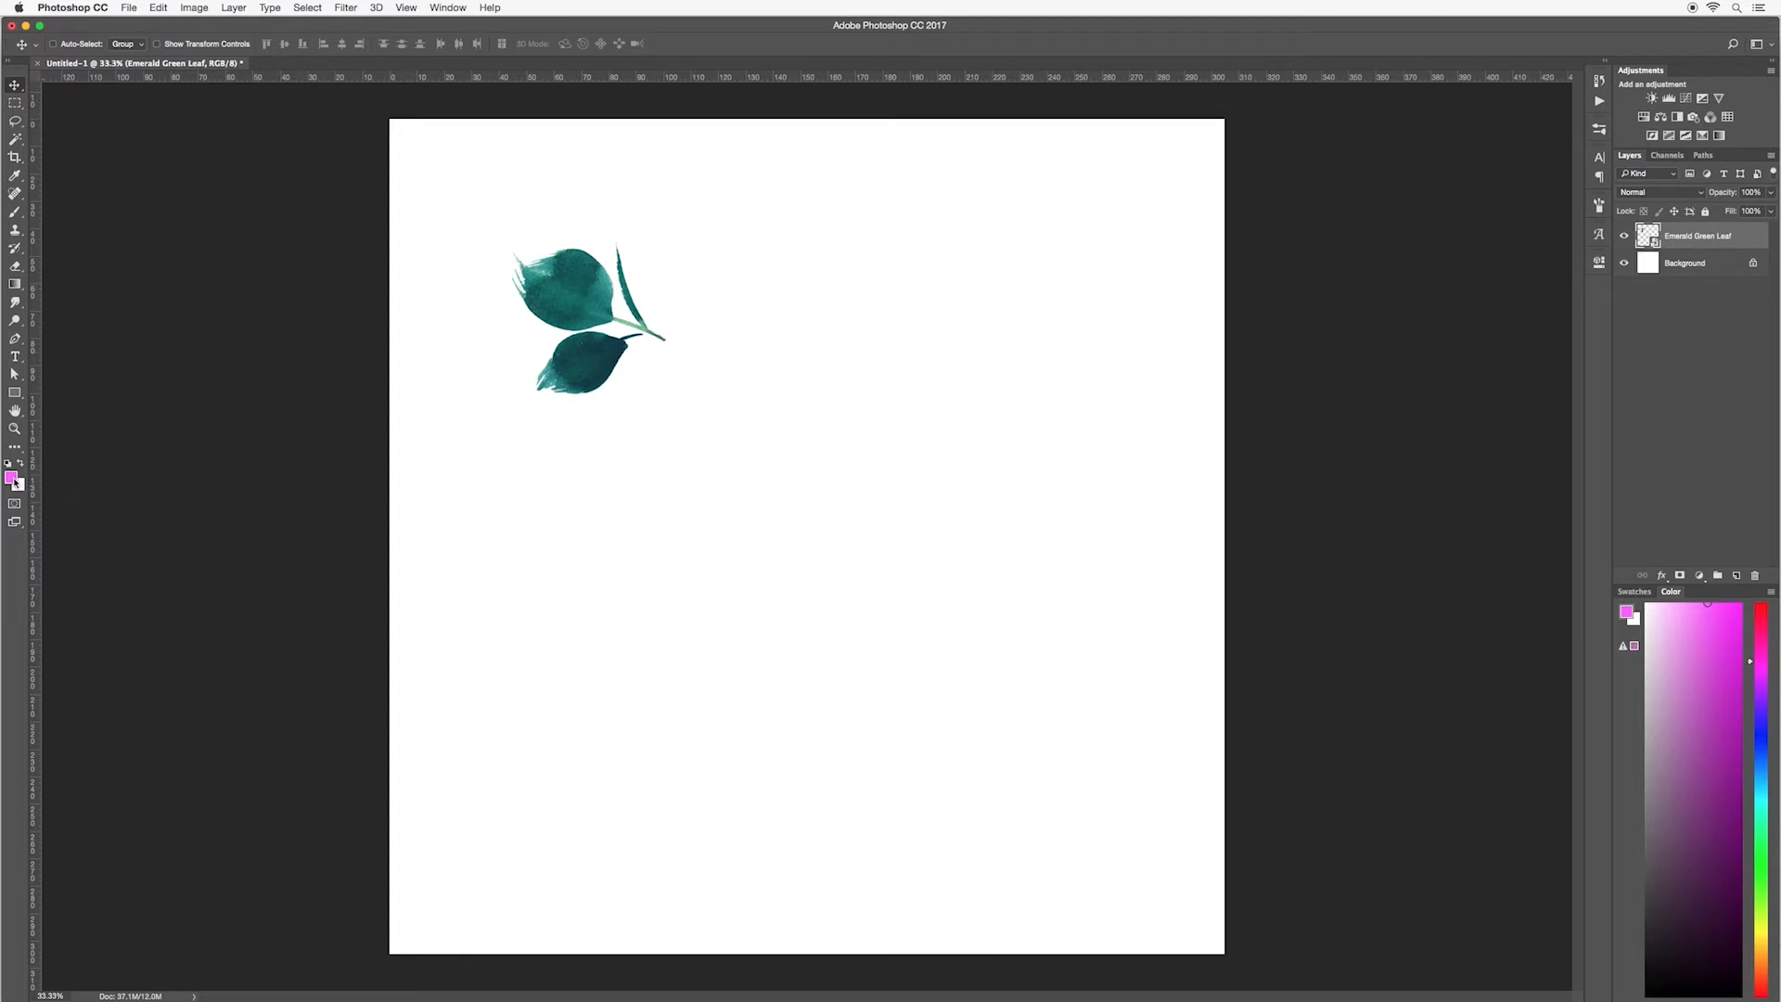
# Eyedrop a dark teal from the leaf in the Color Picker and accept it as foreground
pyautogui.click(12, 476)
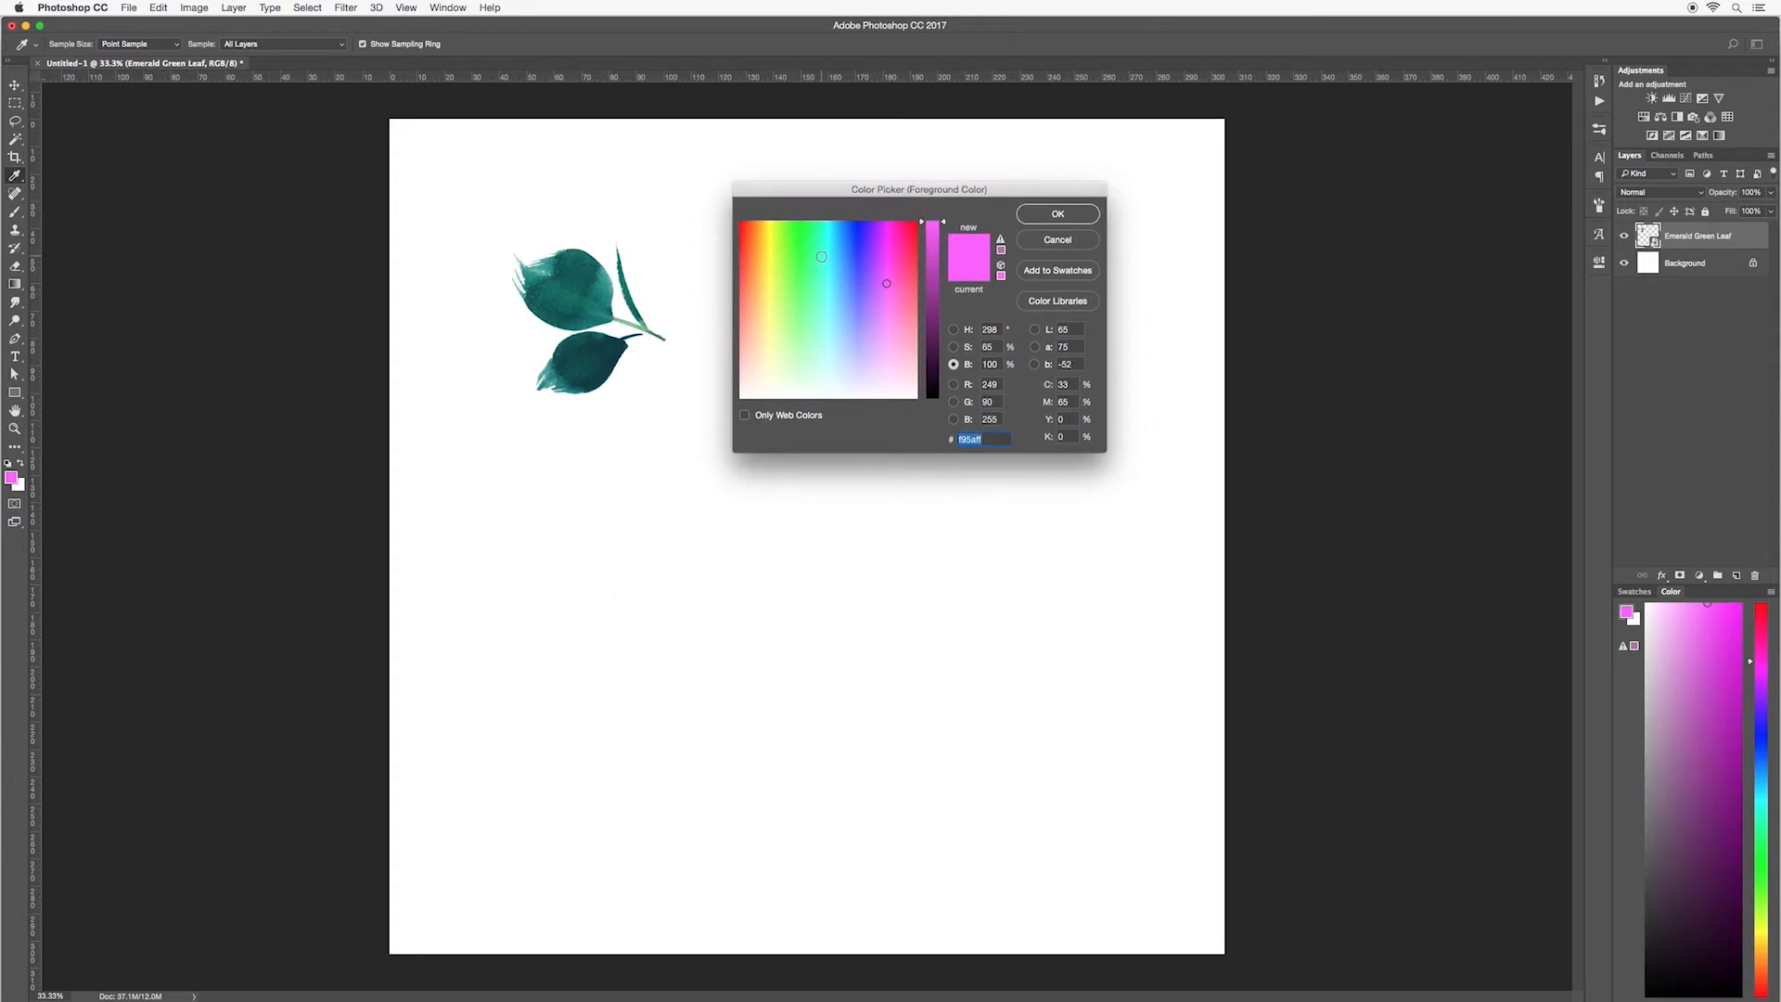
pyautogui.click(596, 283)
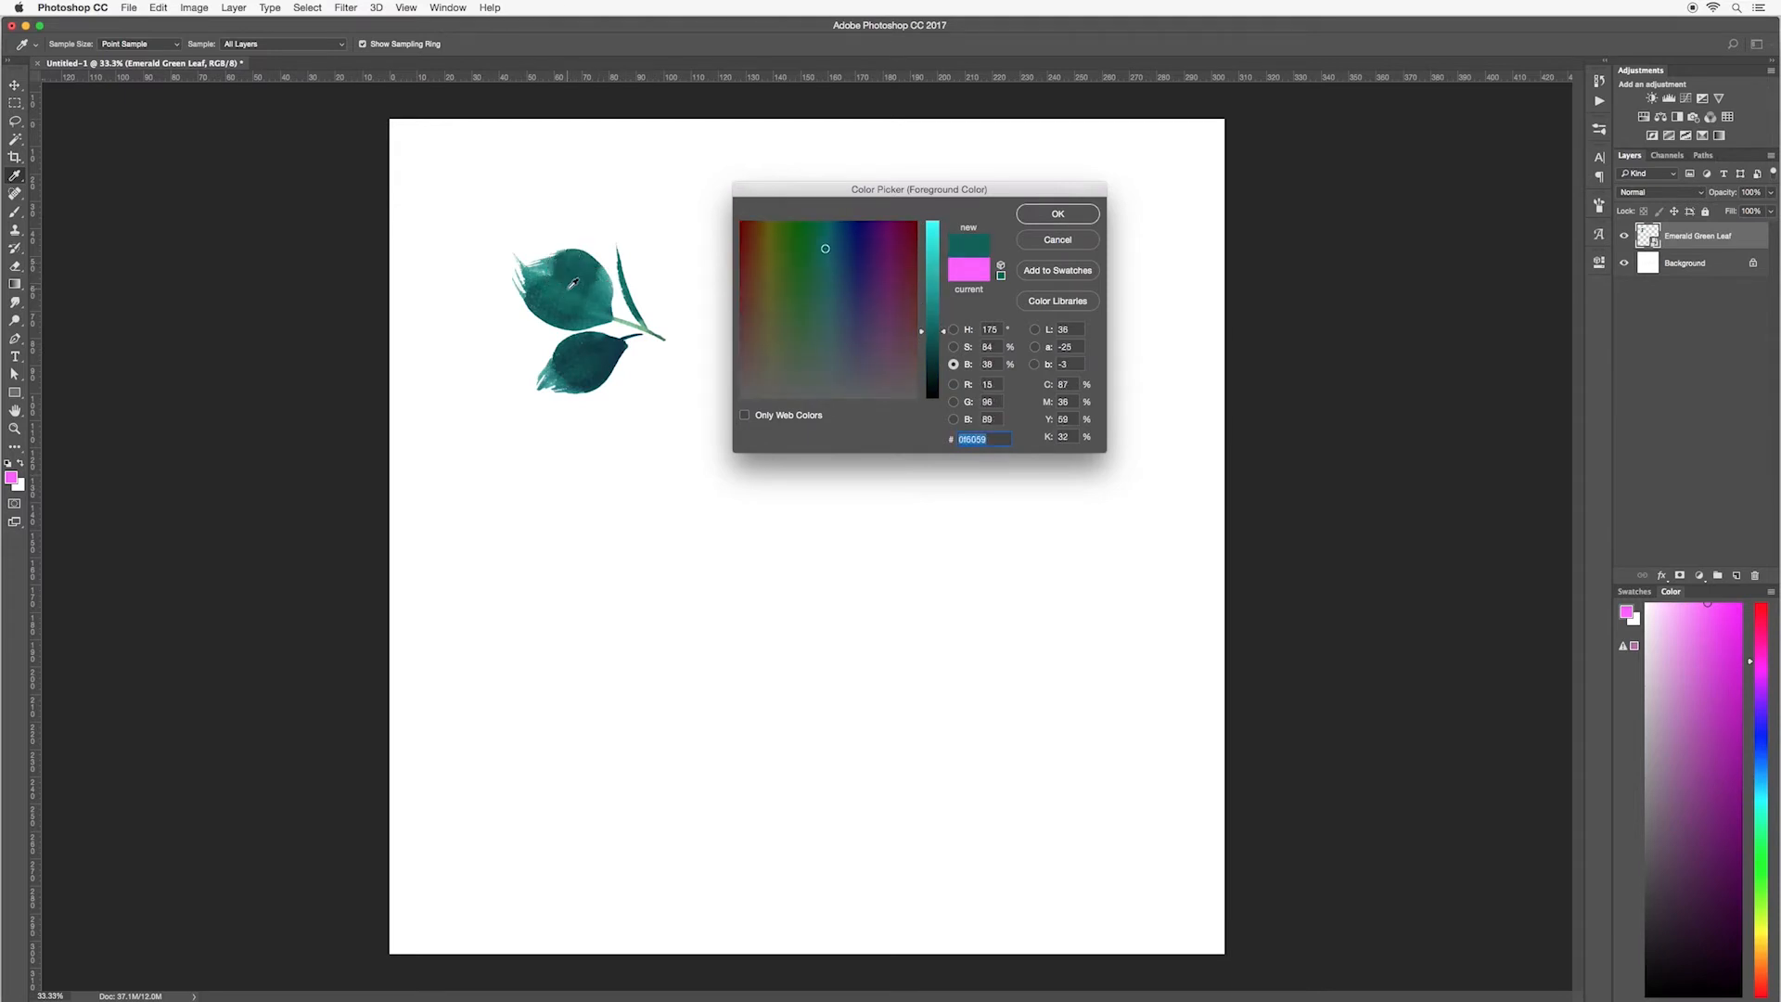
pyautogui.click(829, 257)
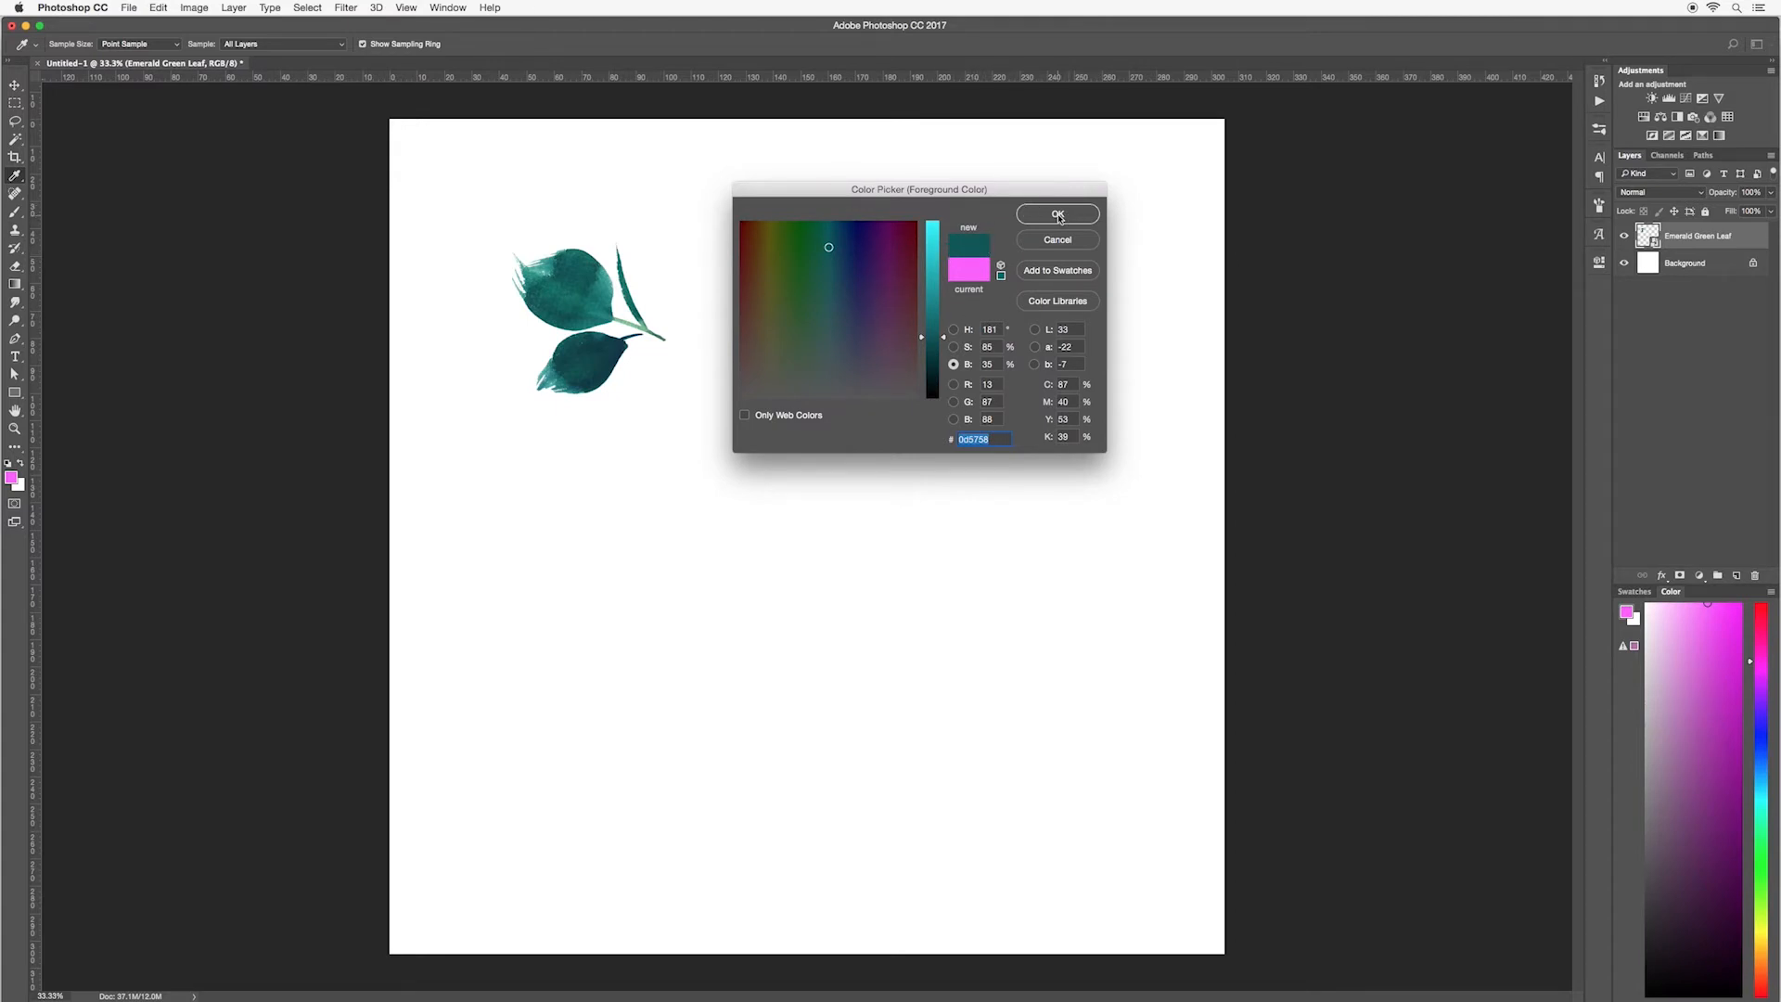
pyautogui.click(1056, 215)
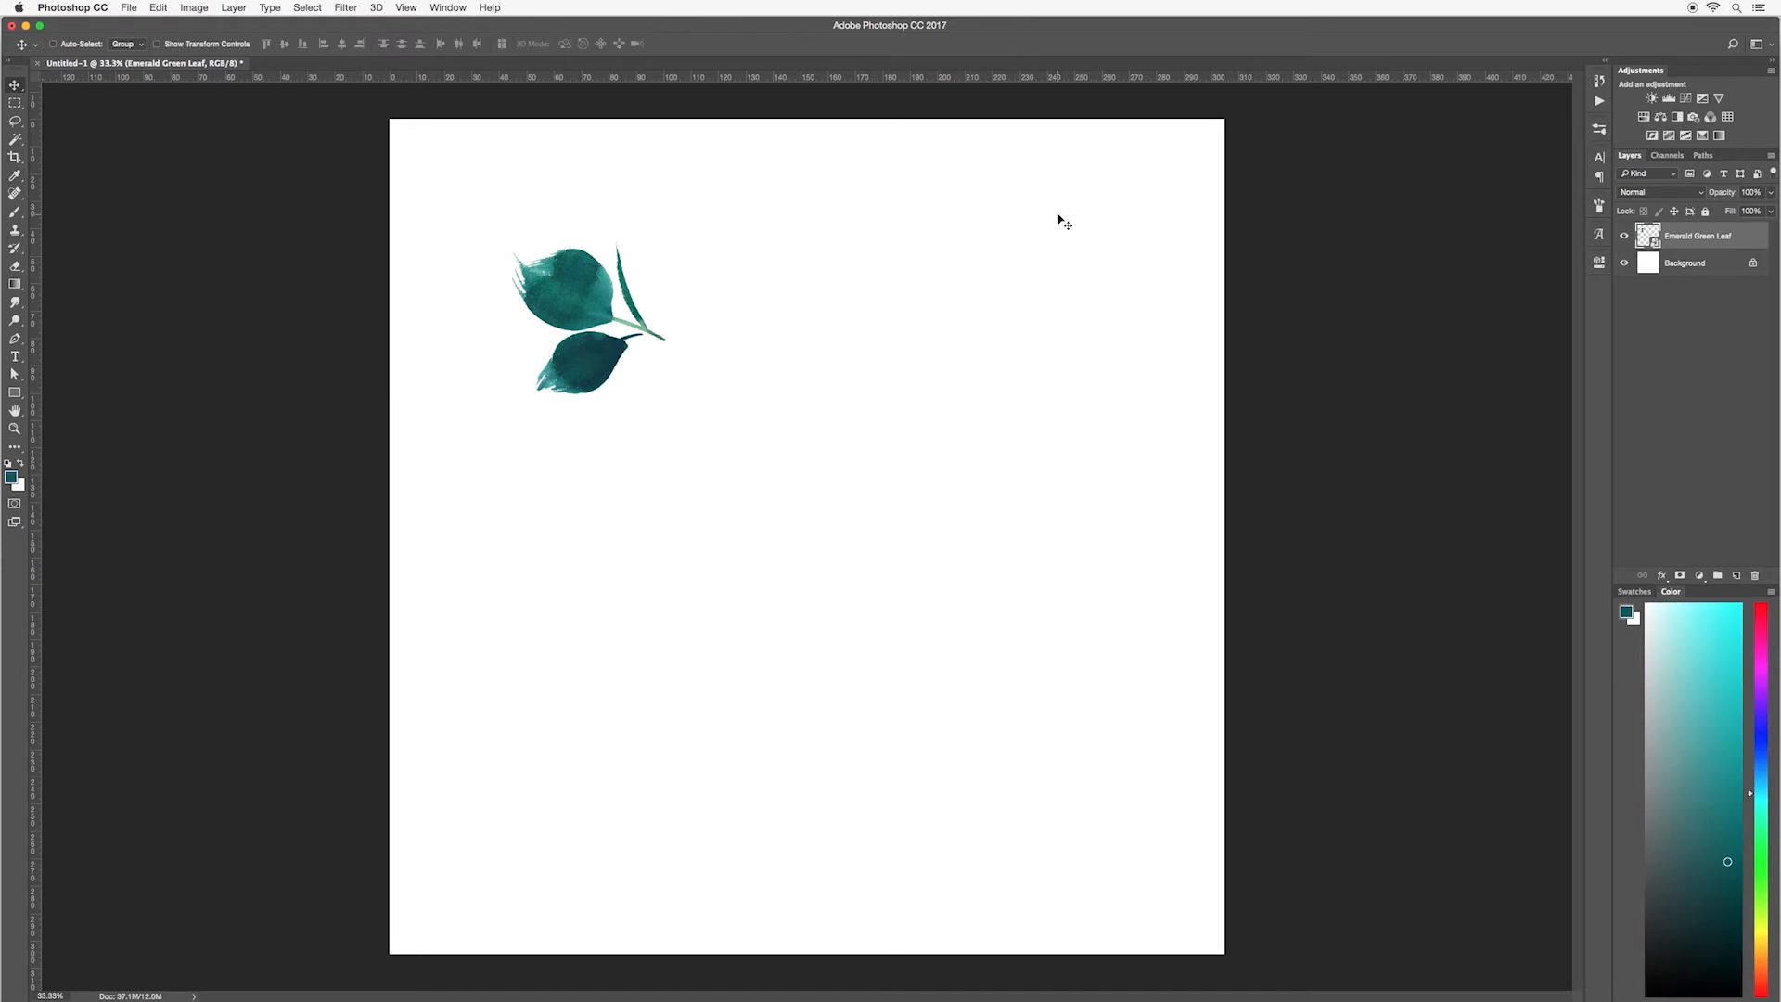
pyautogui.moveTo(598, 354)
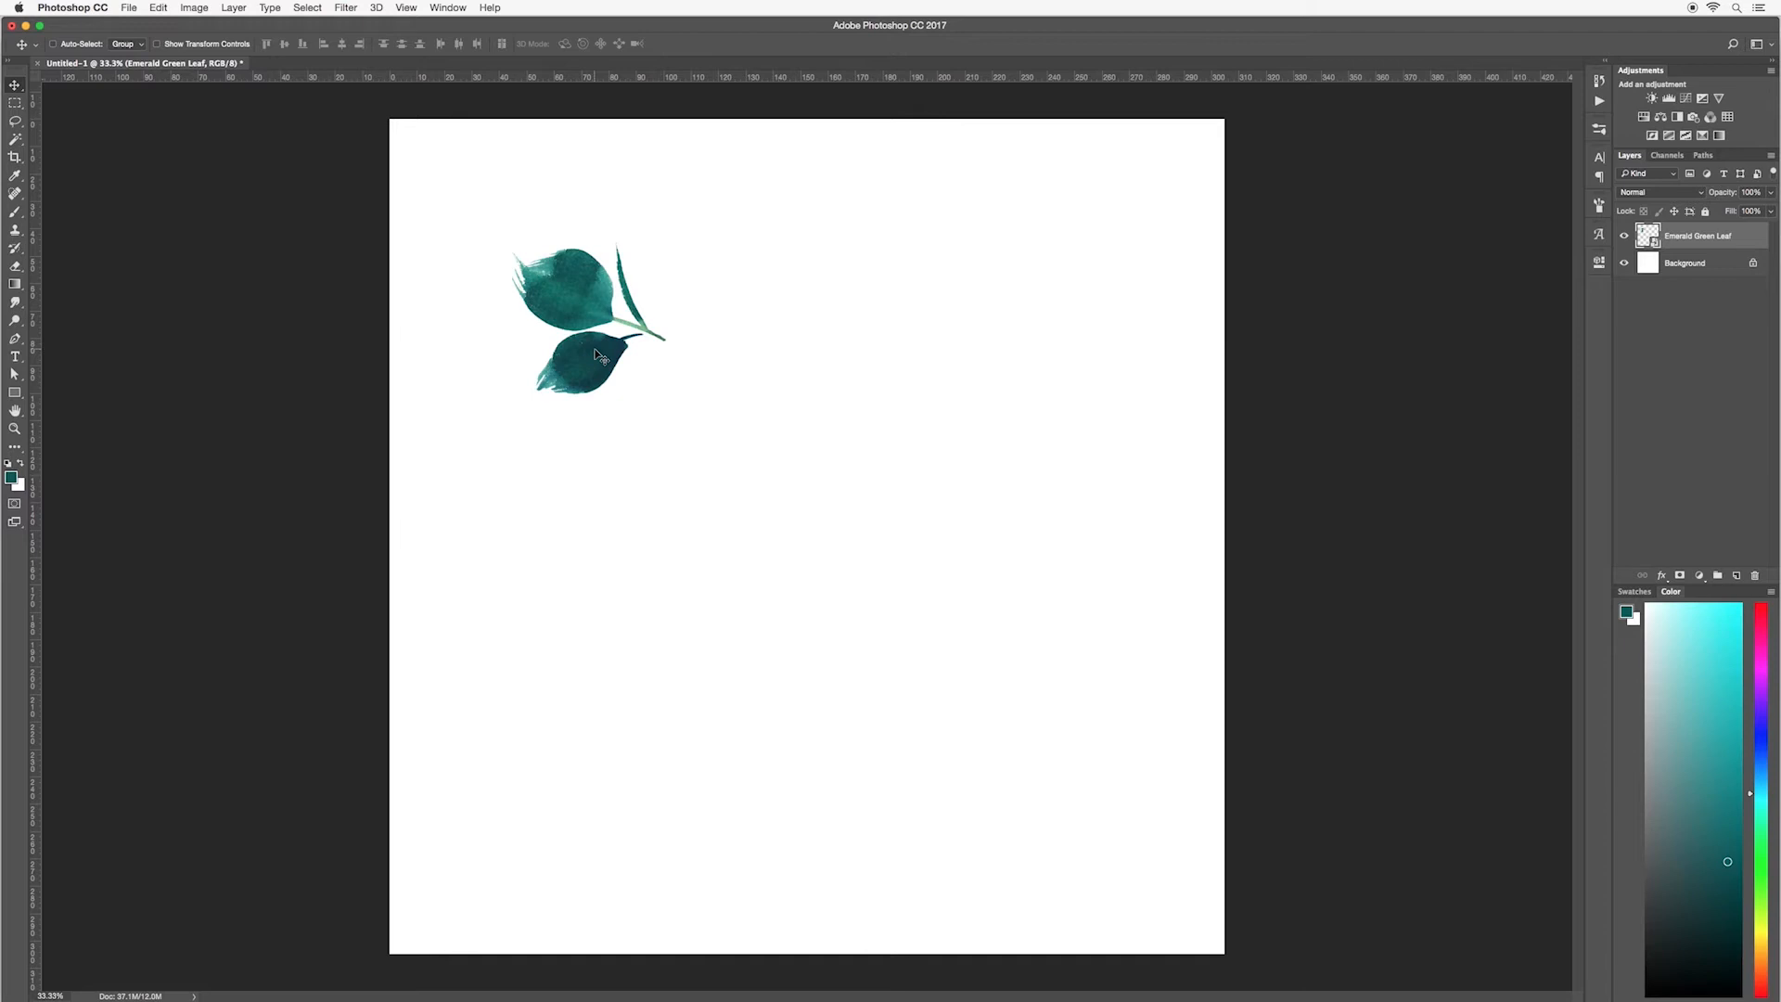
pyautogui.moveTo(819, 381)
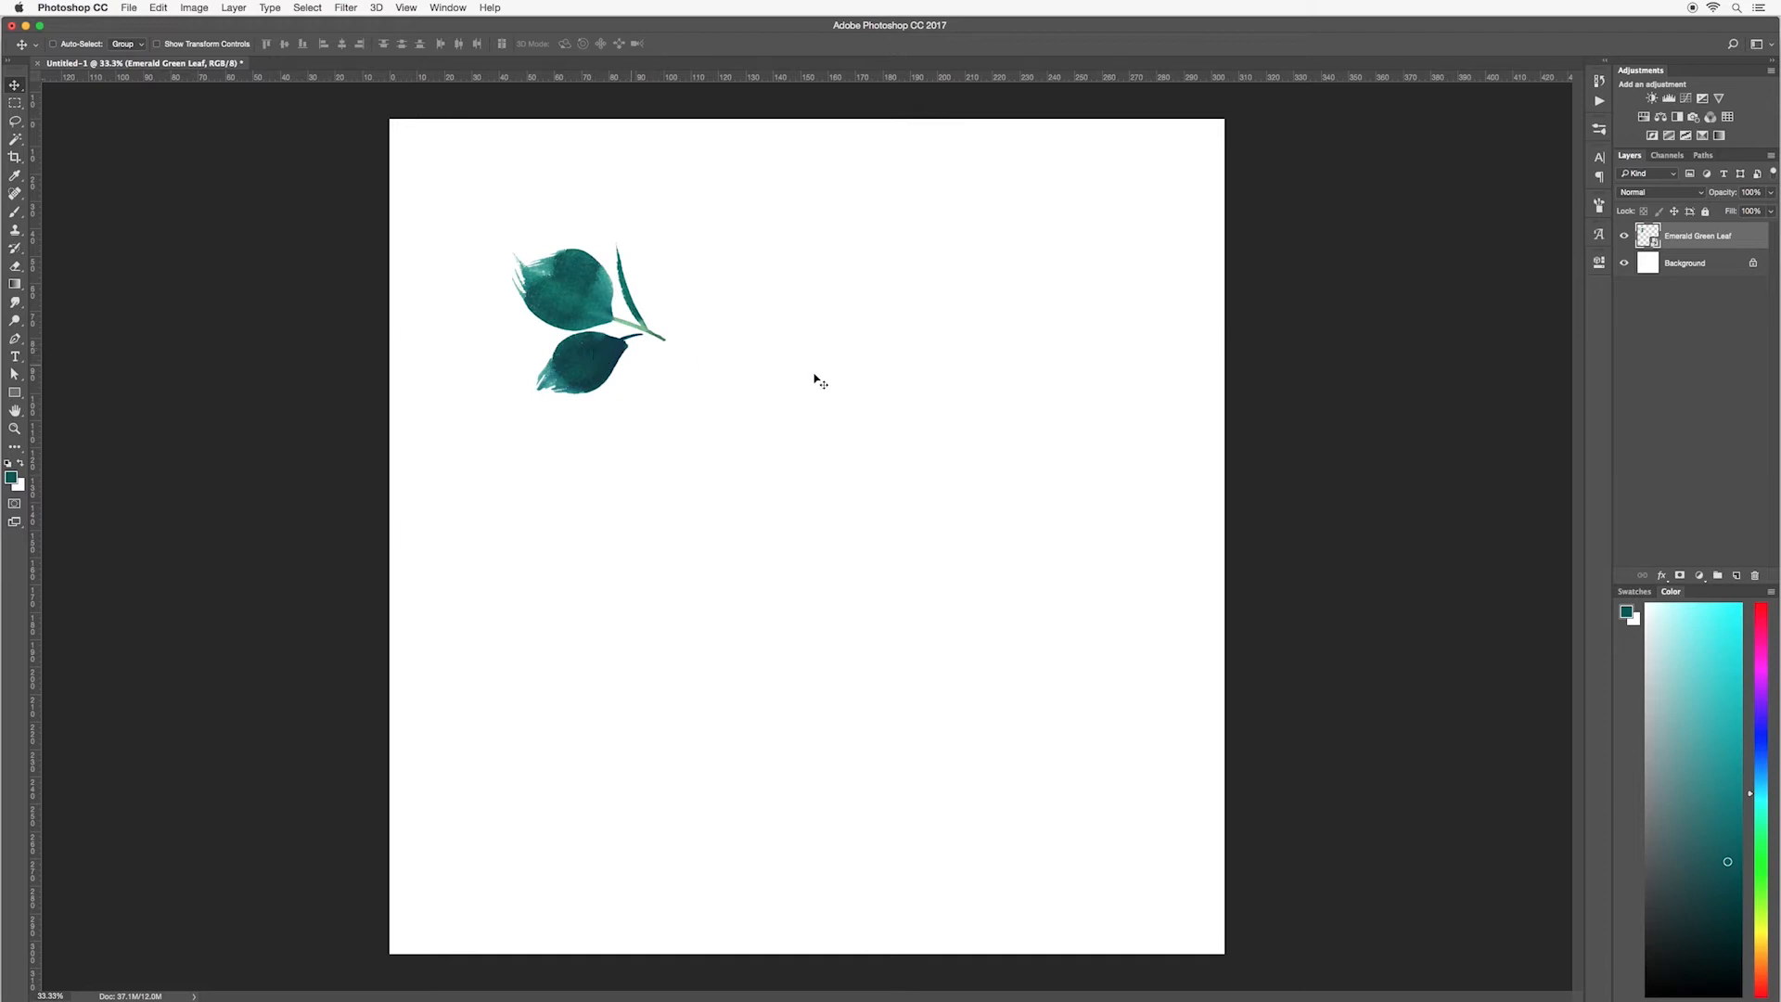
pyautogui.moveTo(1439, 602)
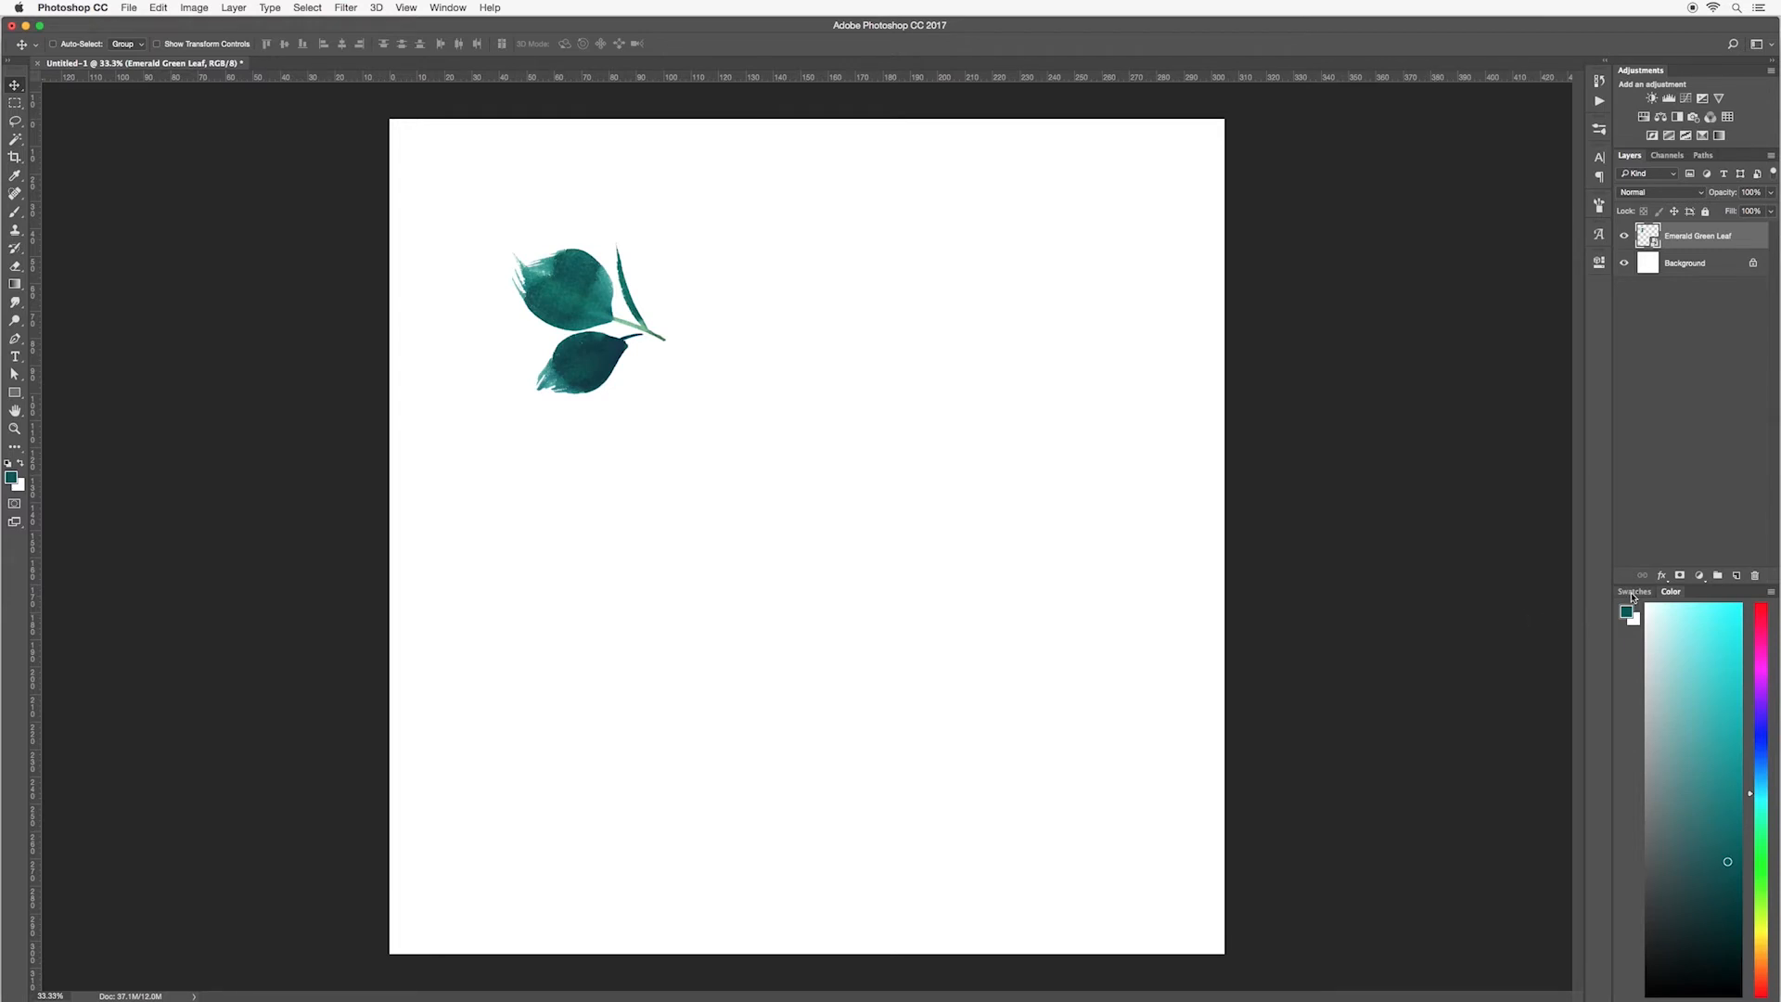
# Show the Swatches panel and pick its bright pink swatch as the foreground colour
pyautogui.click(1632, 592)
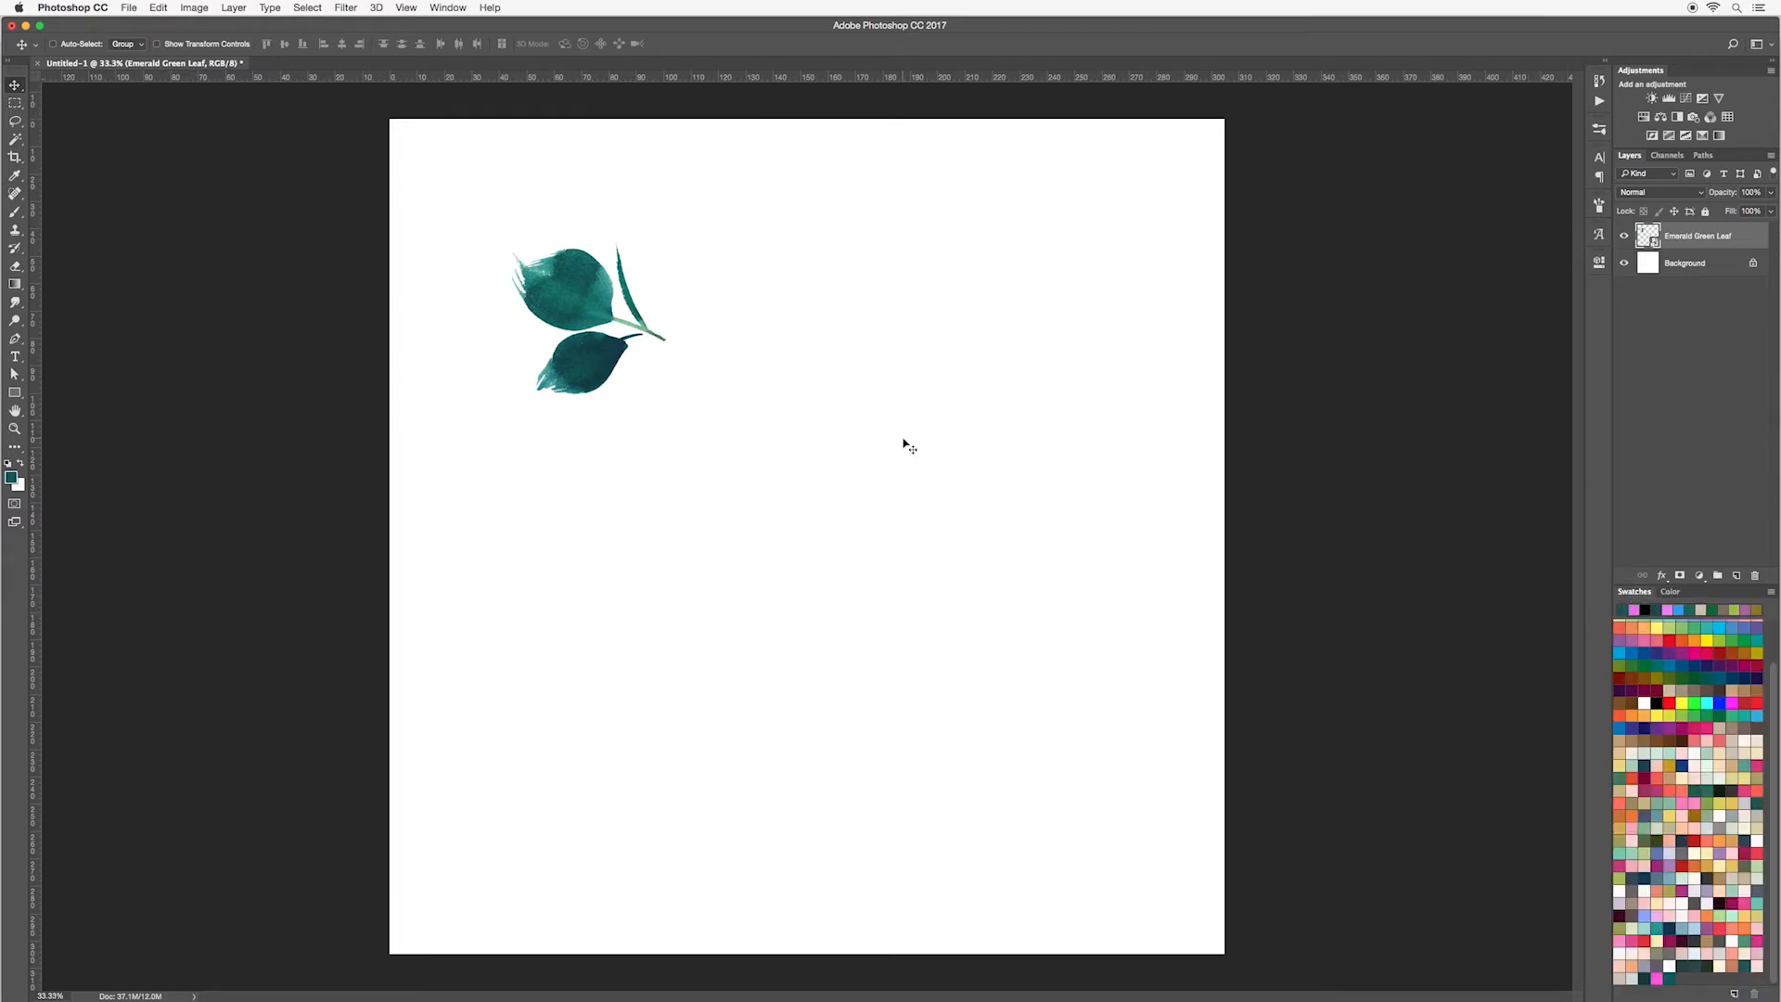
pyautogui.click(447, 9)
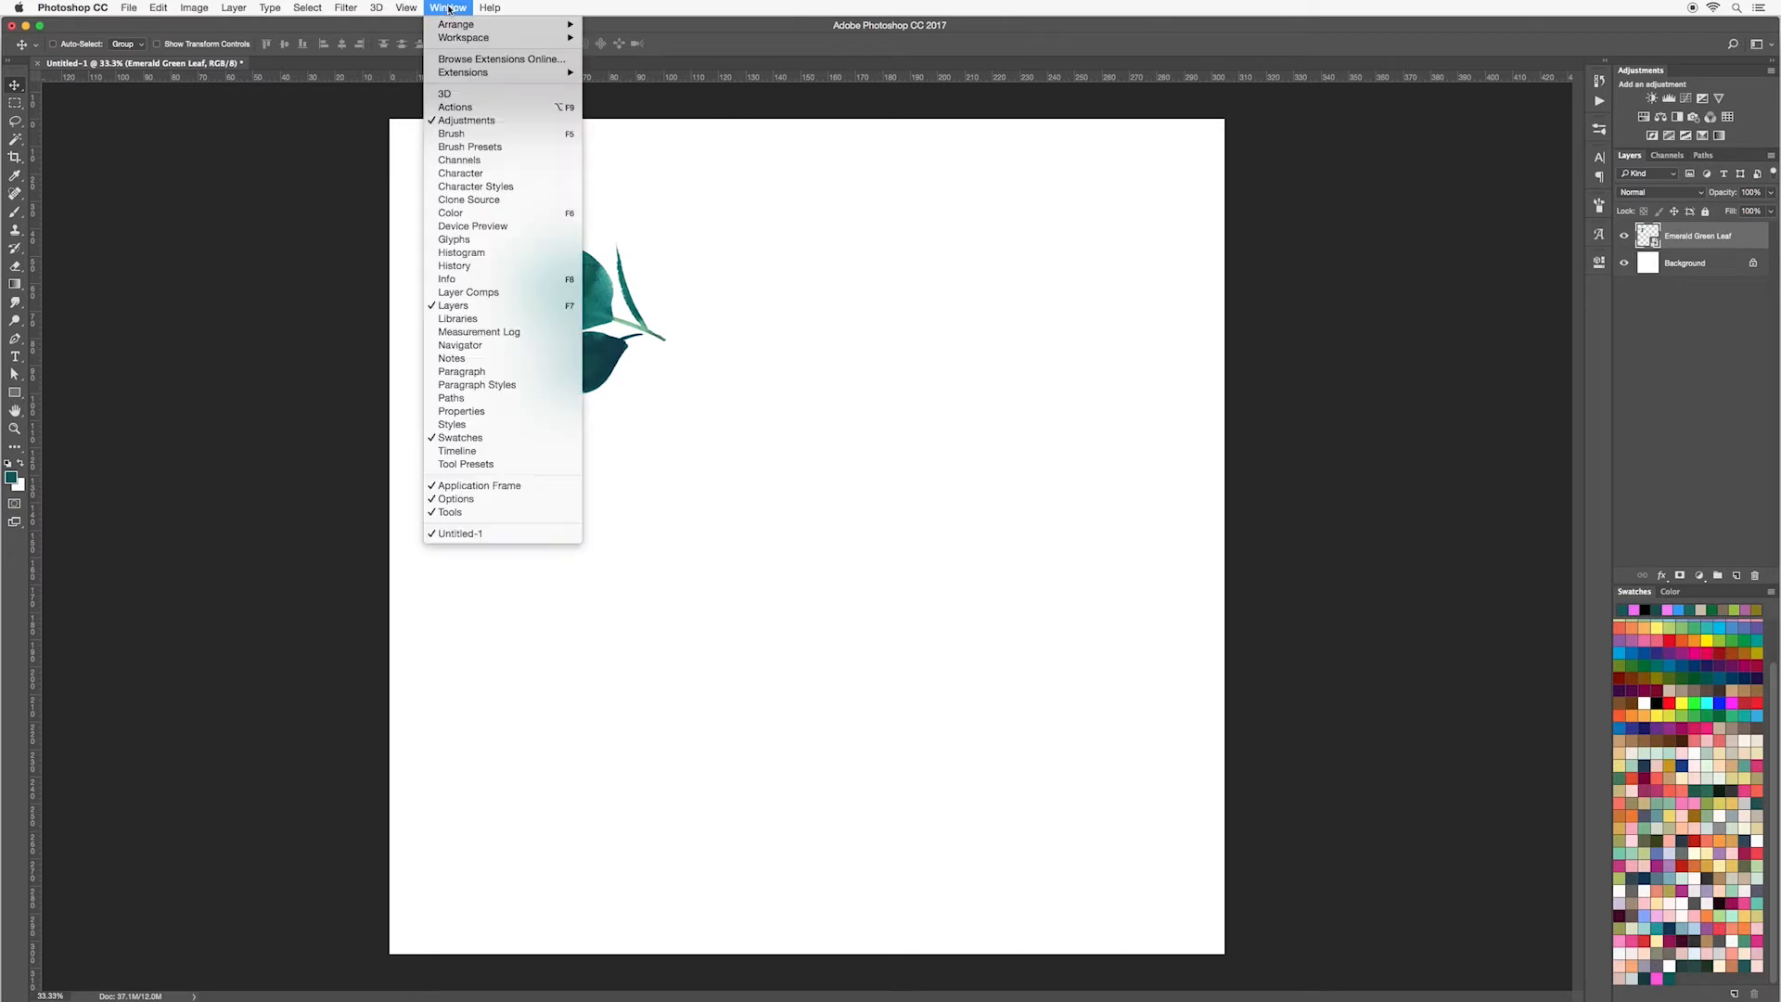
pyautogui.moveTo(1086, 500)
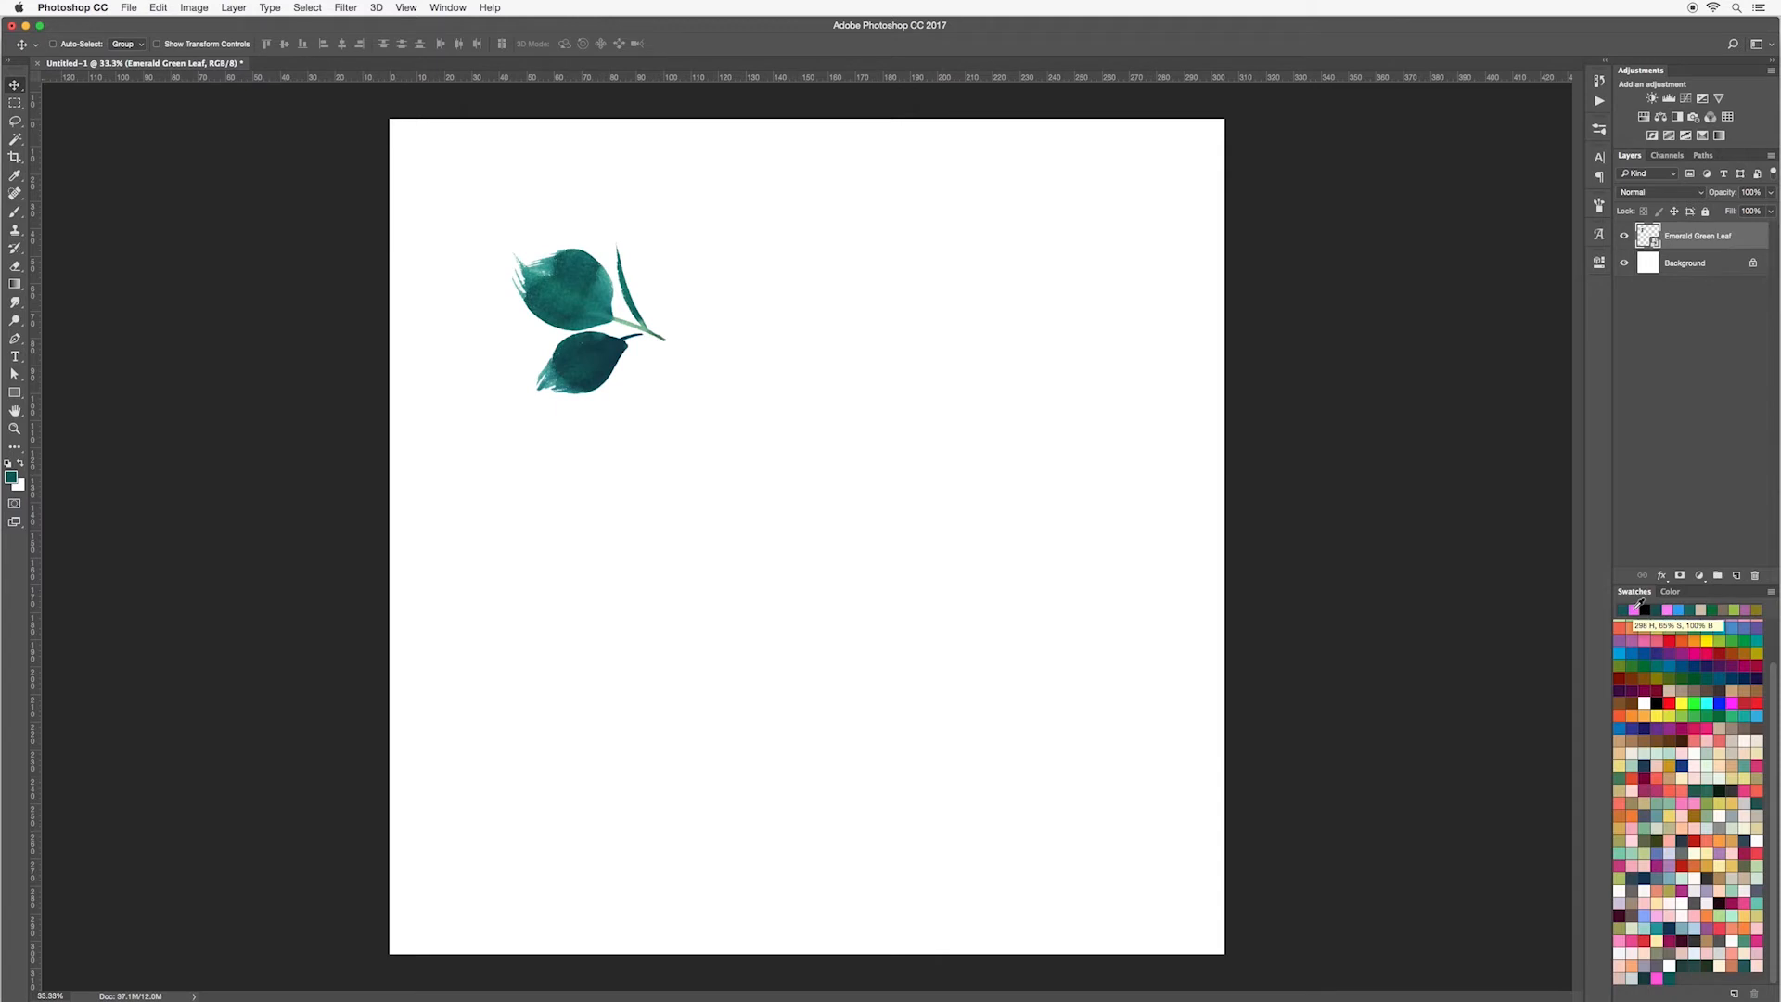
pyautogui.click(1620, 611)
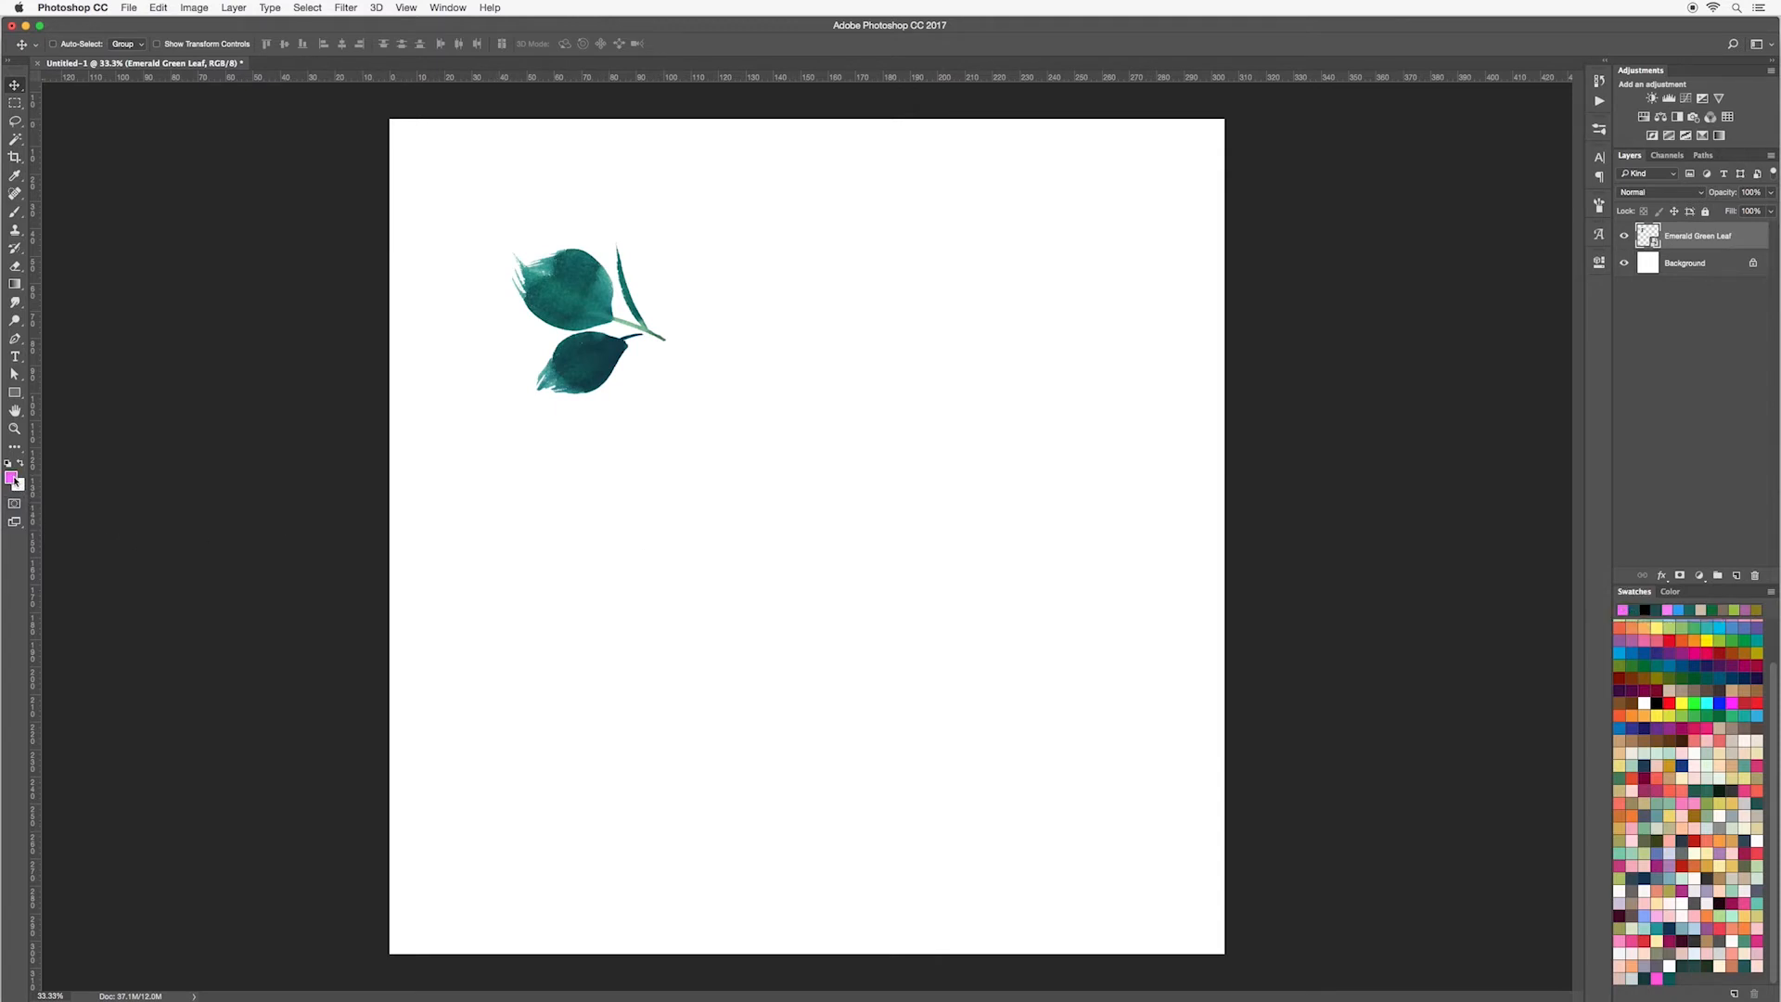
pyautogui.moveTo(11, 476)
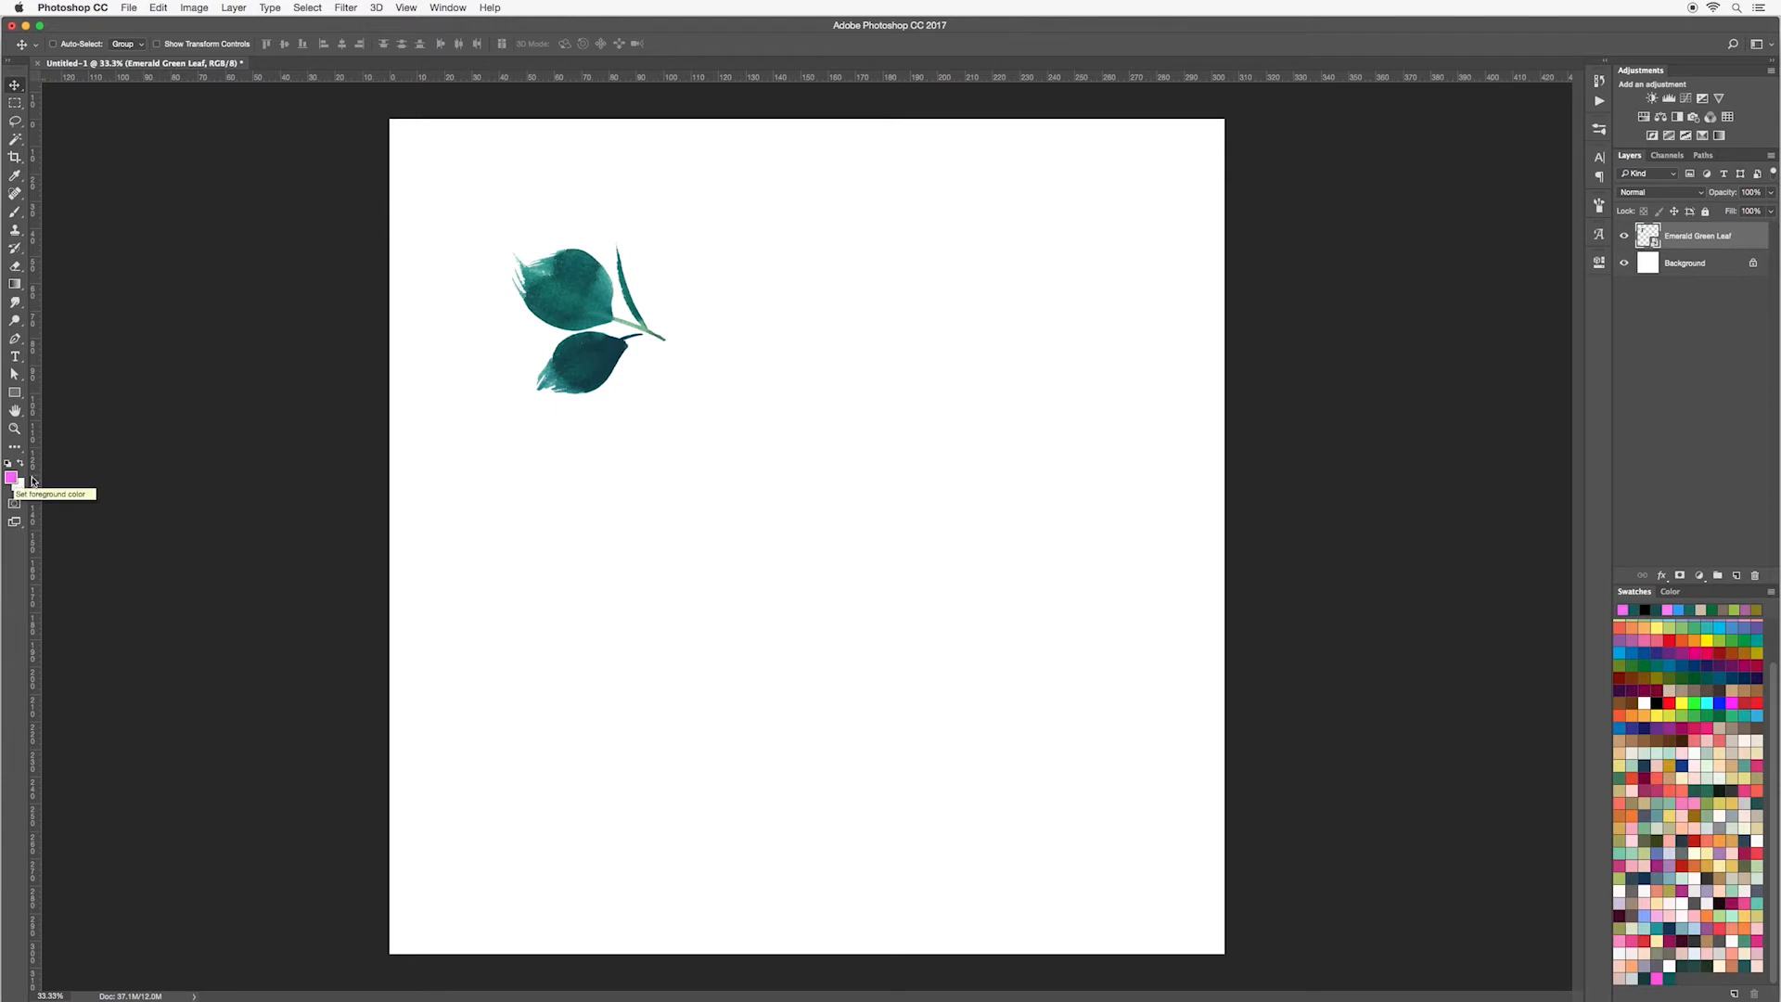
pyautogui.moveTo(1679, 678)
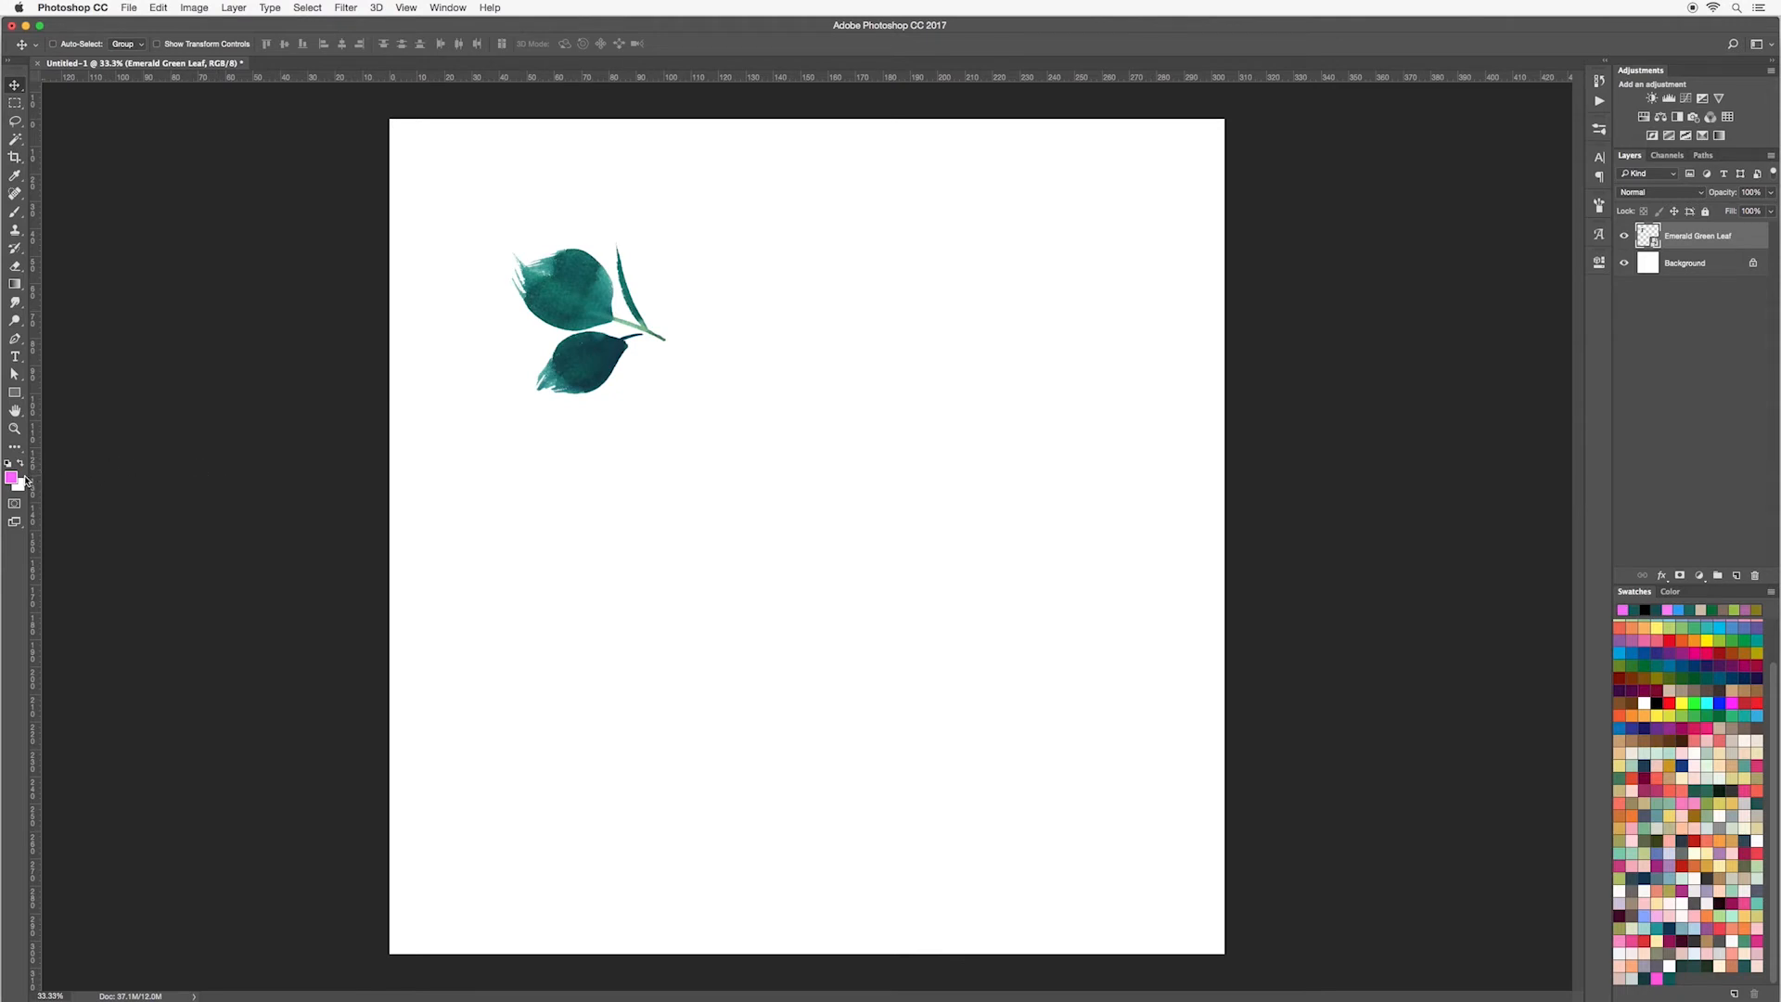
# Add the bright pink to Swatches, then preview mint green and cancel the picker
pyautogui.click(12, 472)
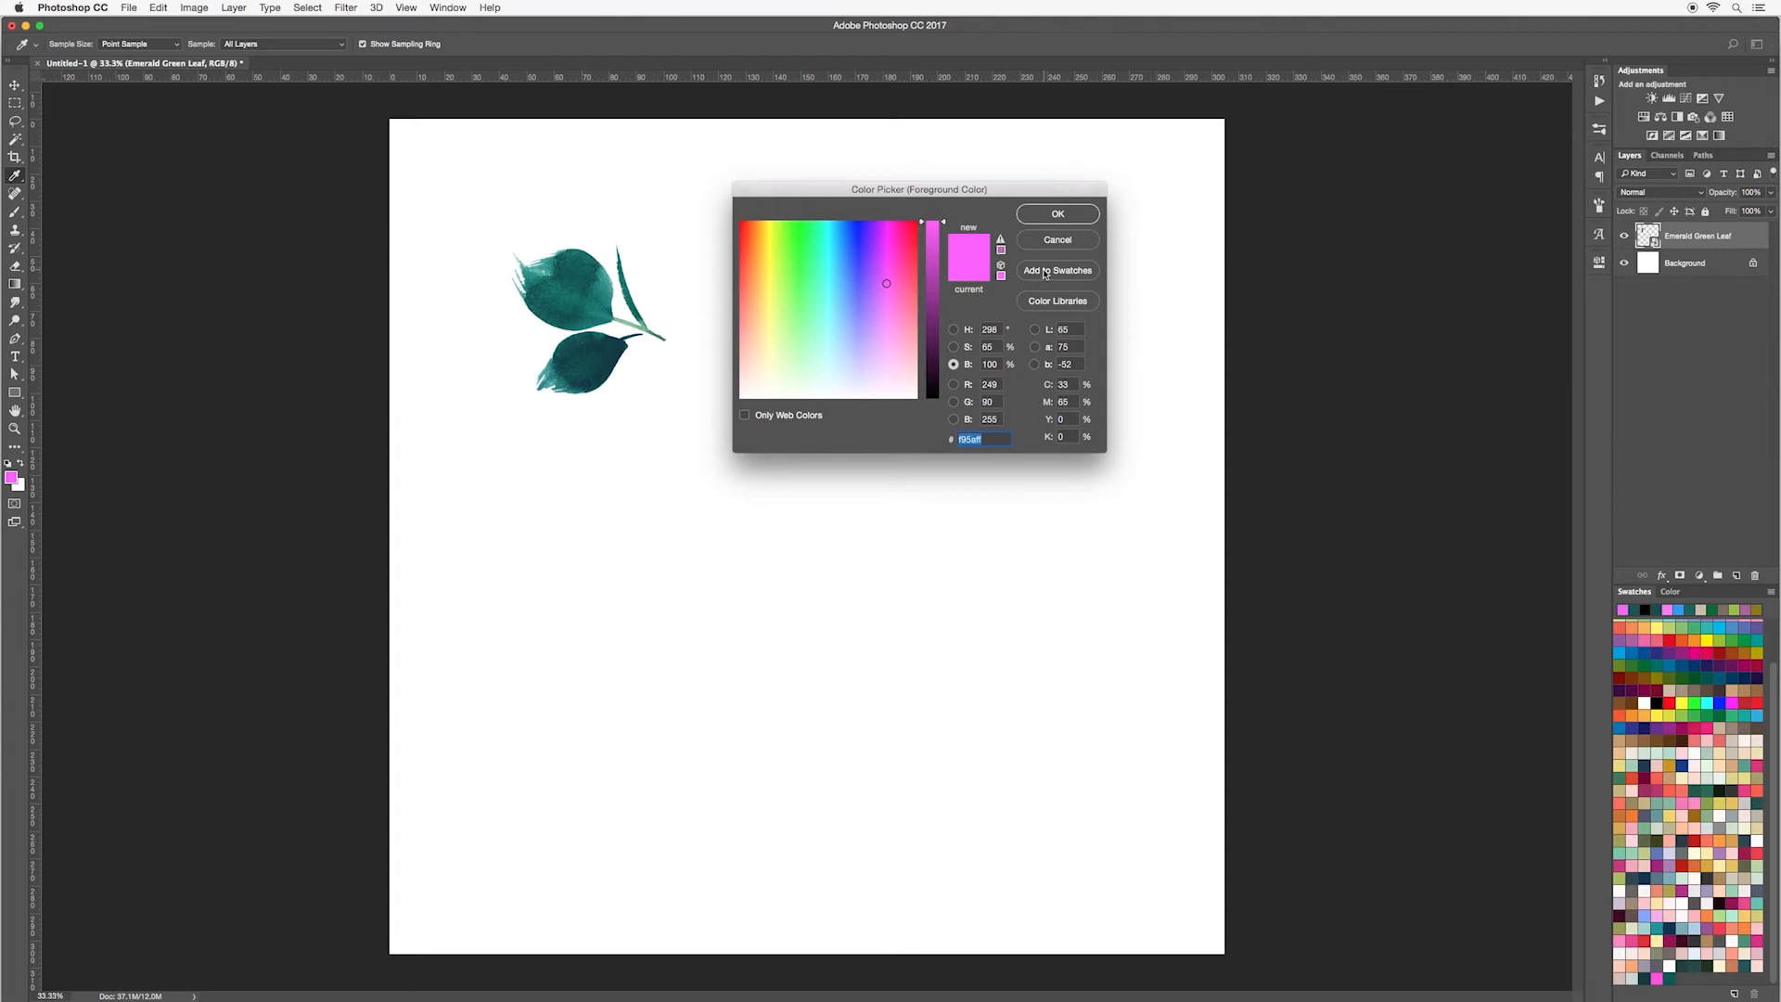
pyautogui.click(1056, 269)
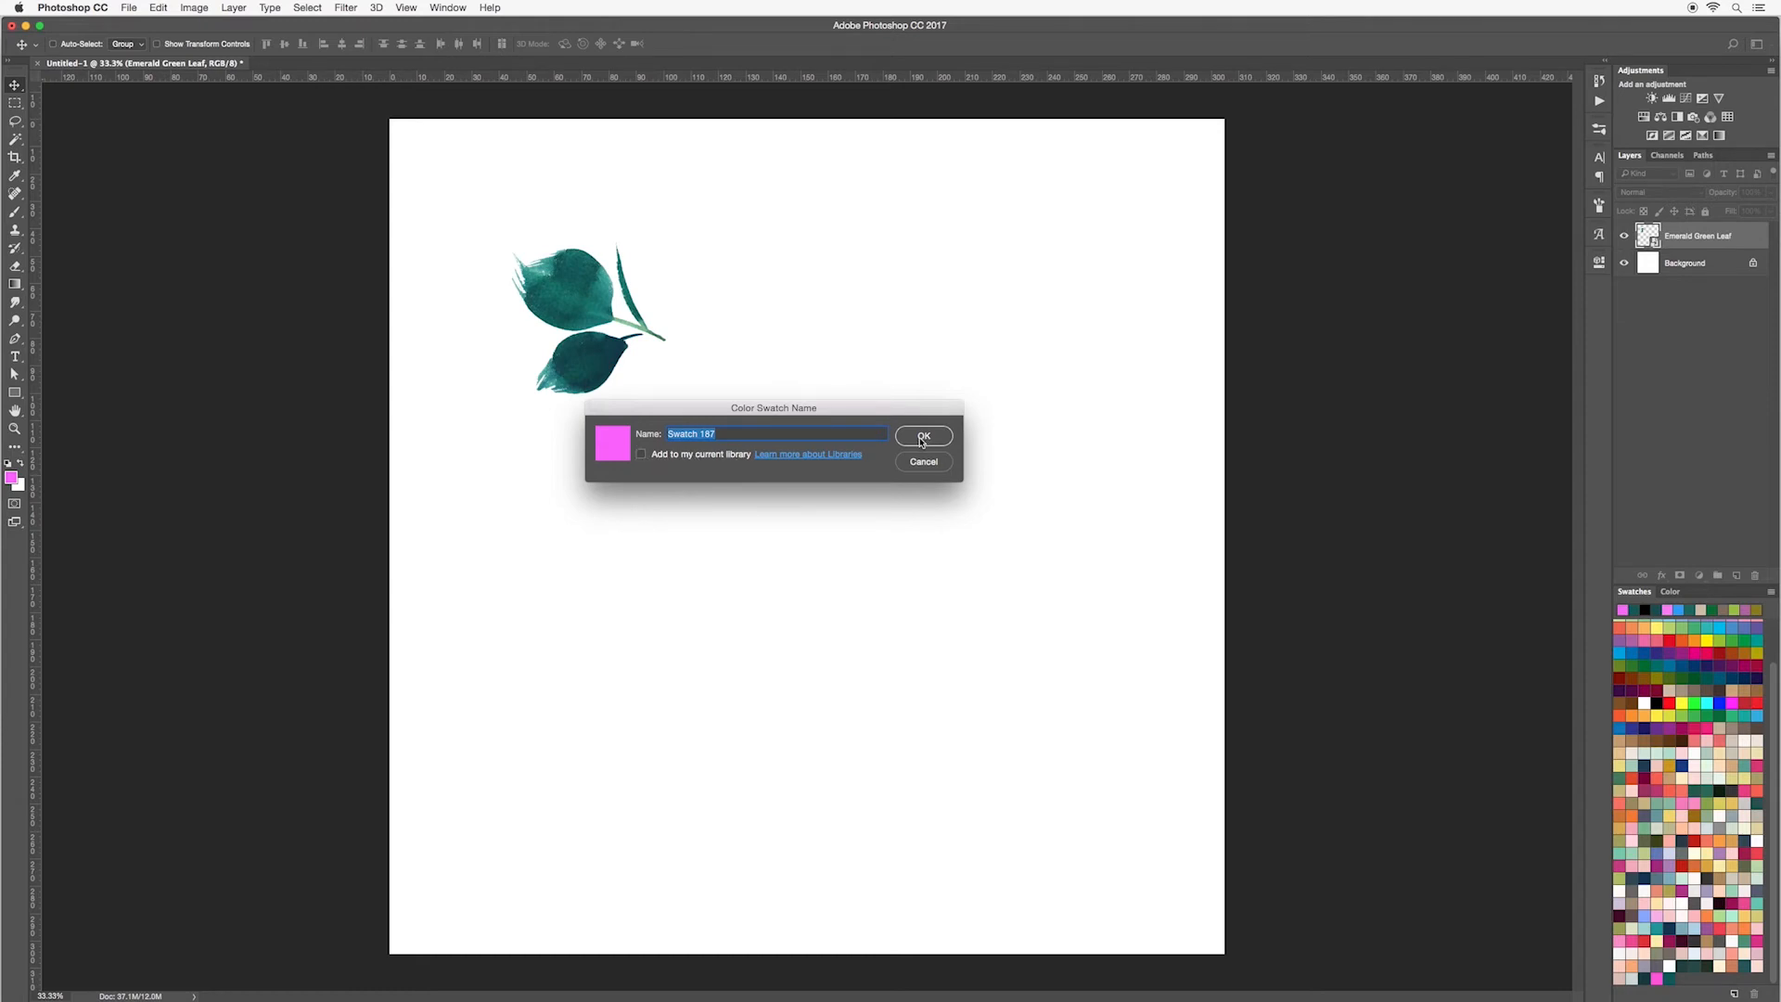
pyautogui.click(924, 436)
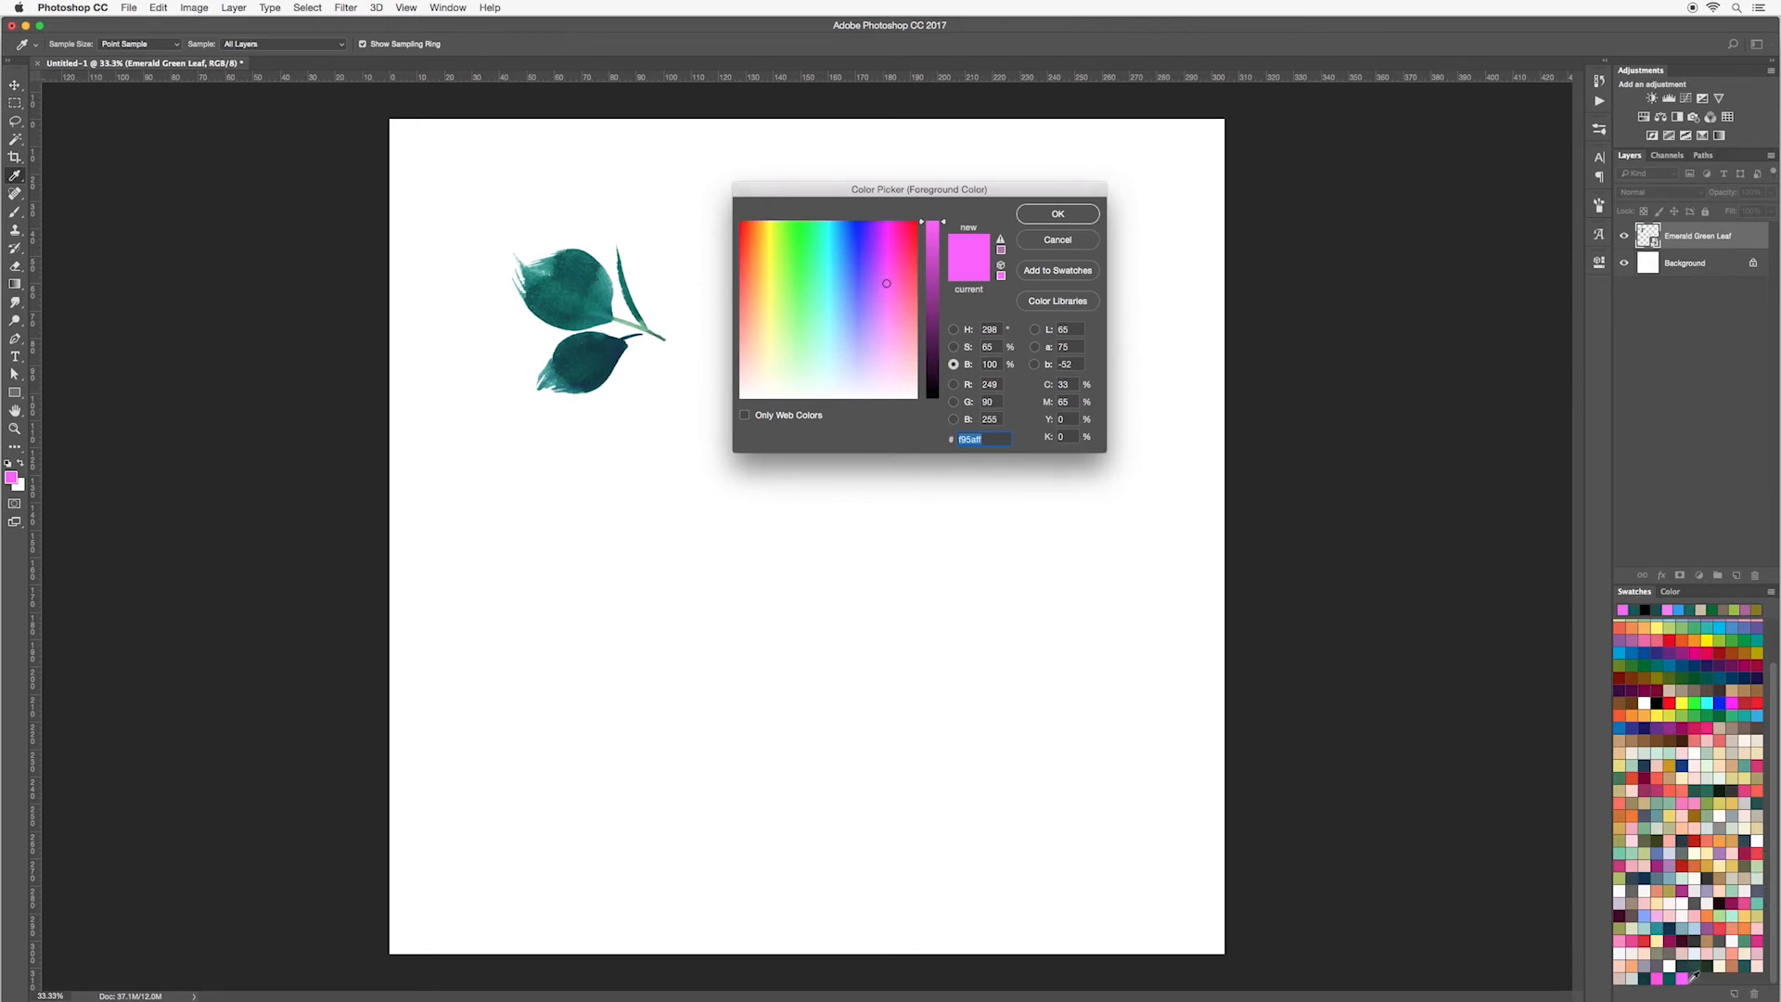
pyautogui.moveTo(720, 279)
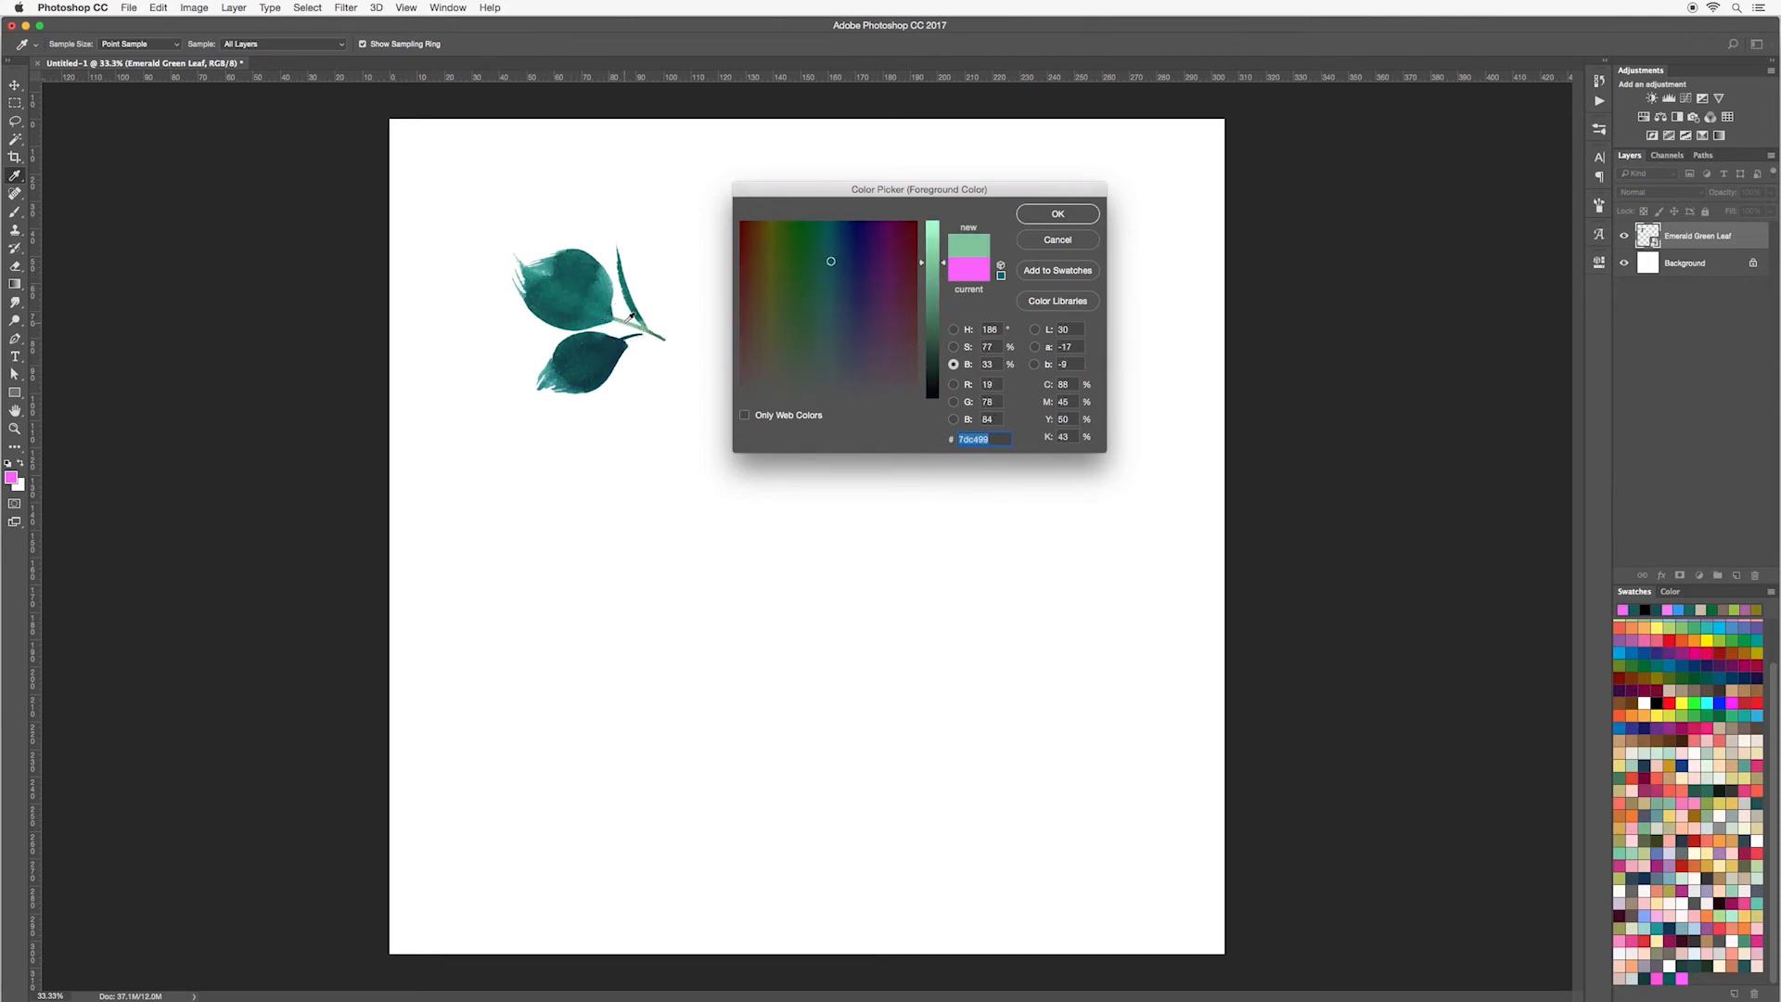
pyautogui.click(1056, 270)
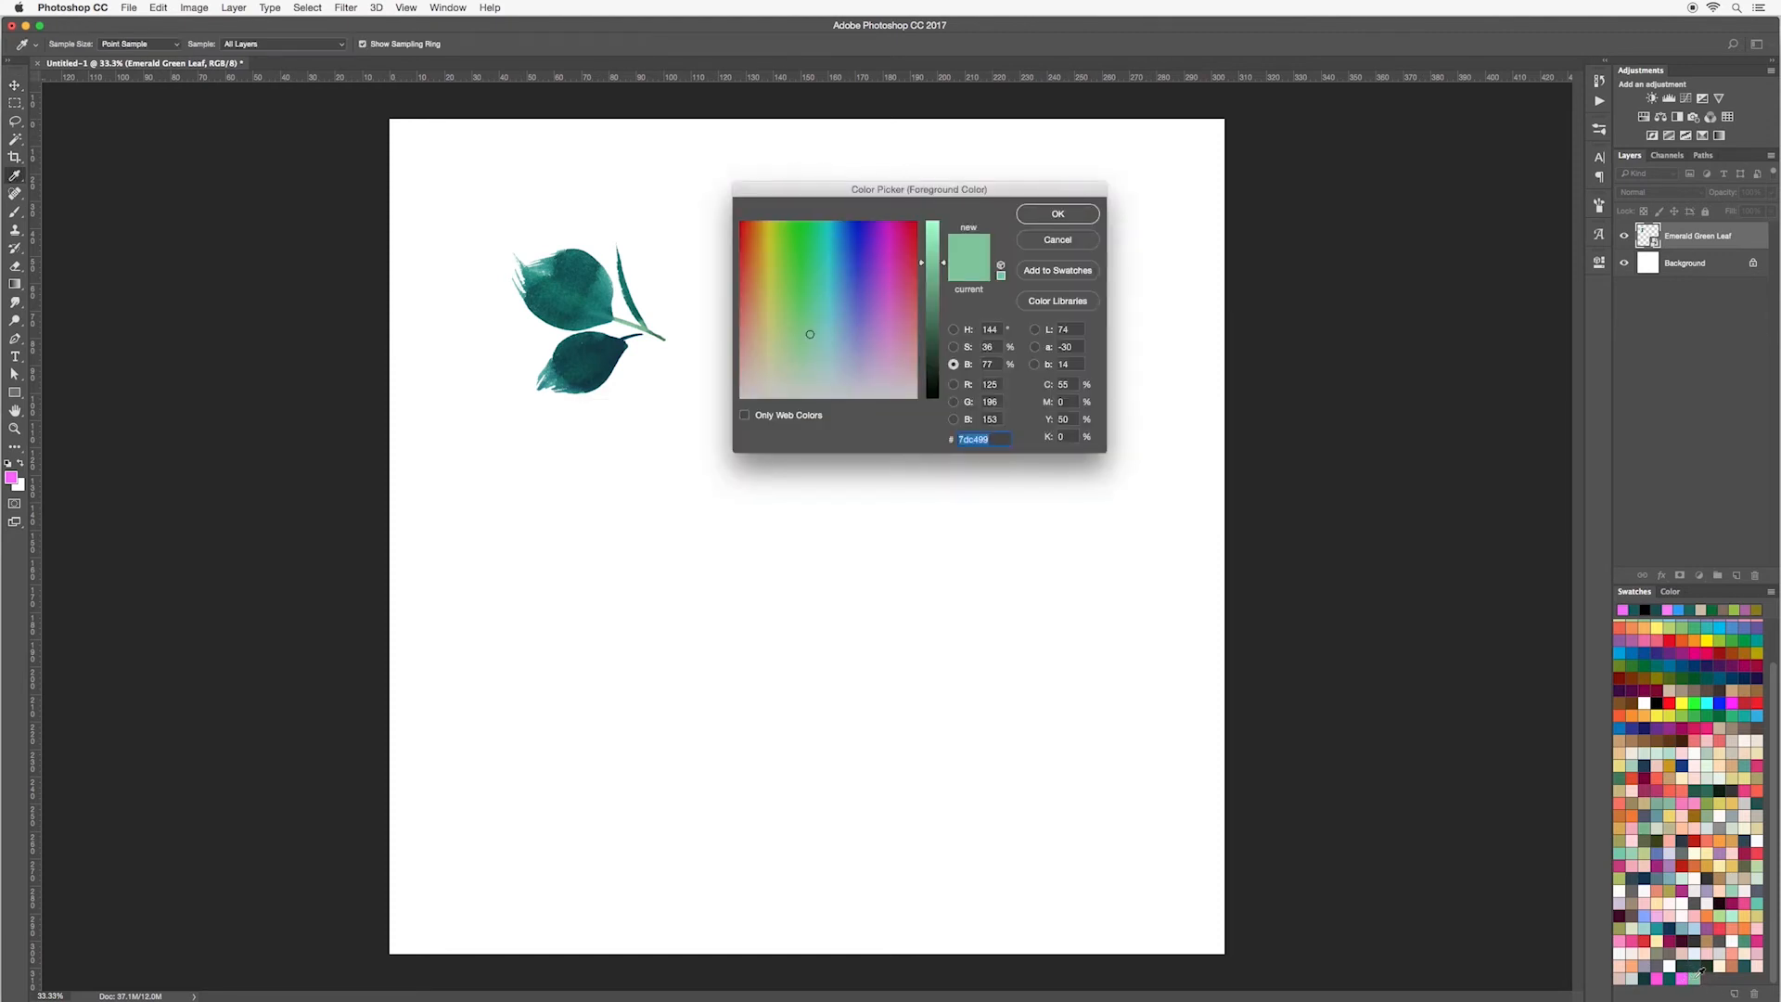
pyautogui.moveTo(1111, 577)
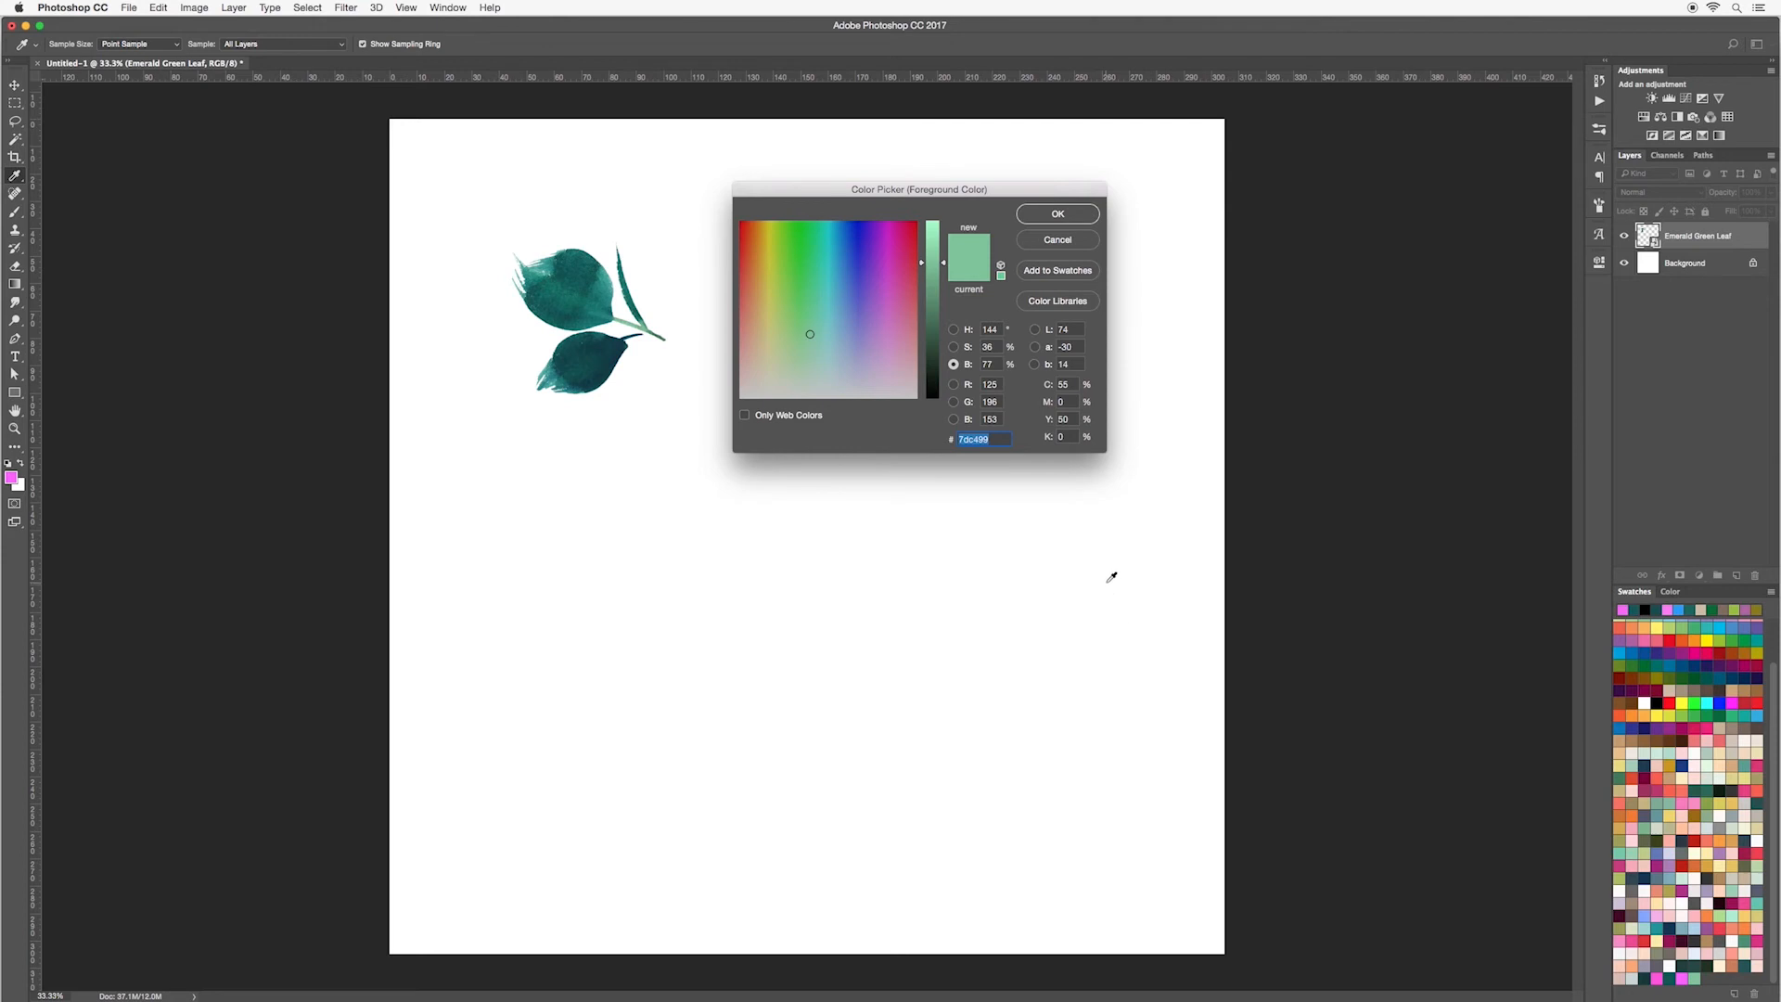
pyautogui.moveTo(1024, 242)
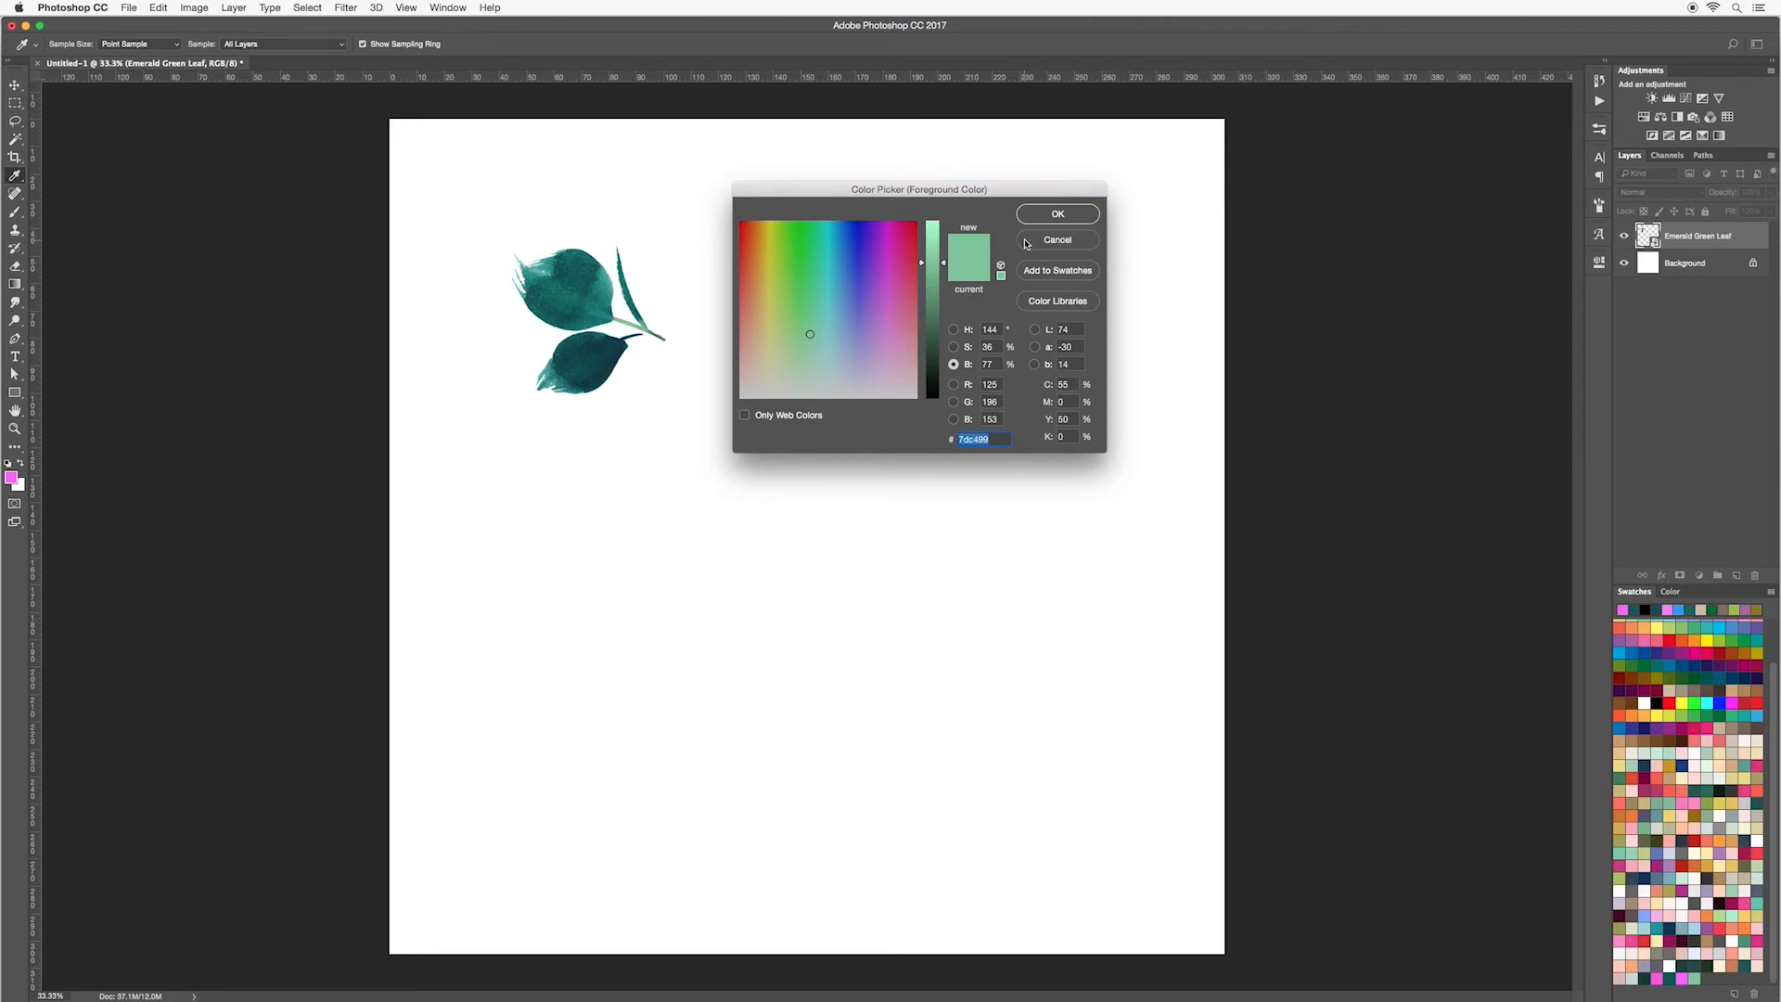
pyautogui.click(1055, 240)
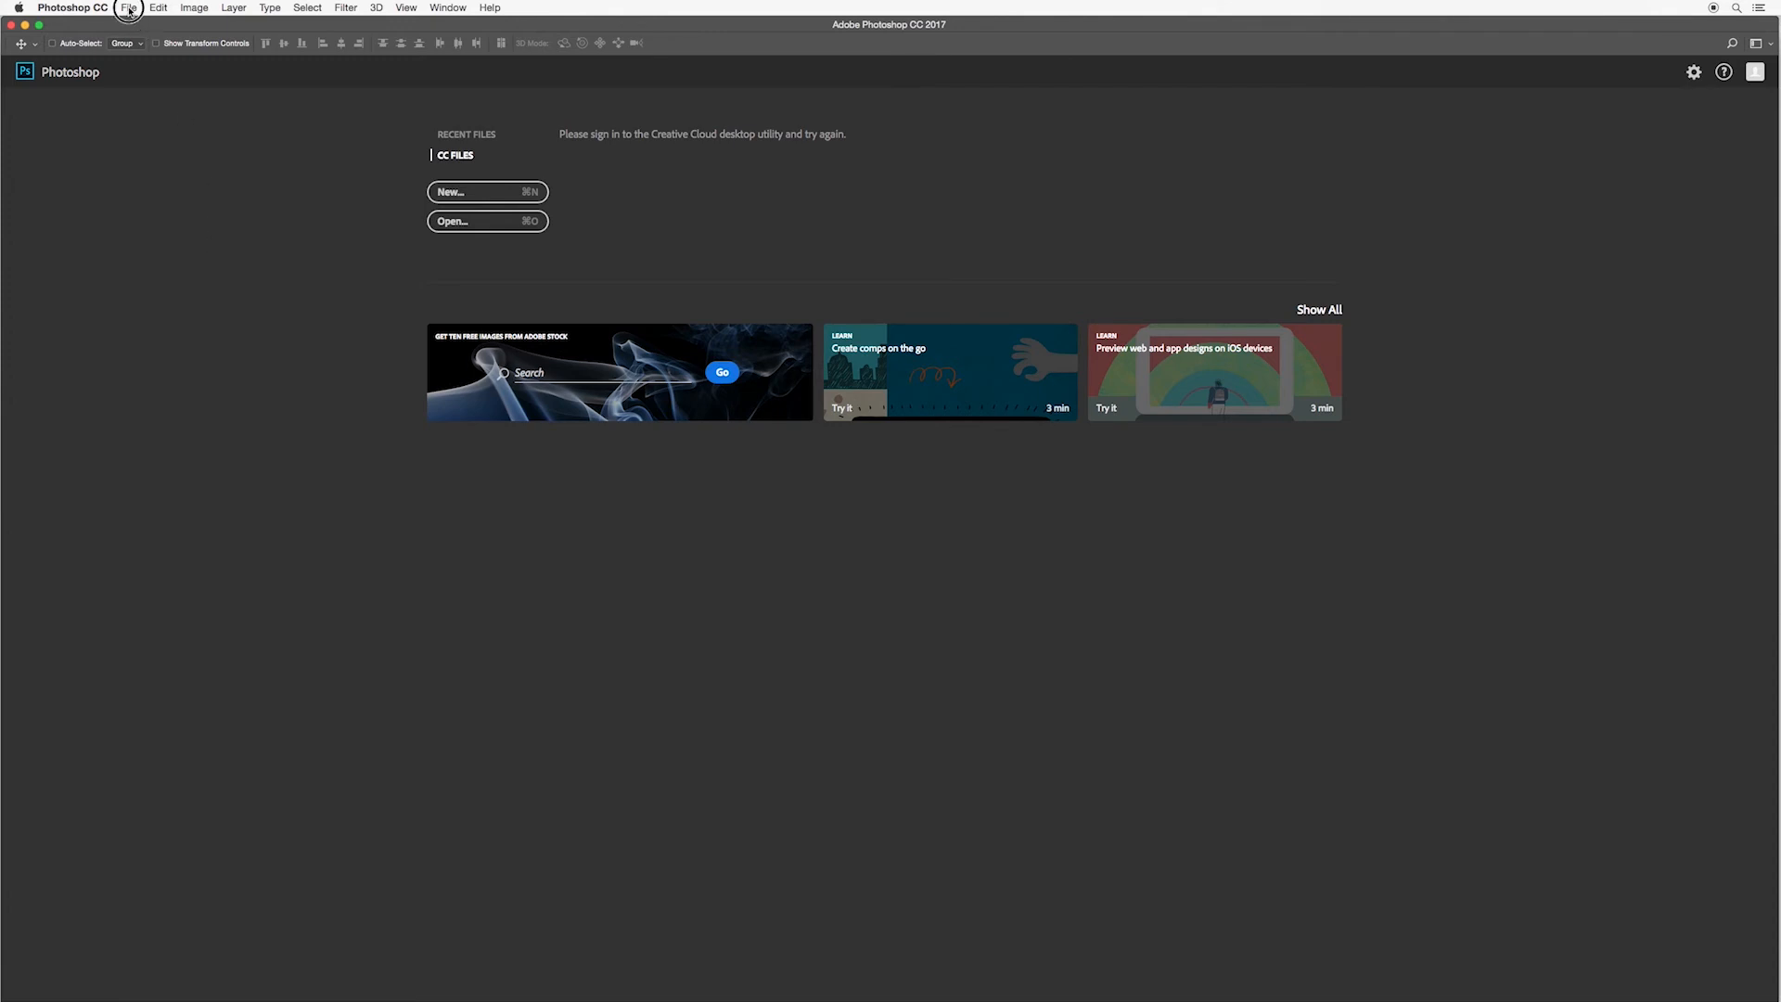
# Open Colour Guide.jpg showing the seven labelled palette squares from Sand to Stone
pyautogui.click(486, 220)
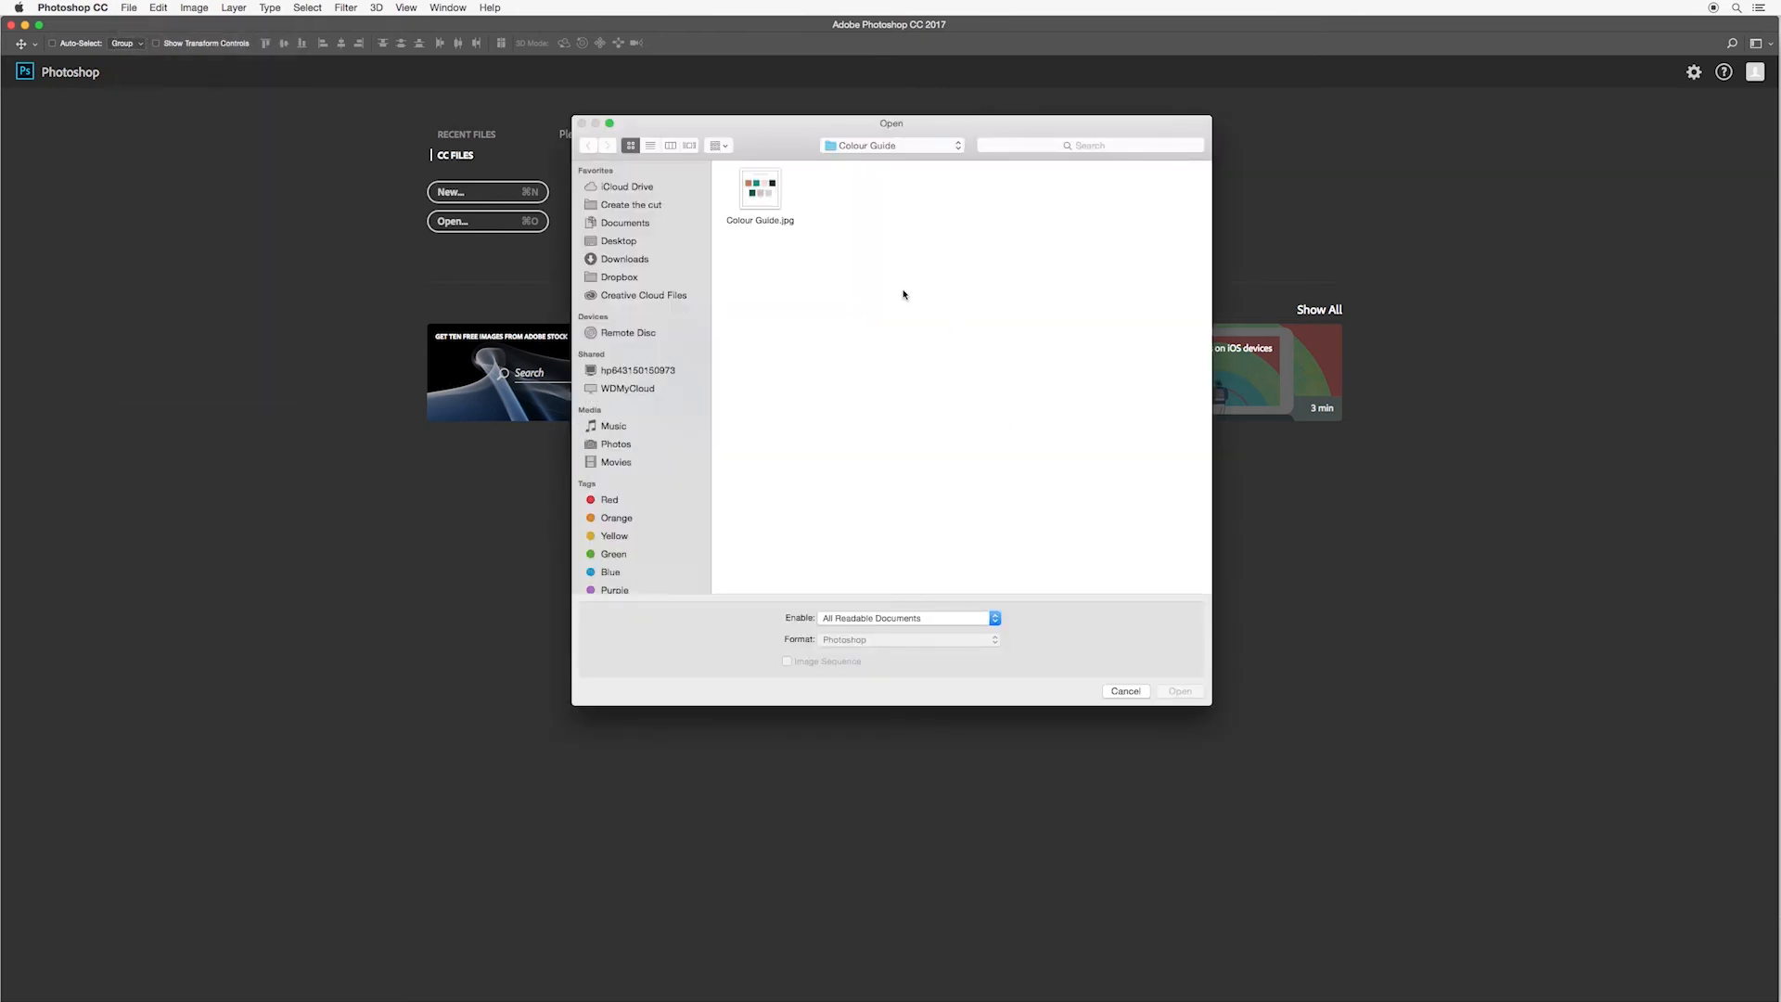
pyautogui.click(759, 187)
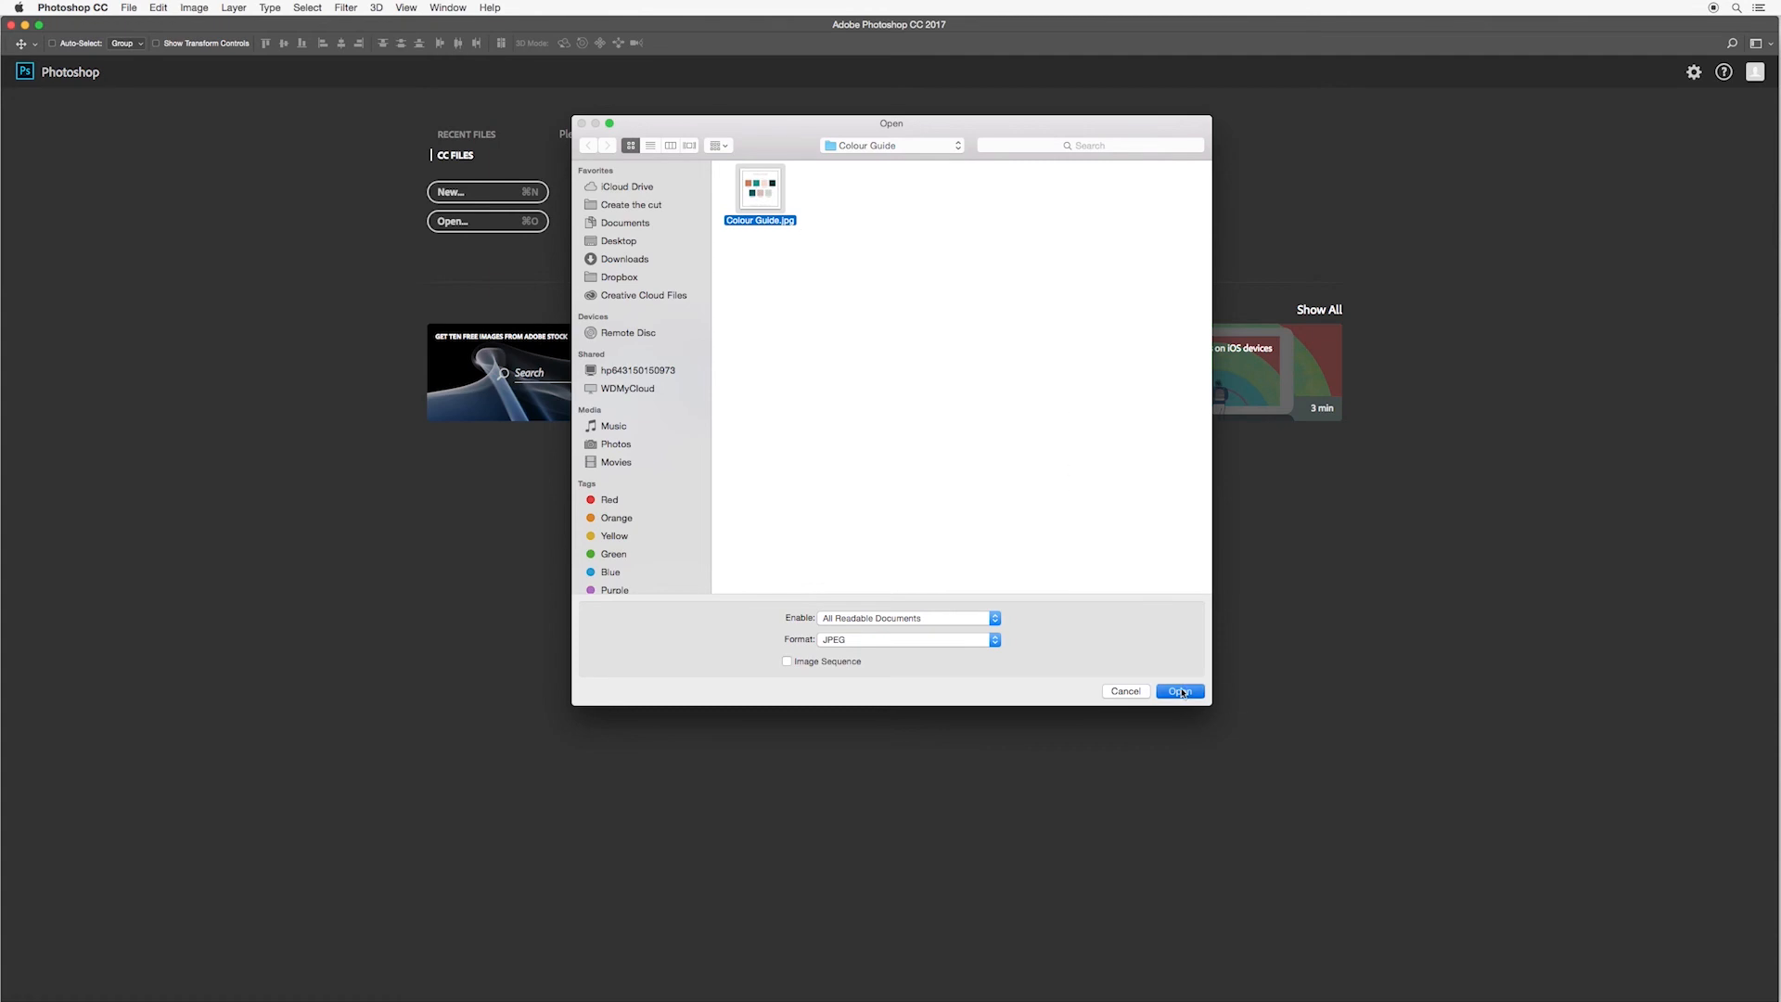
pyautogui.click(1179, 690)
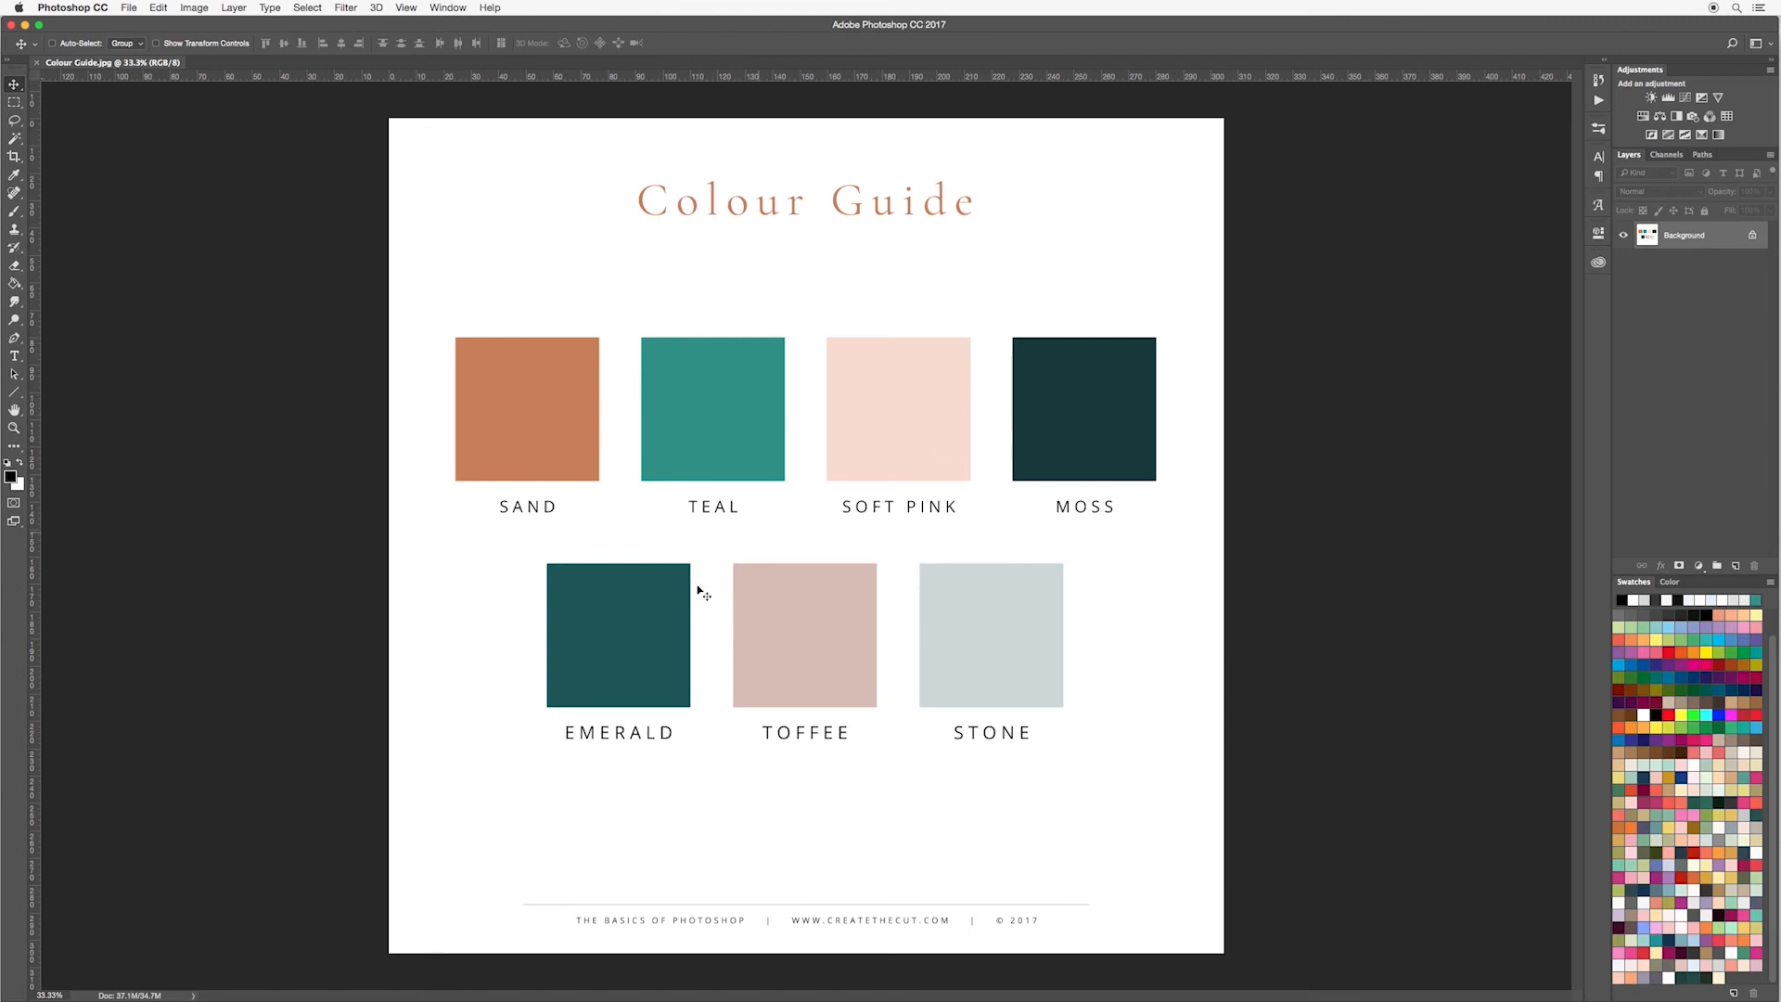
pyautogui.moveTo(1103, 659)
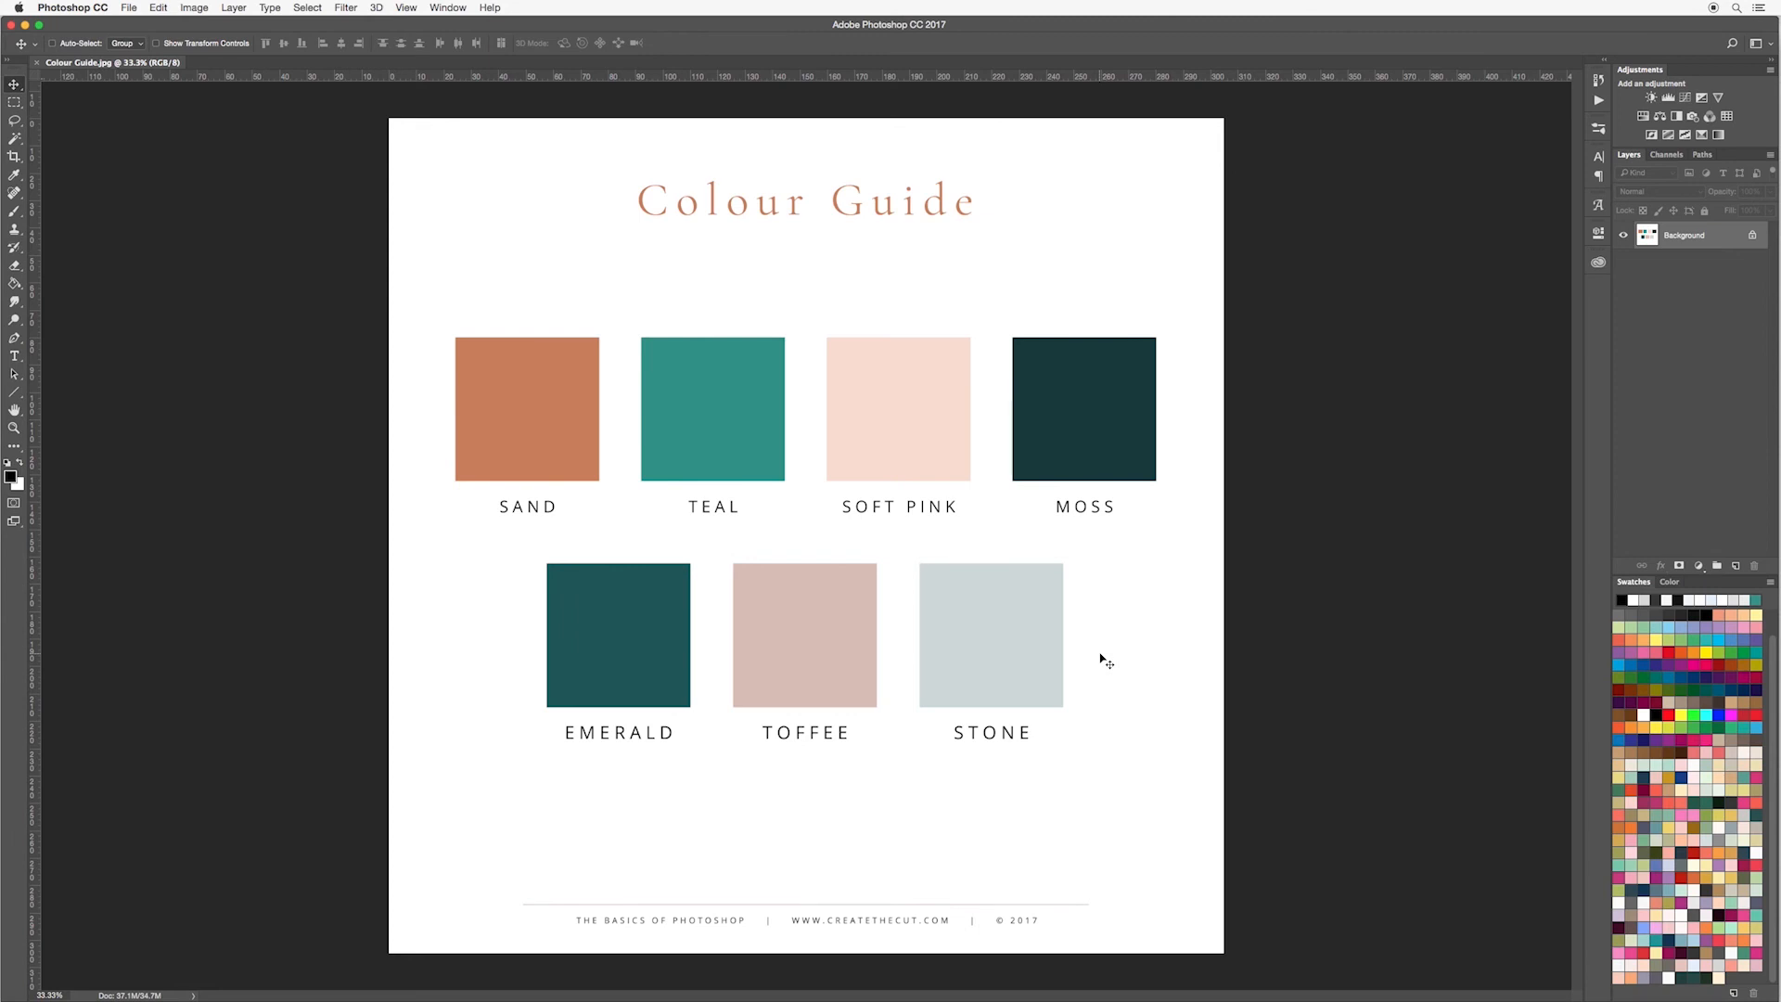
pyautogui.moveTo(178, 534)
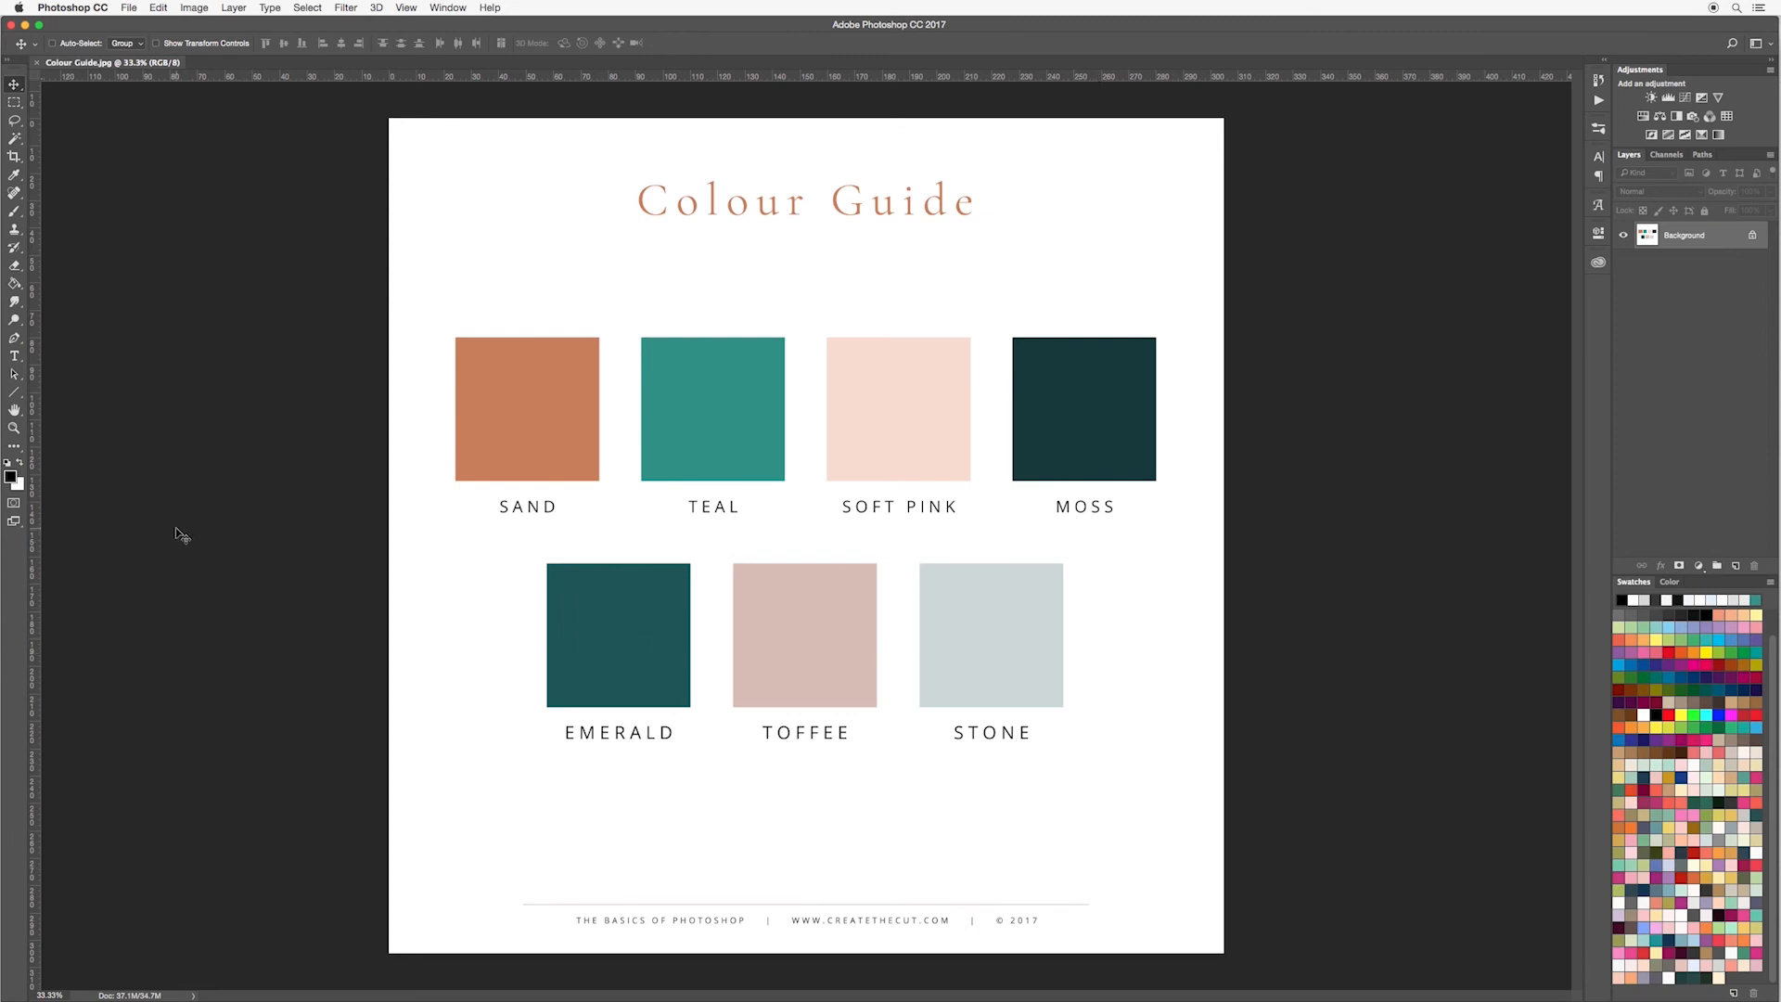
# Sample the Sand and Stone squares in the Color Picker and add each to Swatches
pyautogui.click(9, 465)
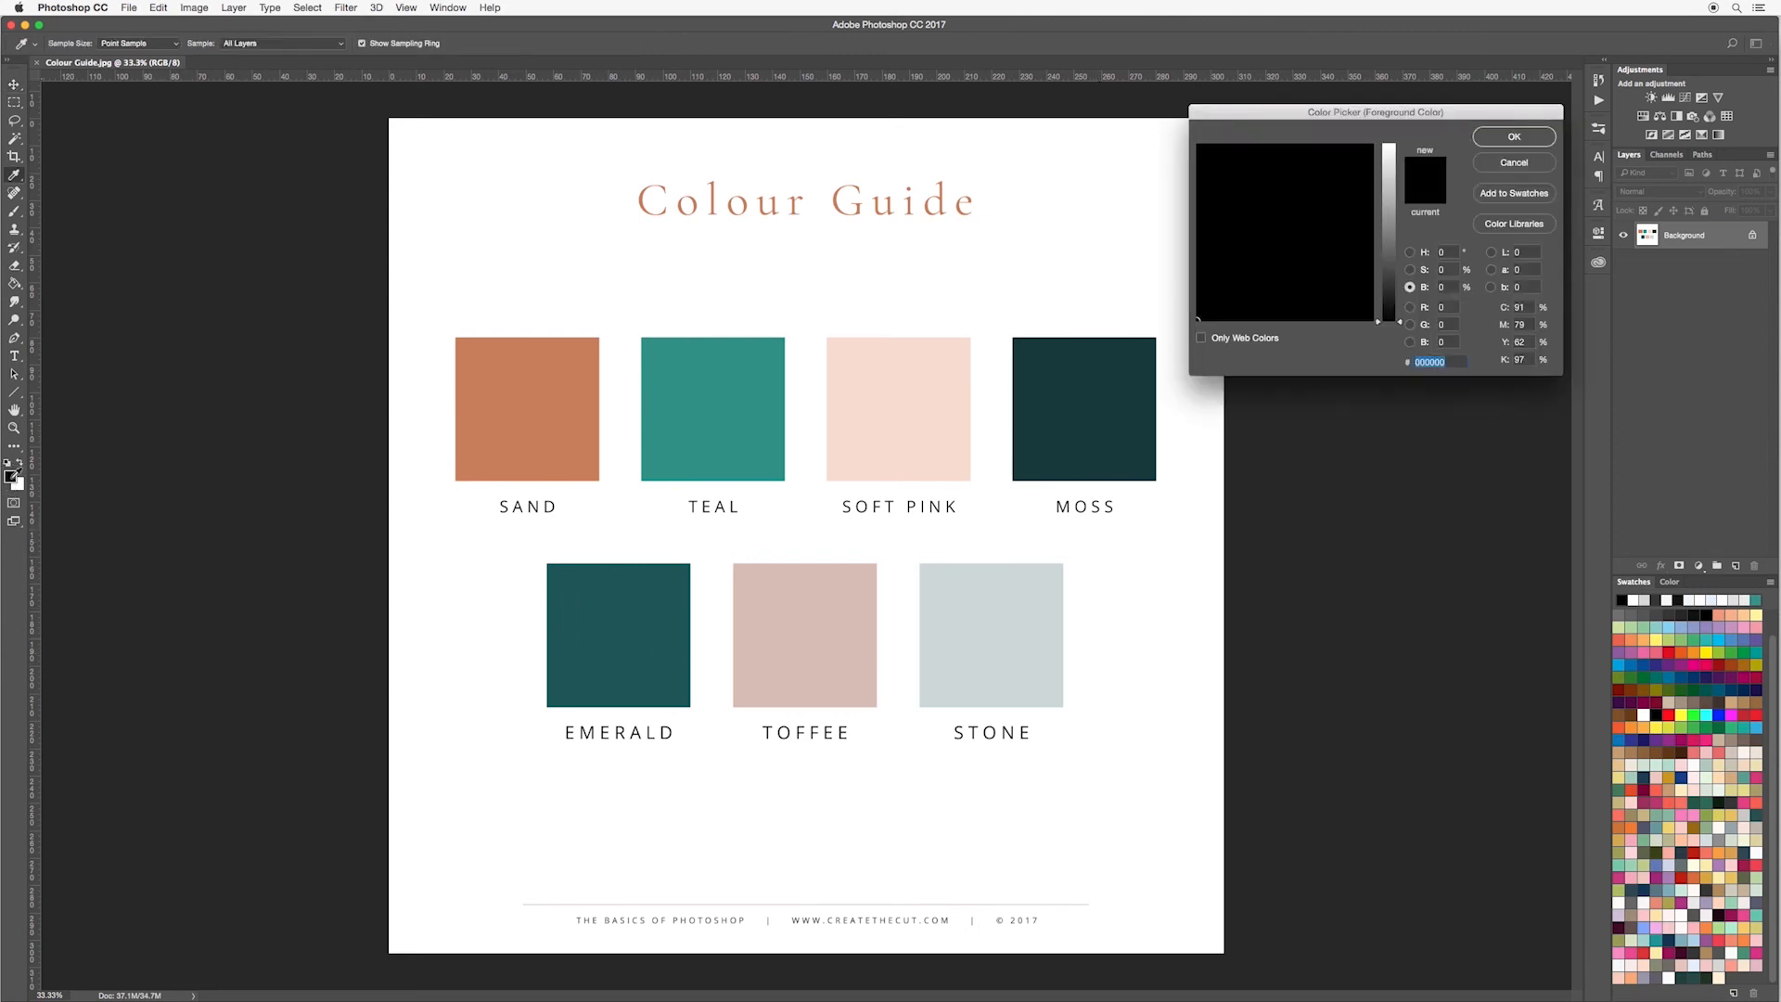
pyautogui.moveTo(515, 401)
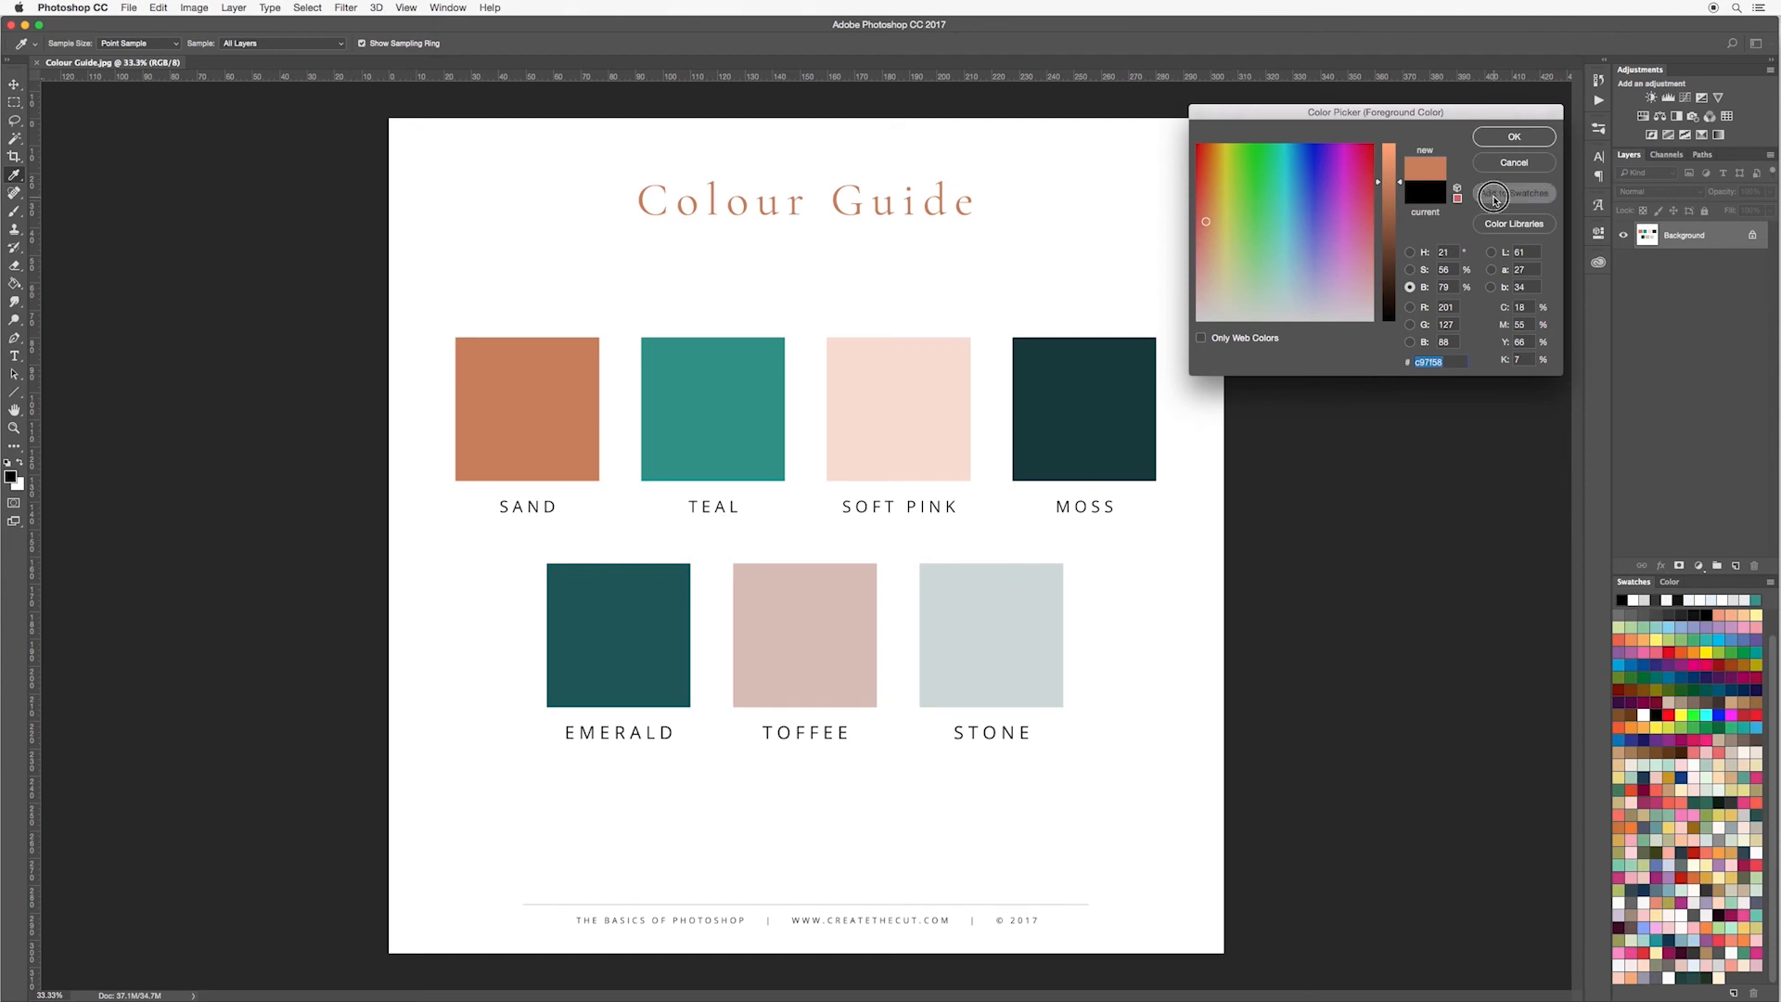
pyautogui.click(1527, 193)
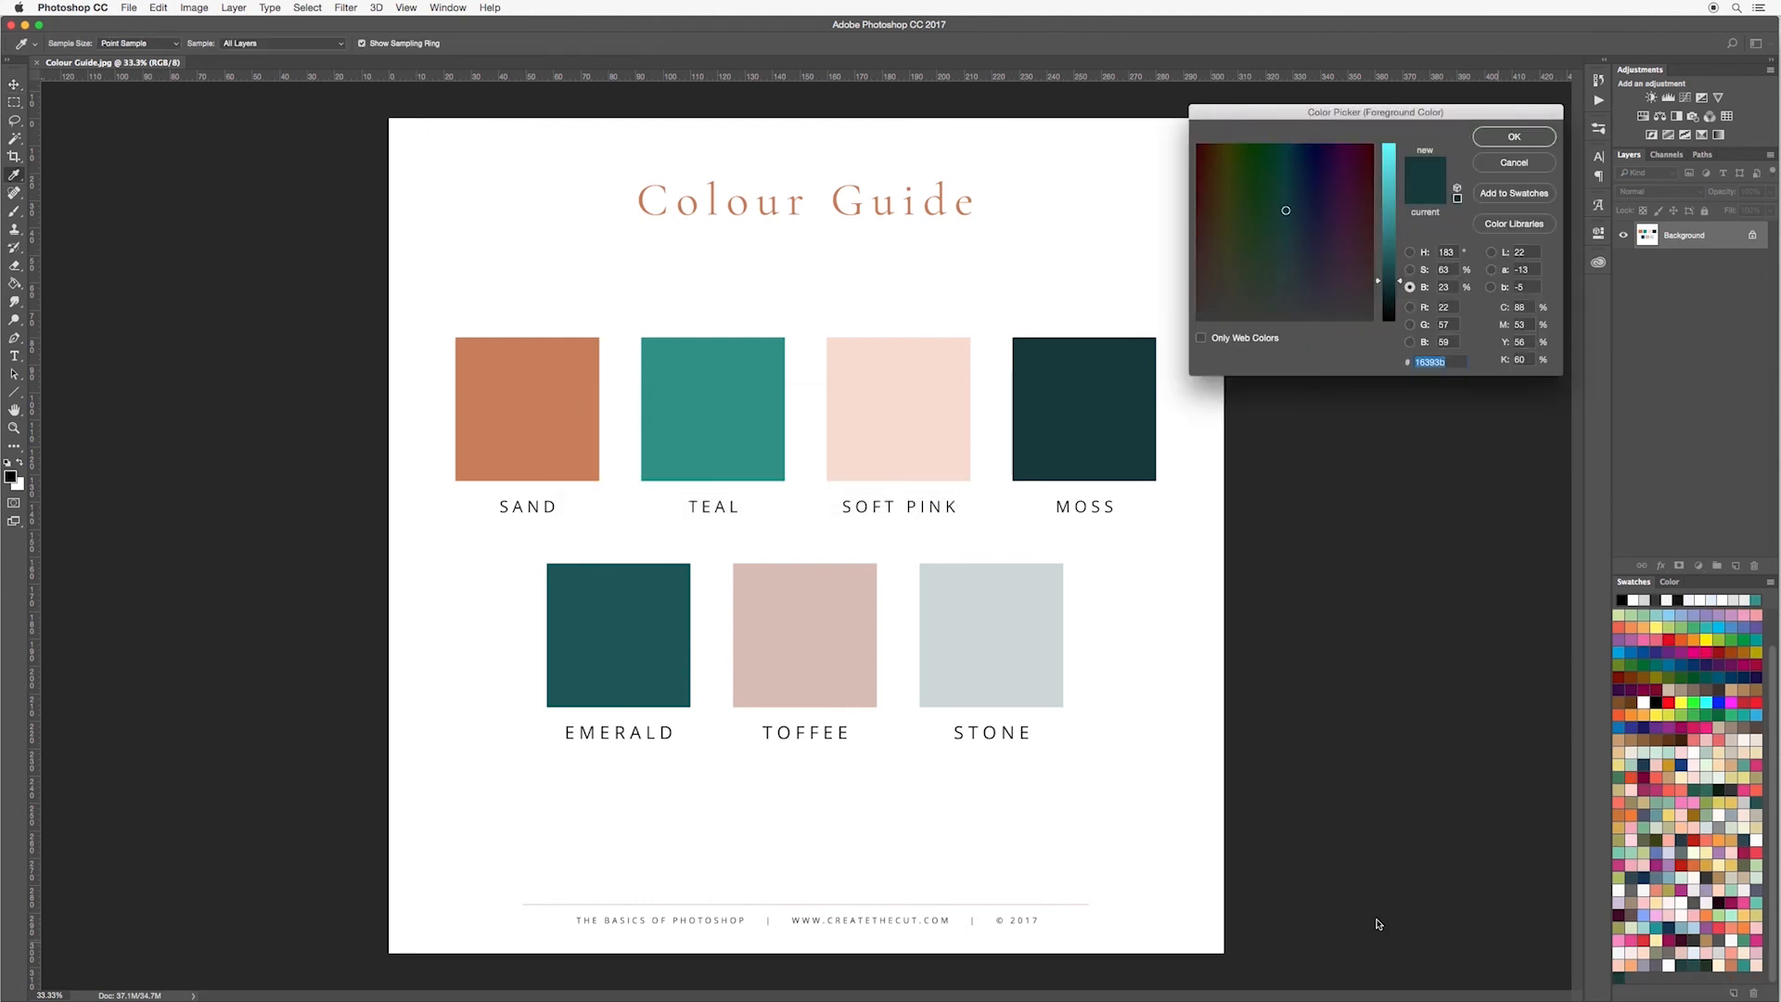
pyautogui.click(1513, 192)
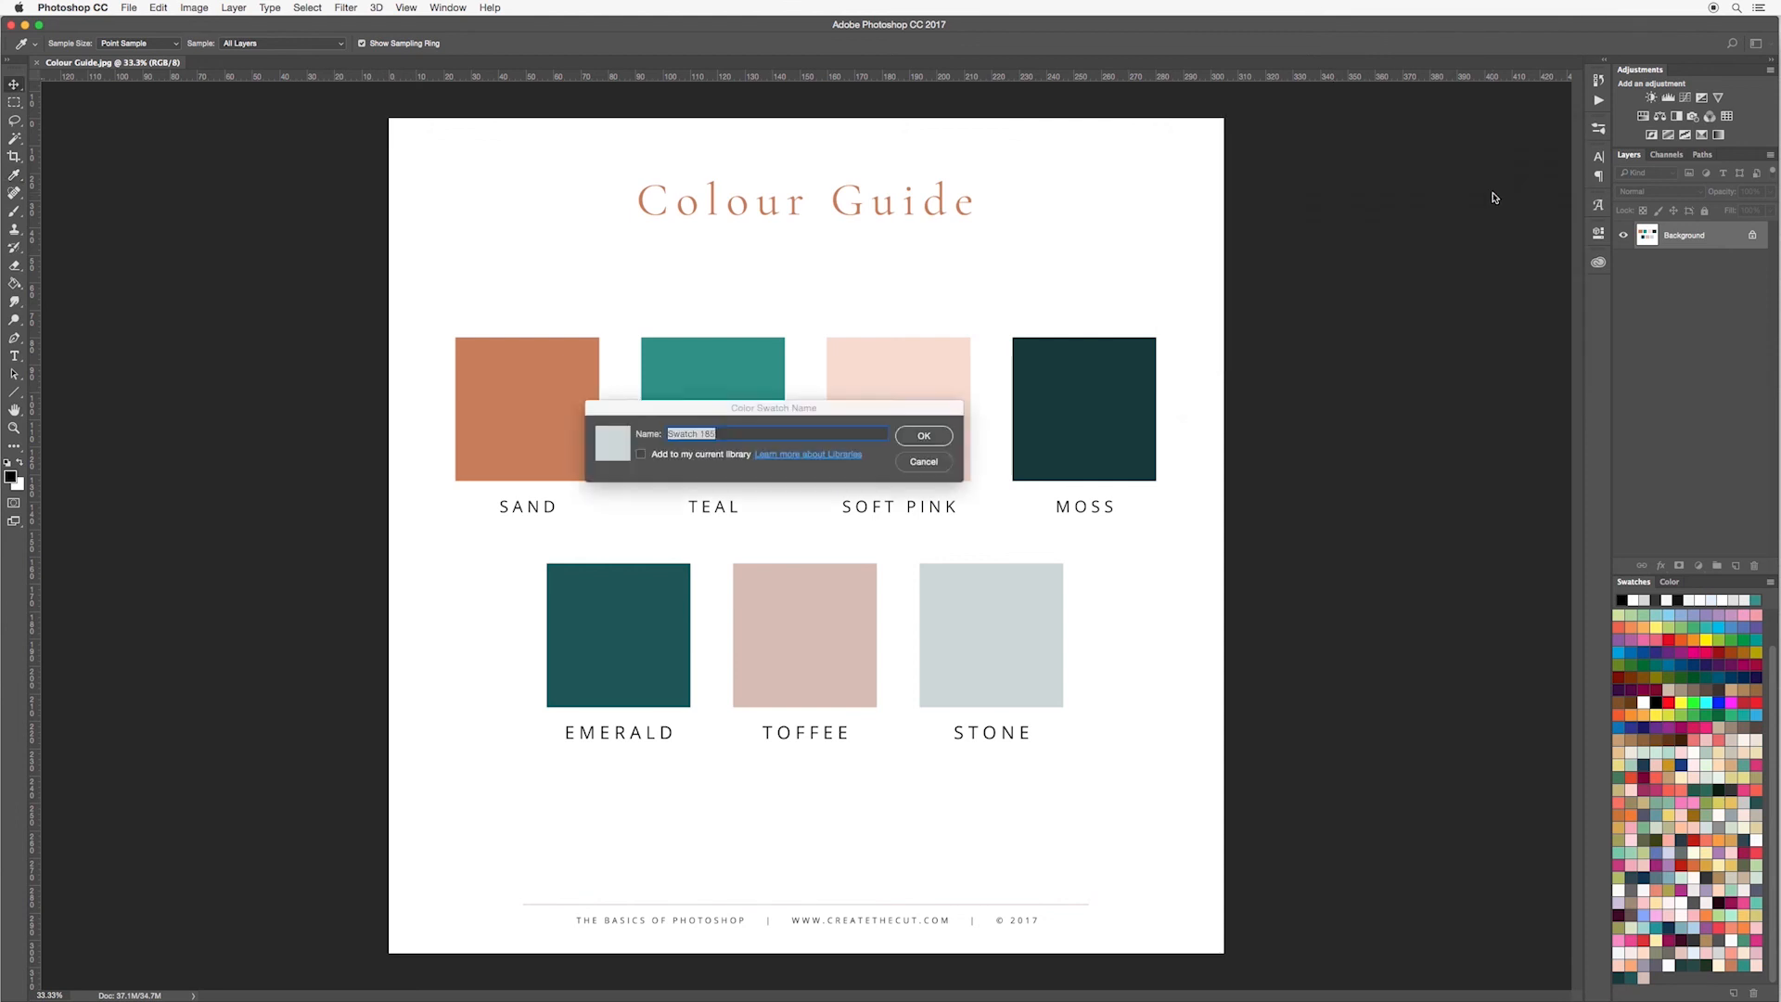
pyautogui.click(922, 435)
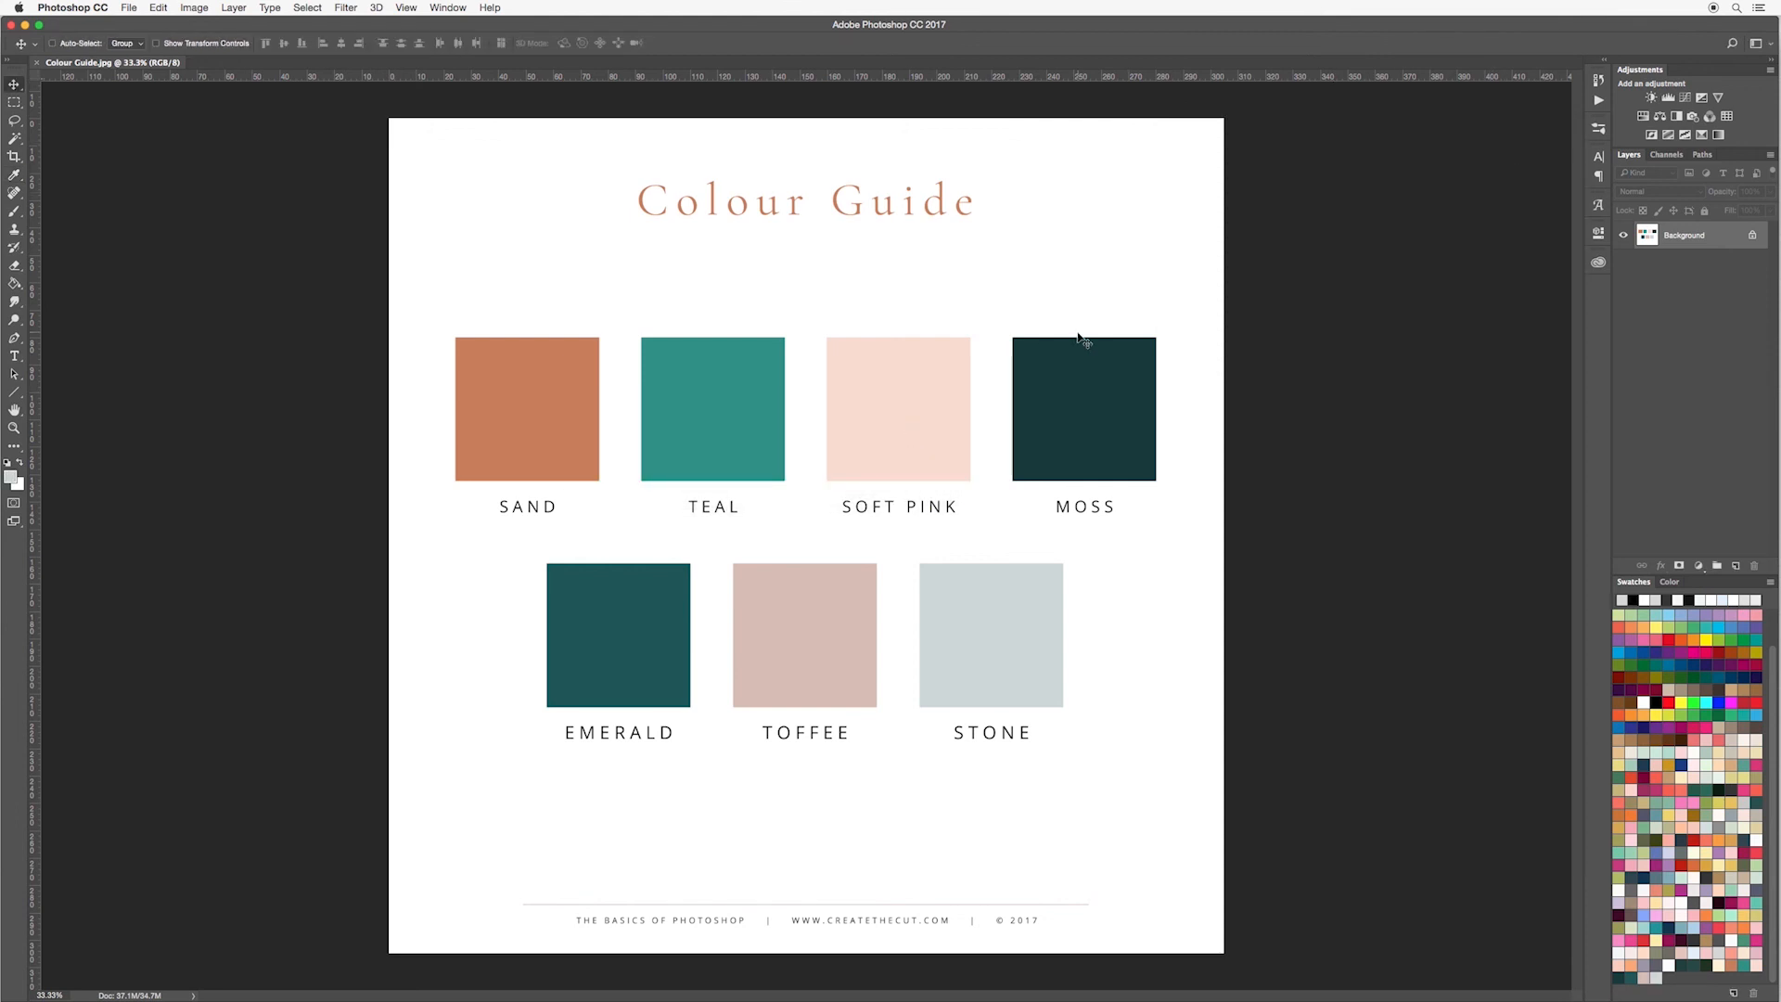
pyautogui.moveTo(1169, 537)
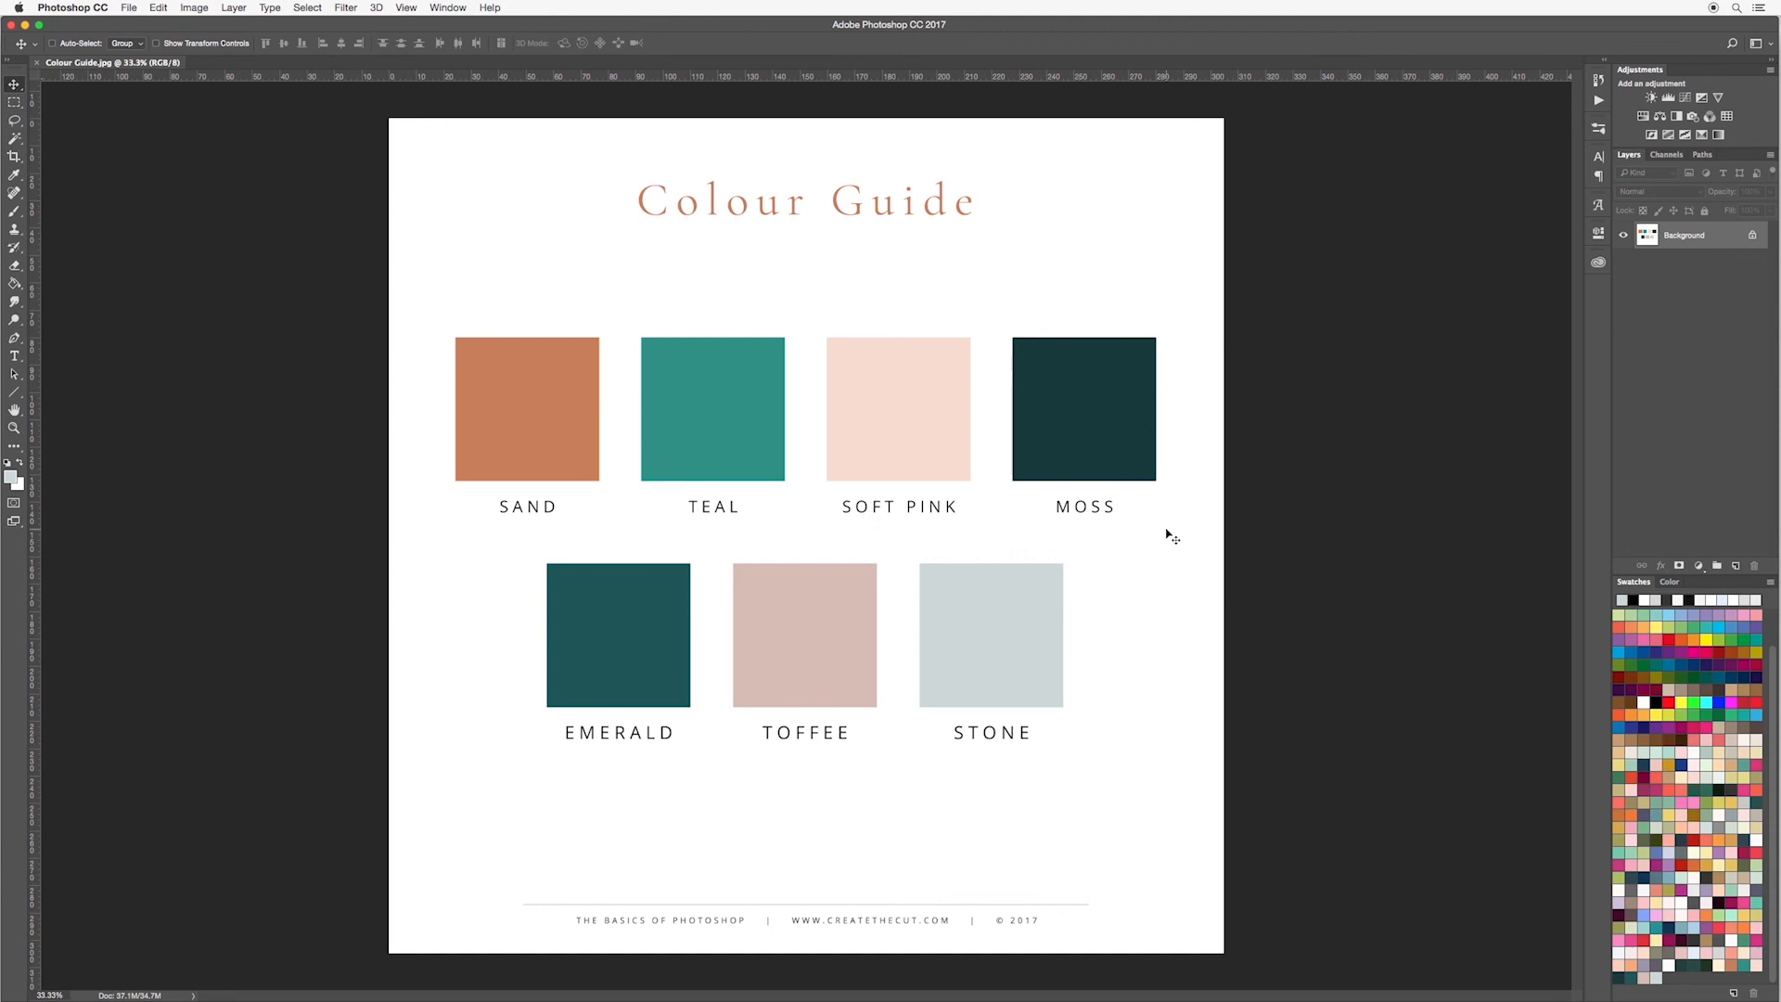